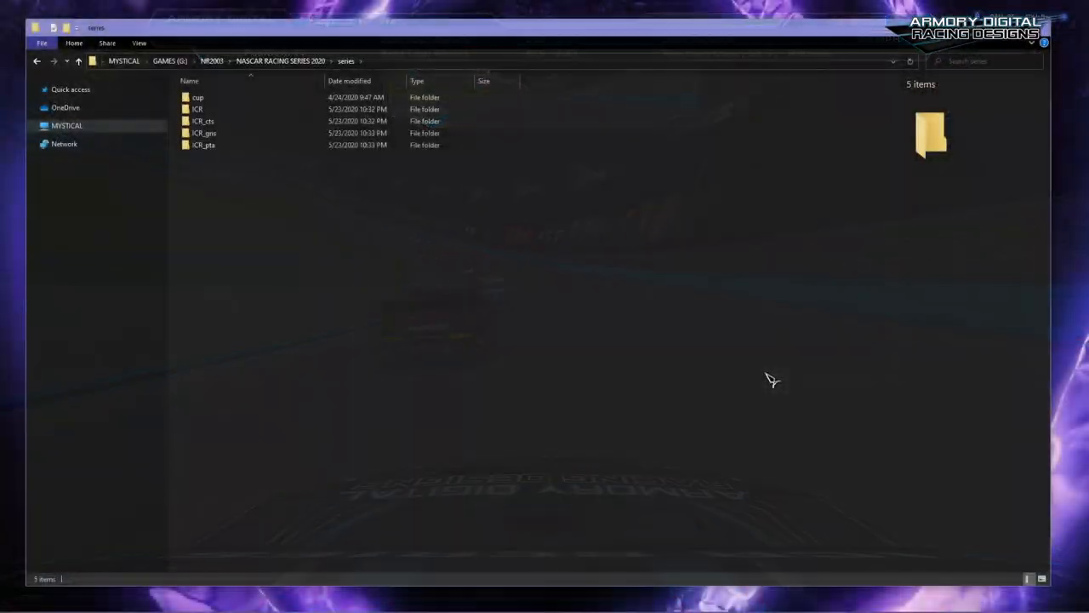
Open ICR's ReadMe - Credits.txt in Atom and scroll through its install and 1.1 notes
click(203, 144)
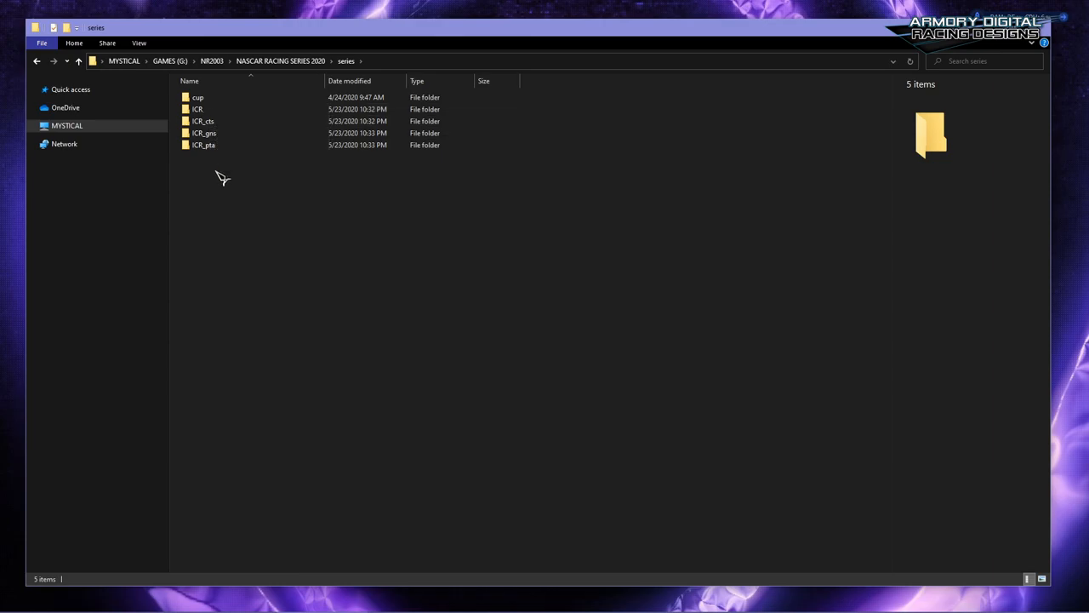
mouse_move(232, 203)
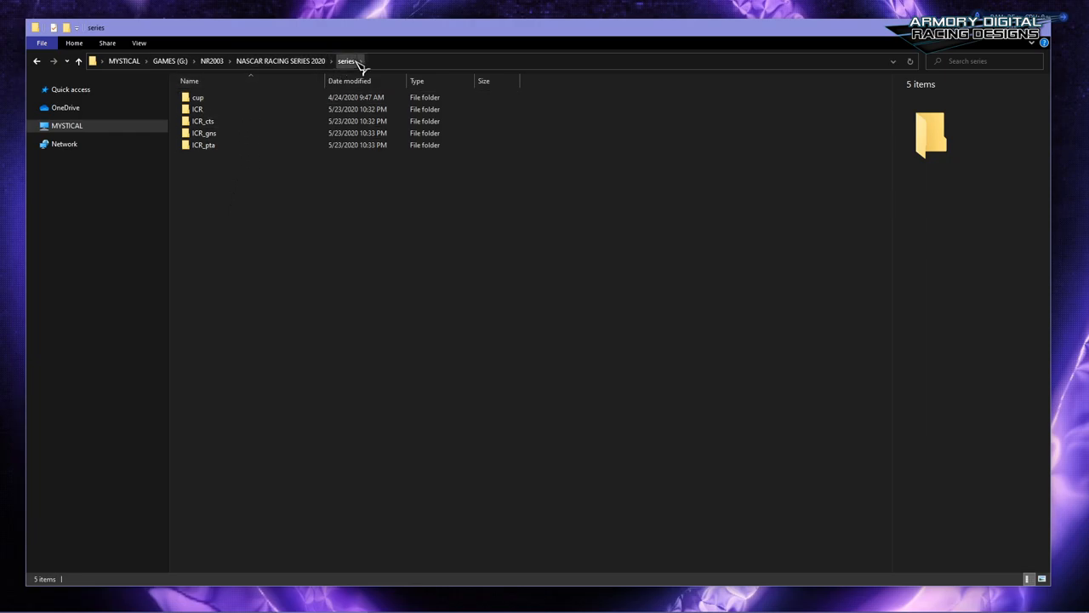
click(197, 109)
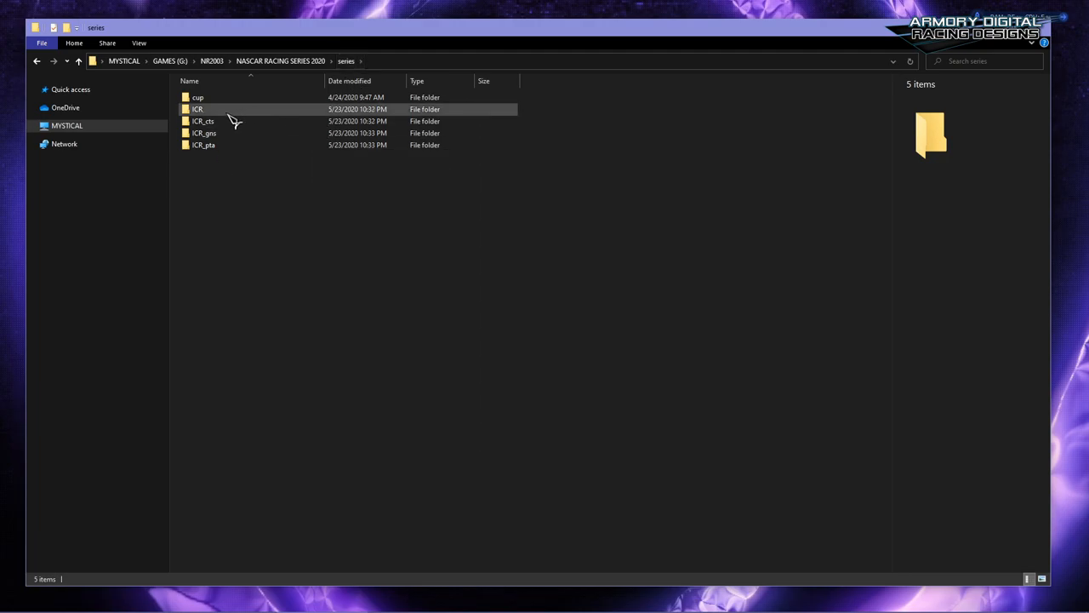
click(204, 144)
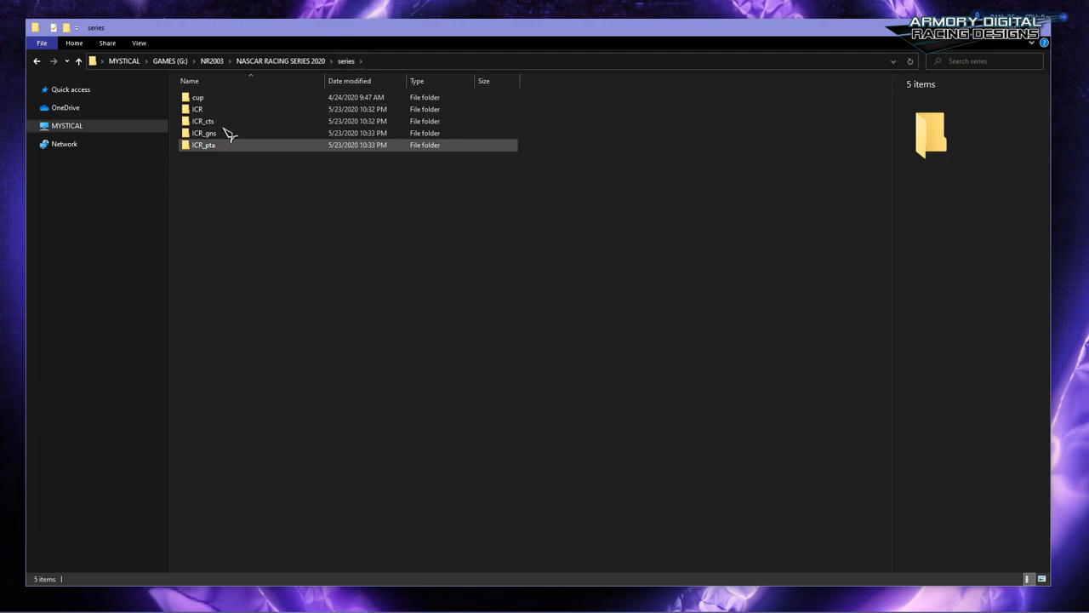
mouse_move(223, 160)
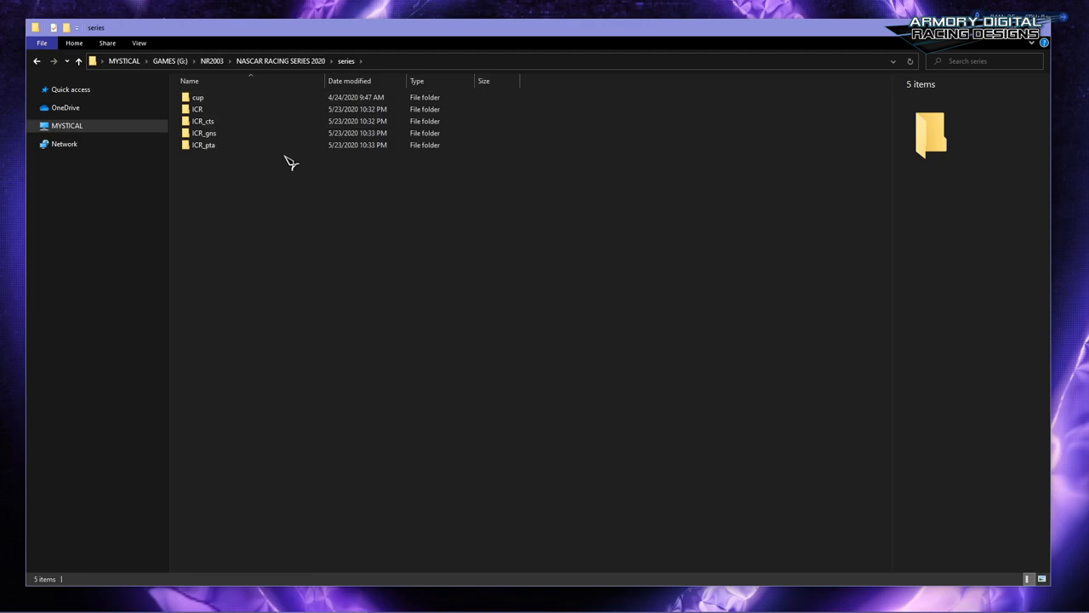
click(205, 144)
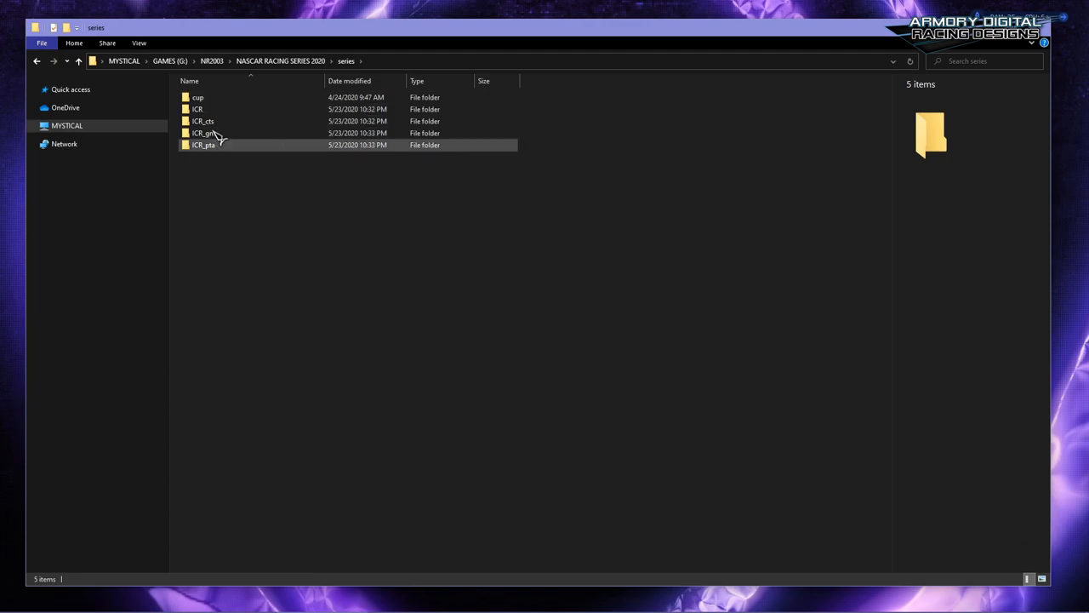
double_click(197, 109)
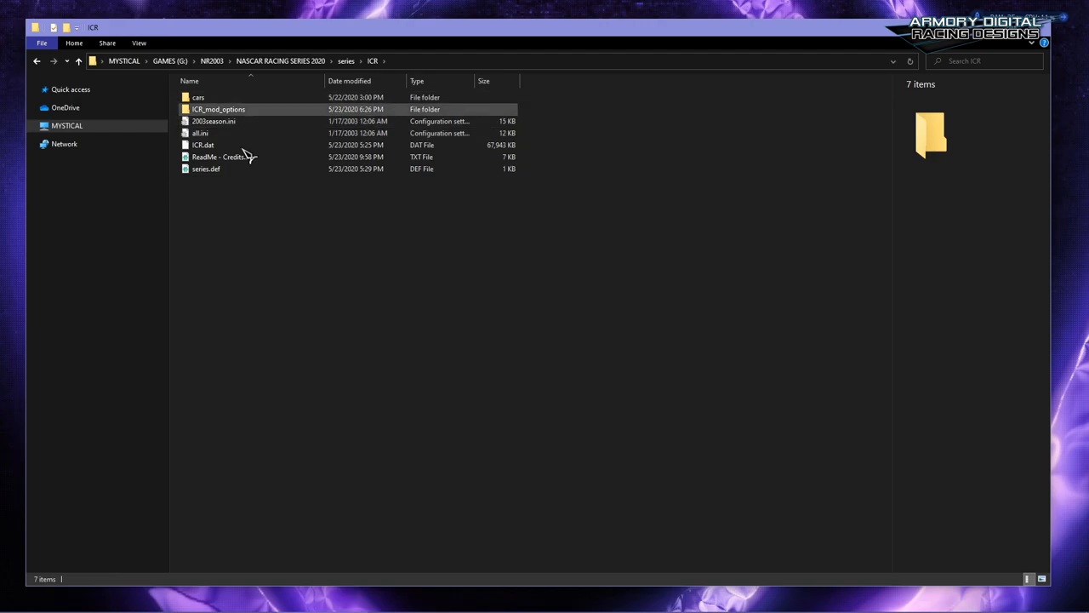
double_click(220, 156)
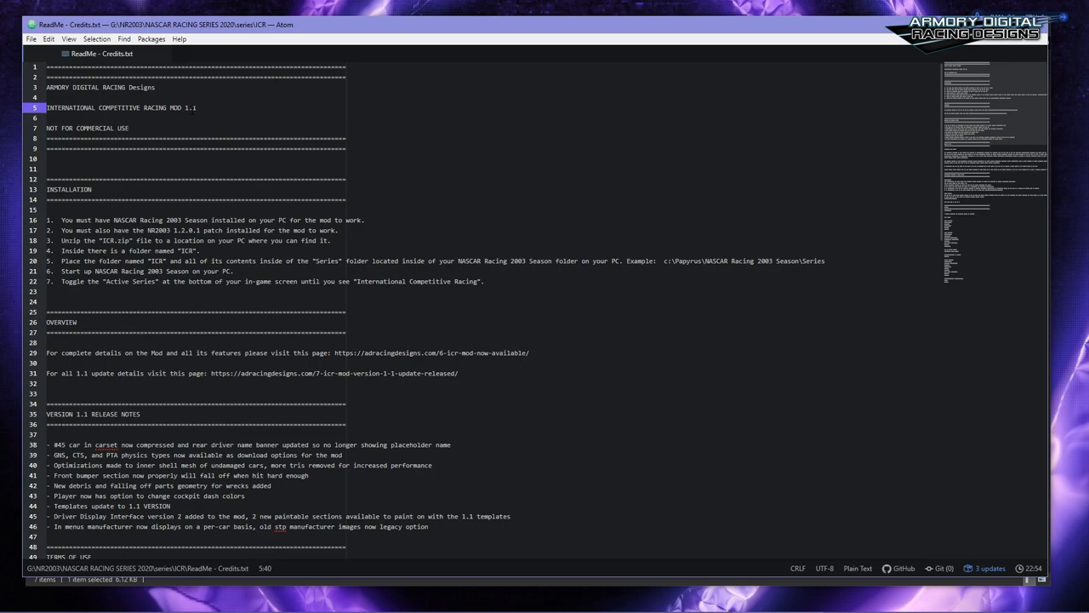
scroll(down, 3)
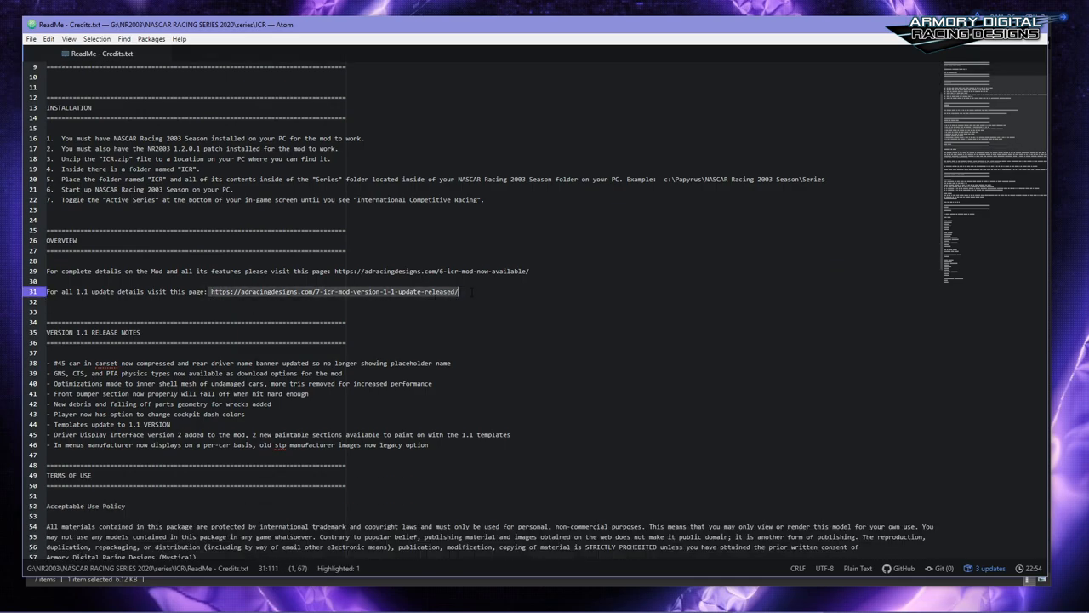
scroll(down, 3)
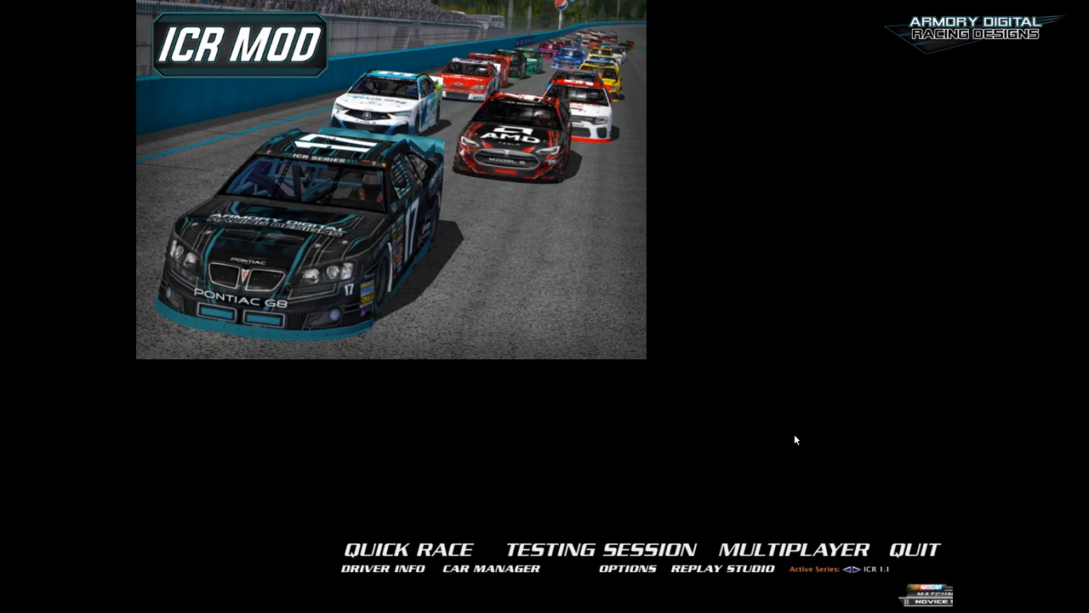
Cycle the Active Series from ICR 1.1 to ICR cts 1.1
click(853, 569)
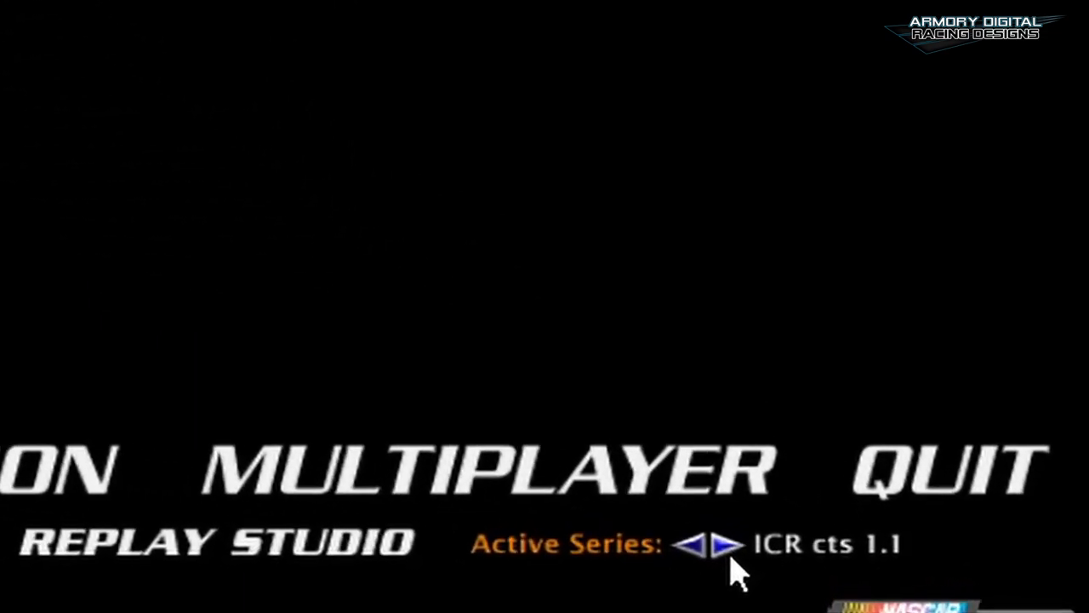
click(727, 544)
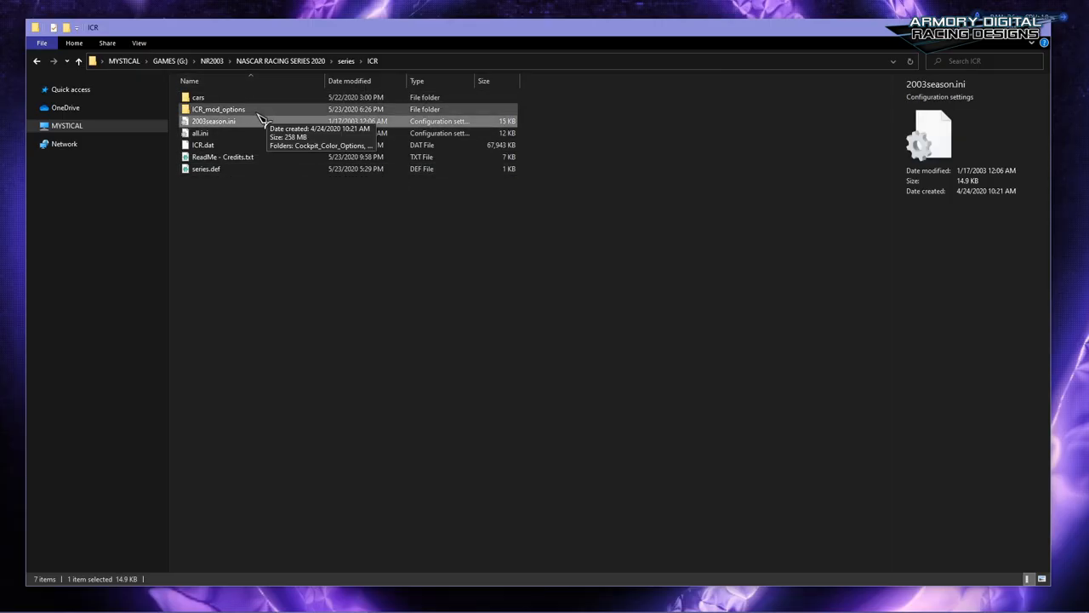
mouse_move(257, 113)
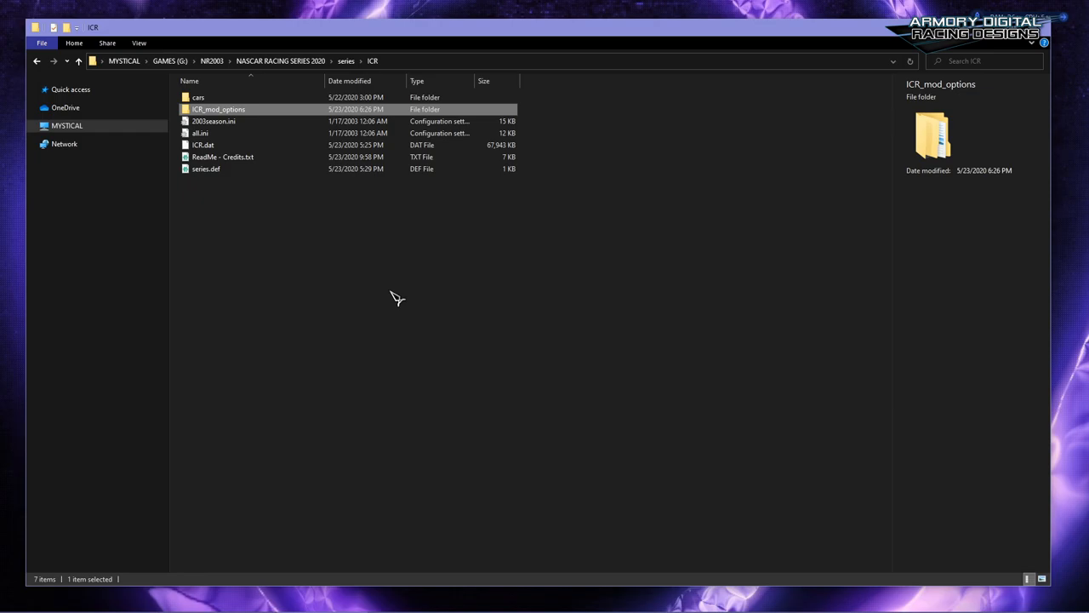
mouse_move(276, 119)
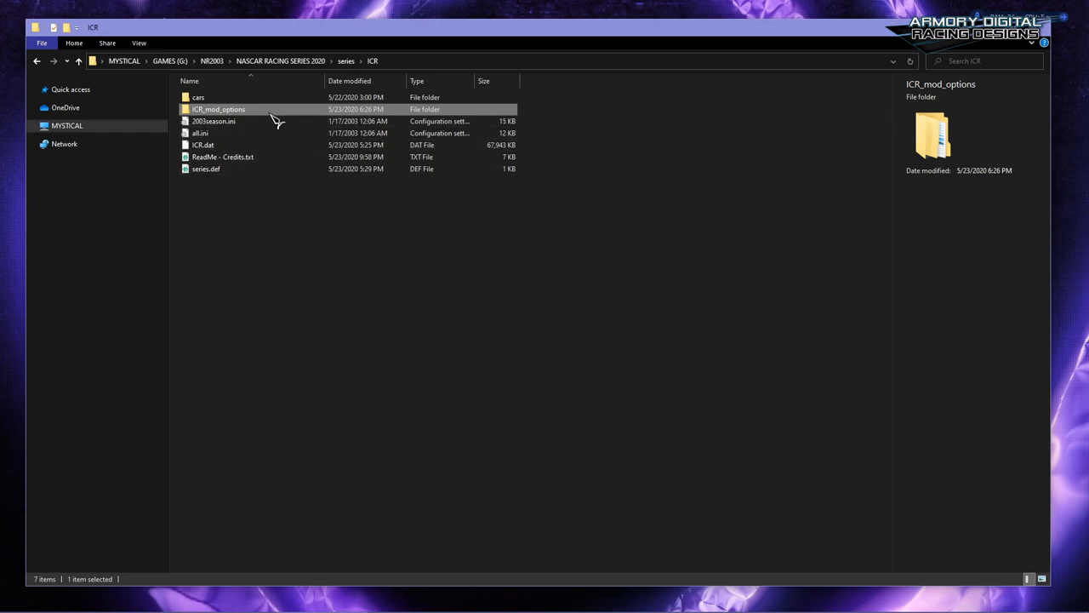
Browse ICR_mod_options > Cockpit_Color_Options into the Gauge and Dash colour folders
double_click(219, 109)
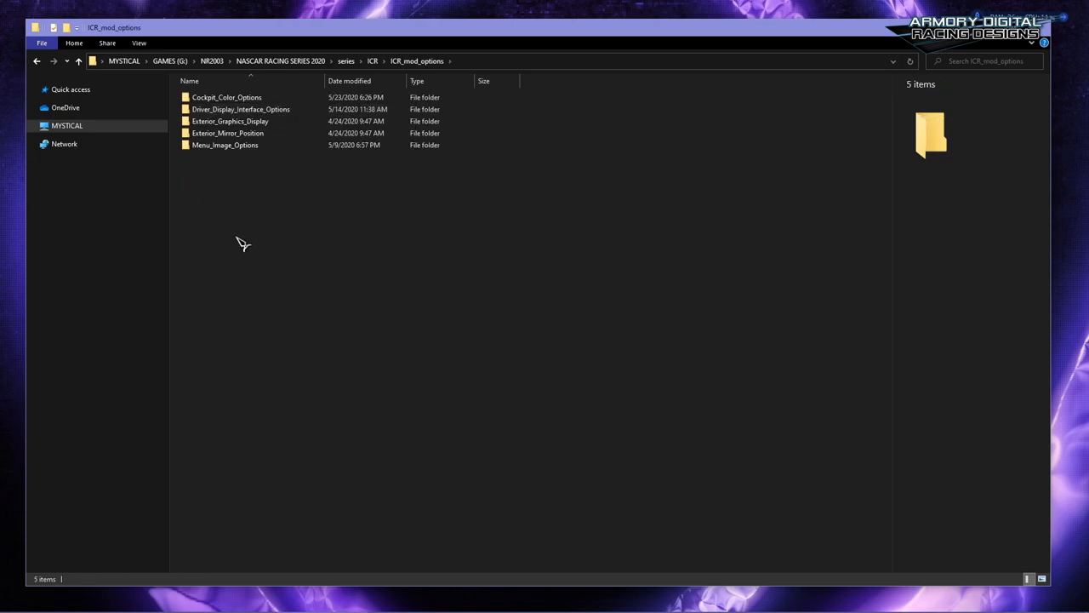
click(227, 97)
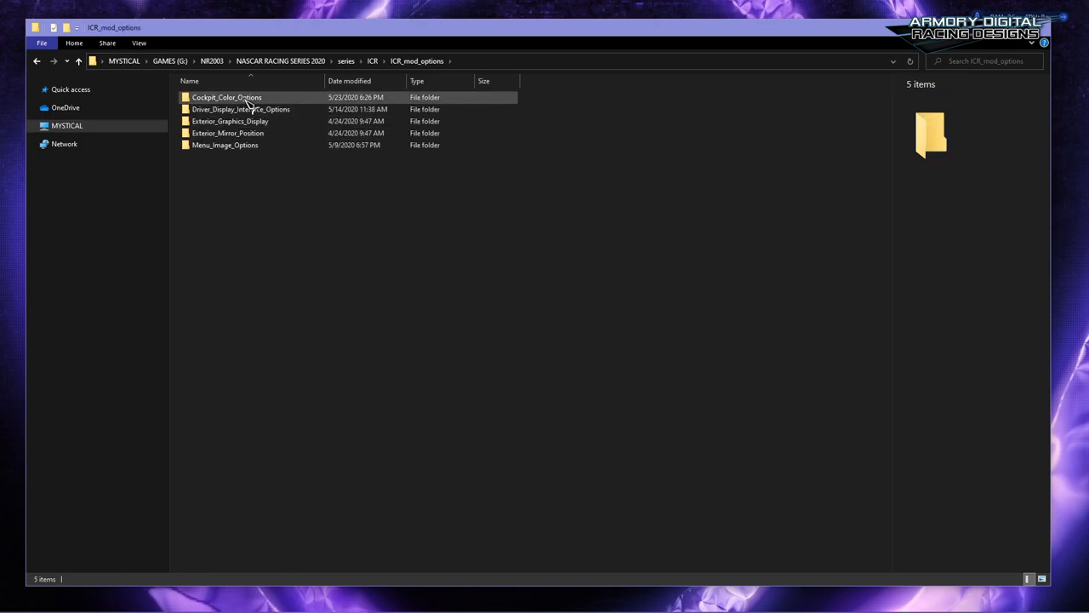
mouse_move(226, 97)
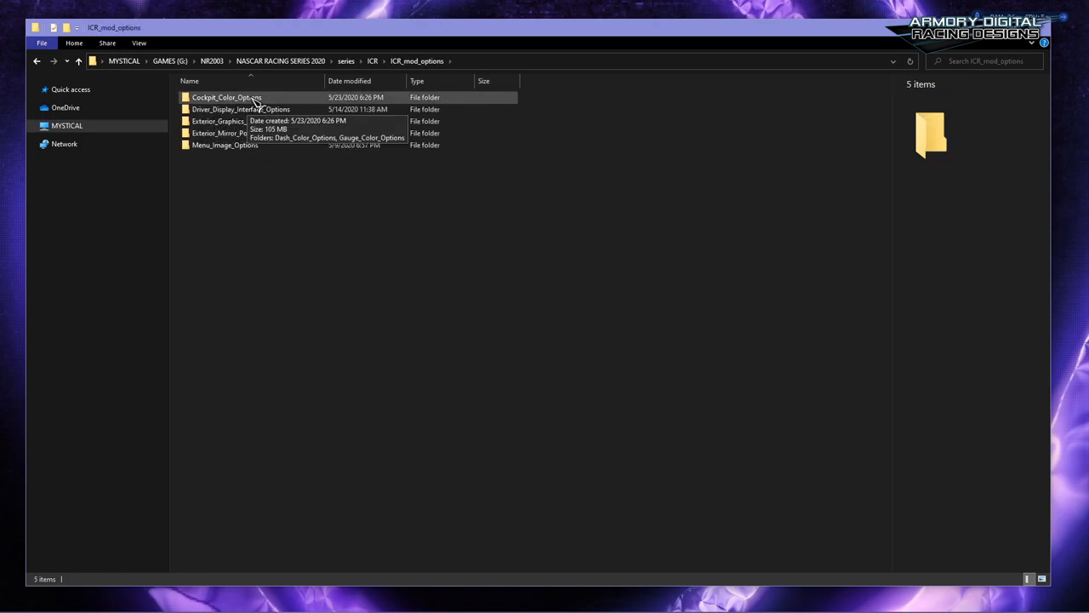
double_click(222, 96)
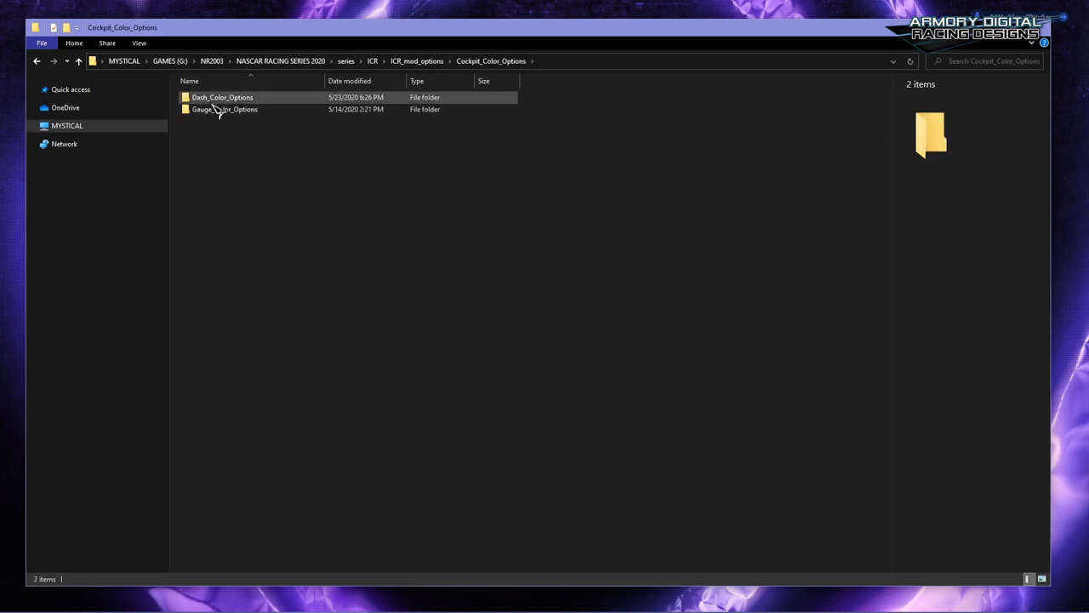
double_click(224, 109)
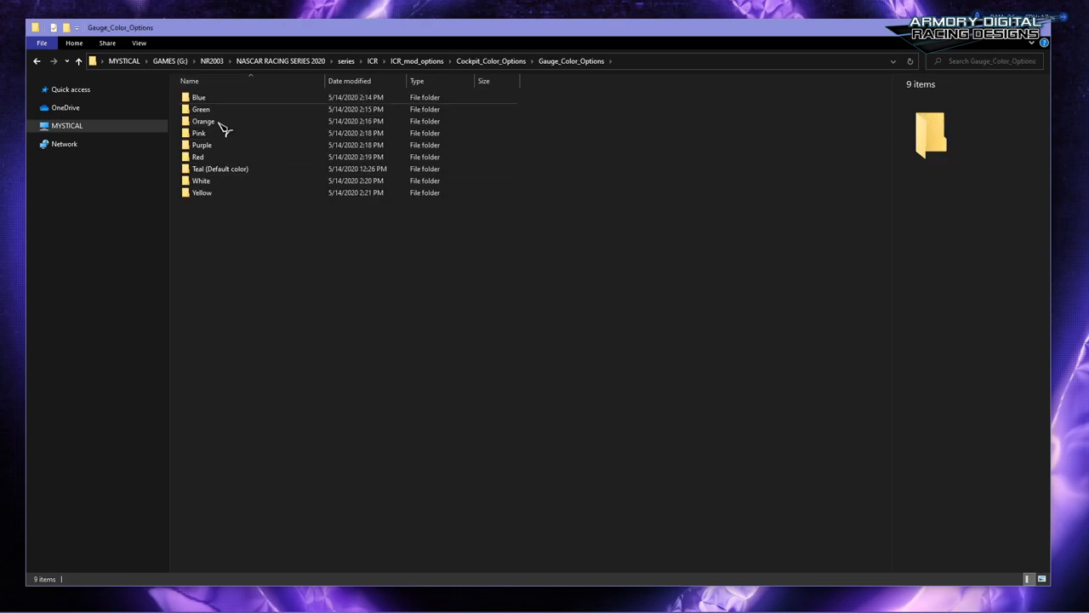
click(36, 60)
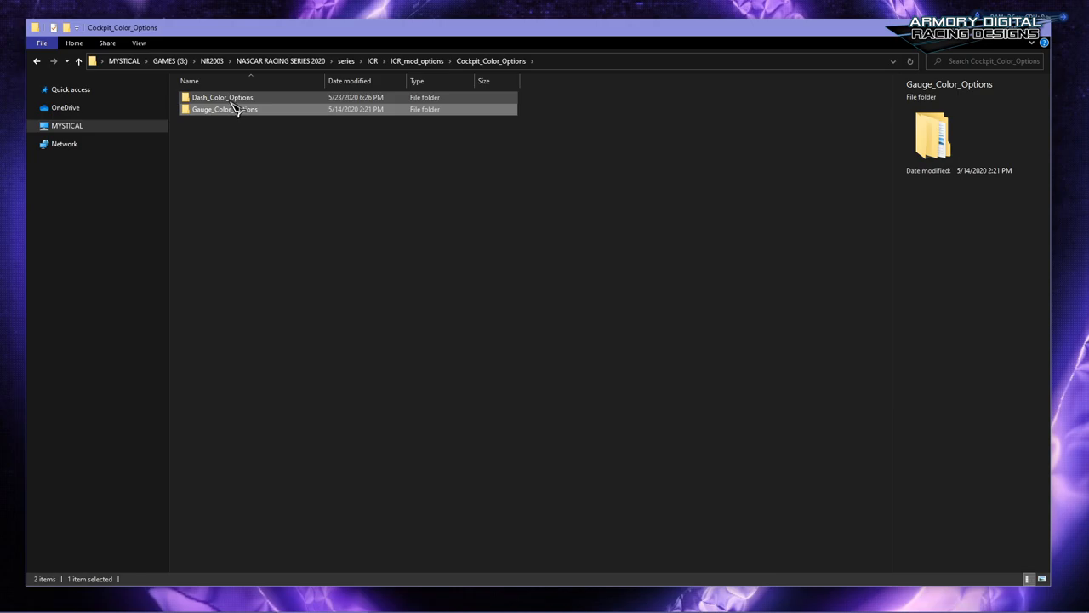
mouse_move(238, 109)
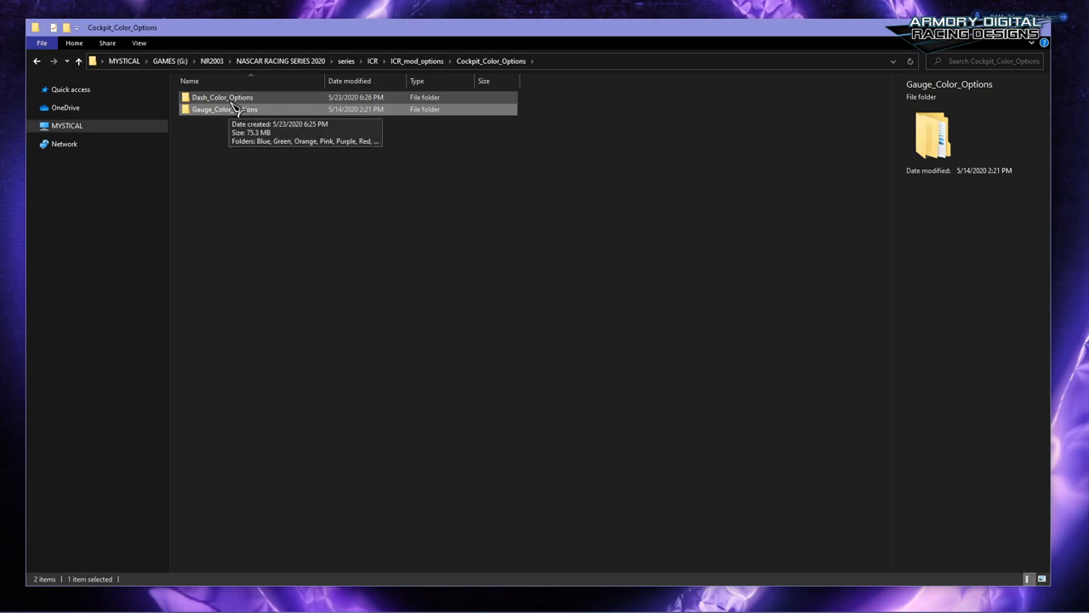
double_click(222, 97)
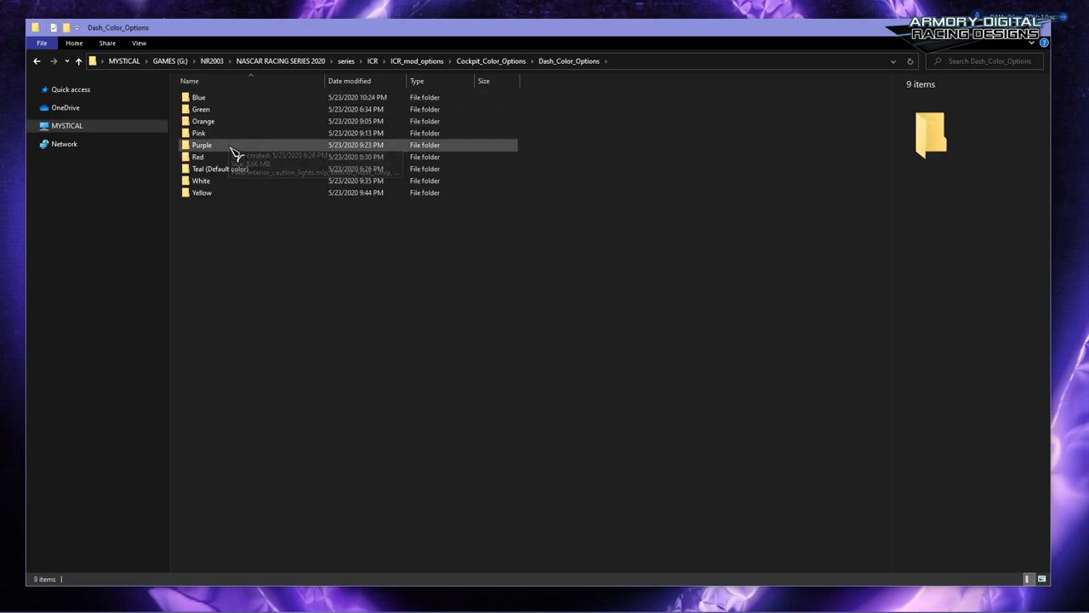
double_click(202, 144)
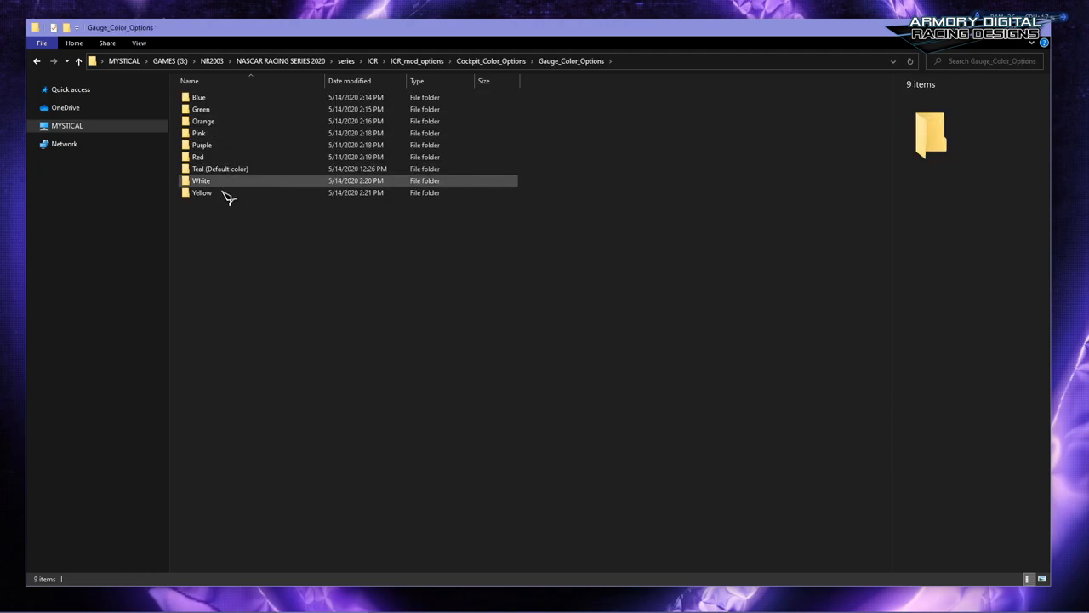
double_click(201, 192)
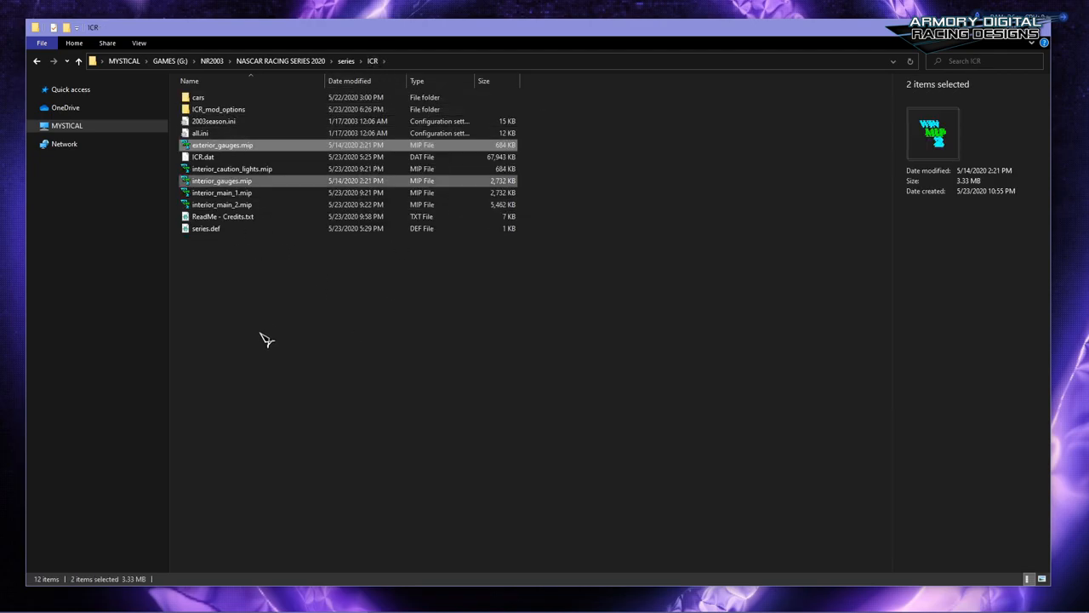
mouse_move(117, 486)
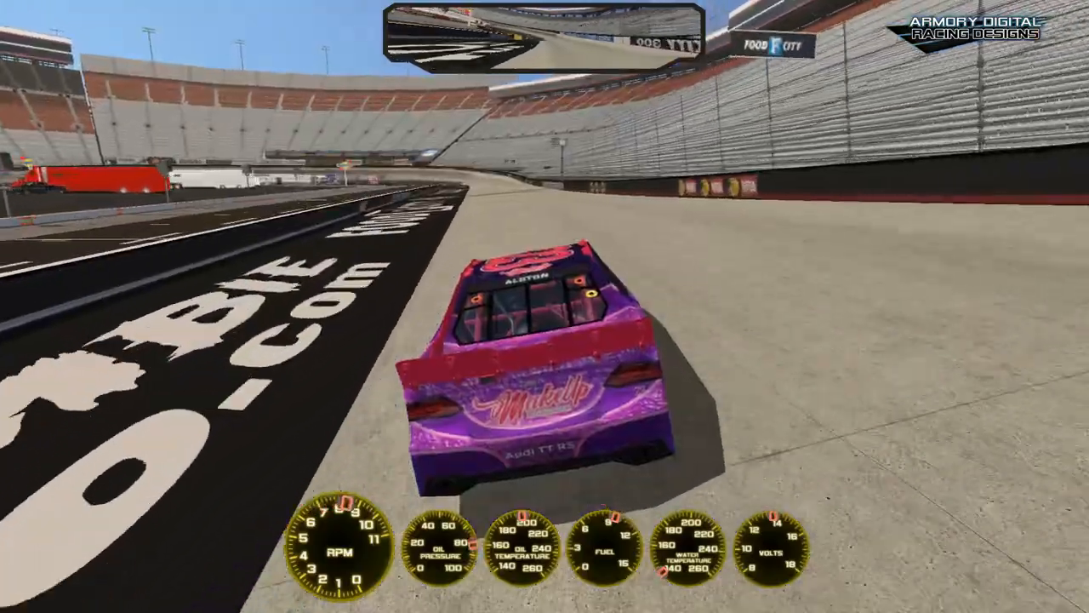
Change the in-car view with the C key to check the yellow gauges
key(c)
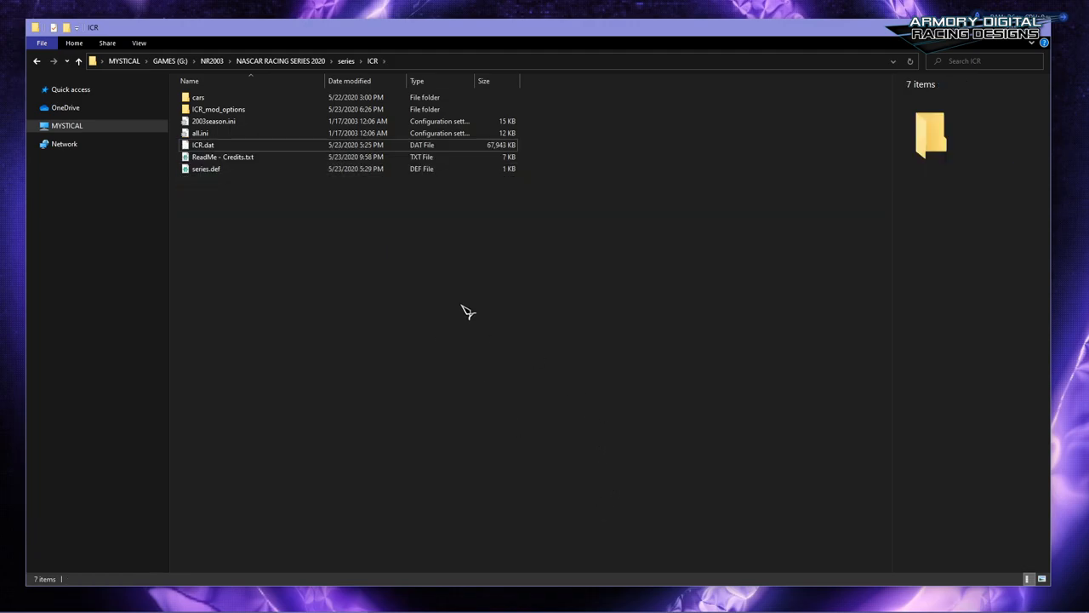
Revisit ICR_mod_options and dash colour options, back out to ICR, then reopen ICR_mod_options
double_click(218, 109)
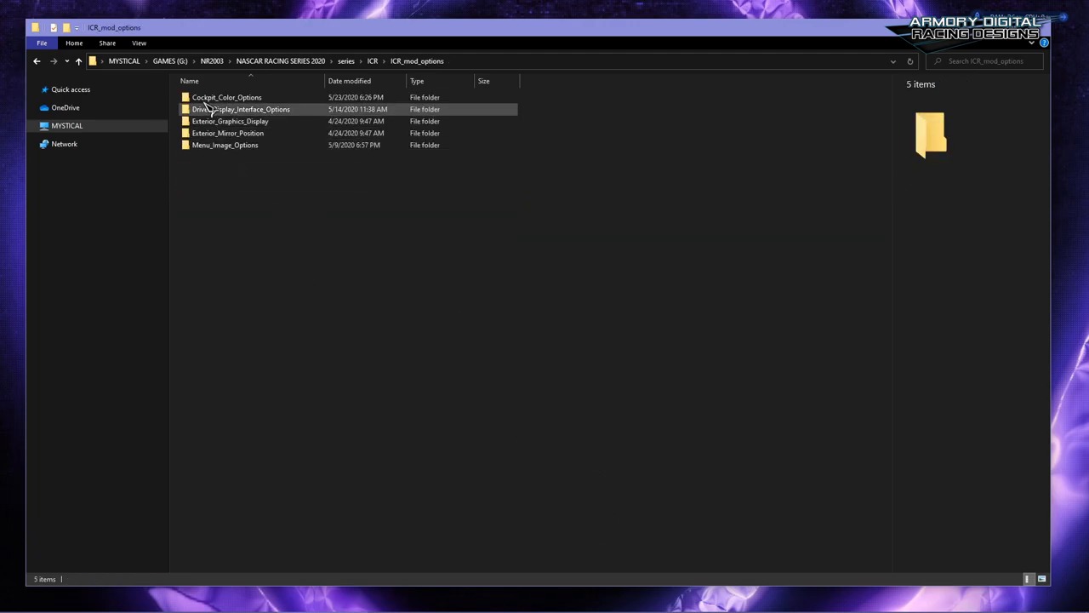
double_click(226, 97)
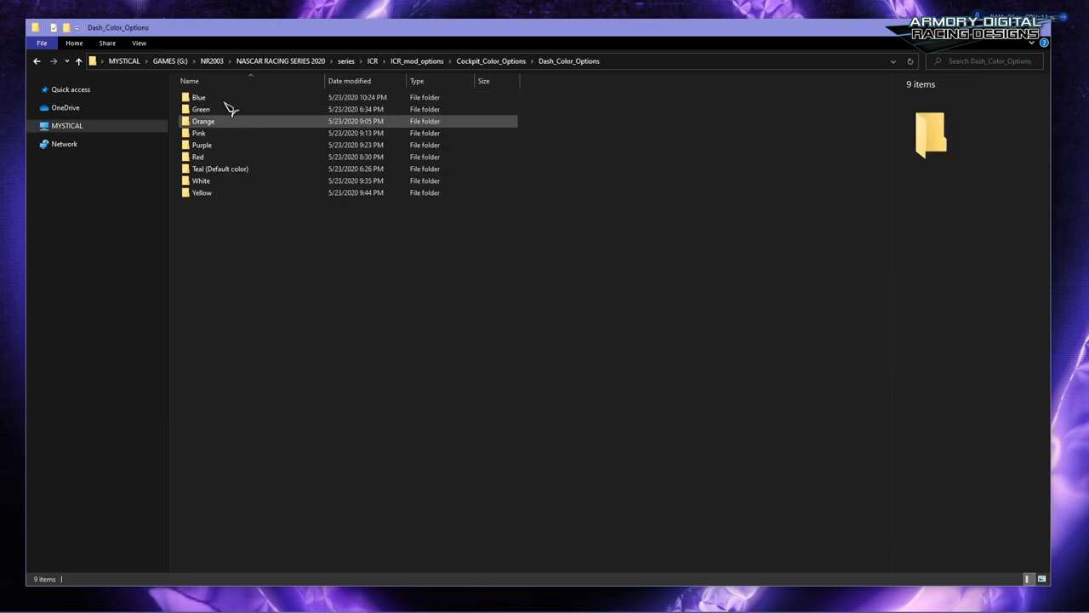
click(36, 61)
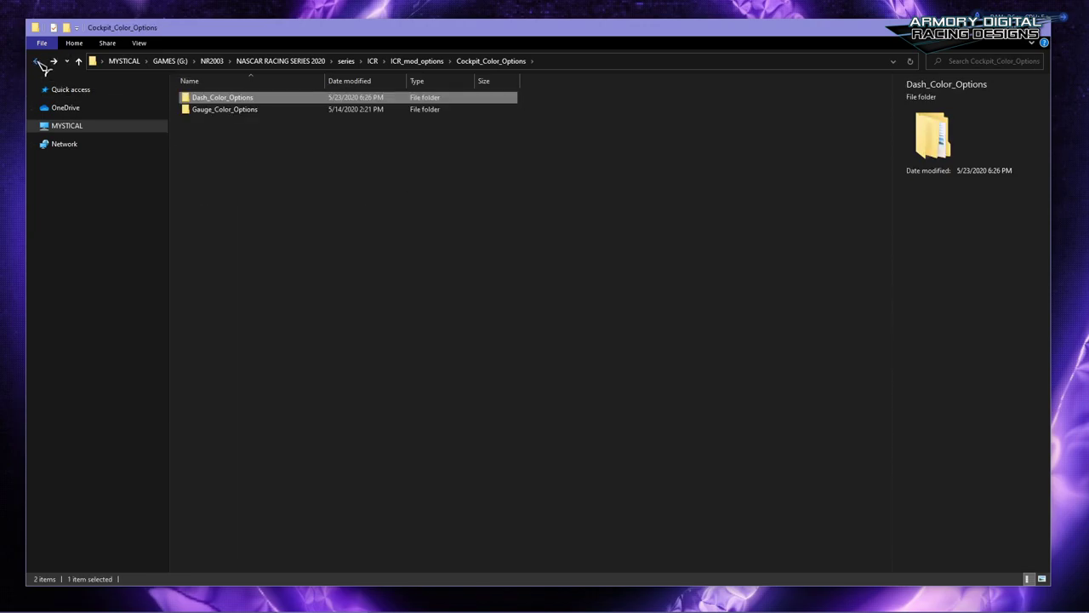
click(37, 61)
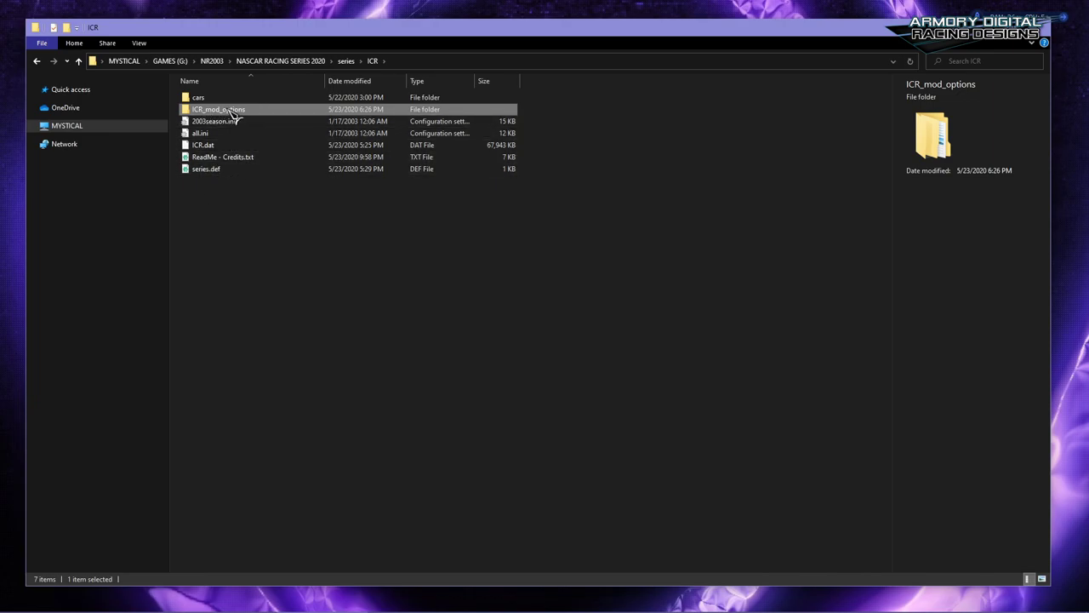
double_click(219, 109)
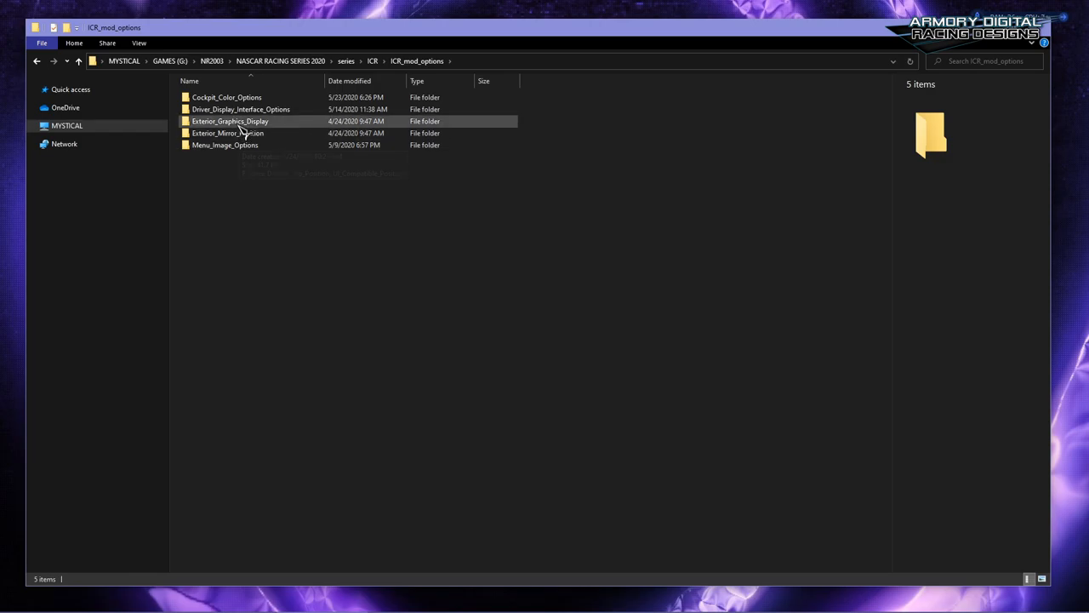
mouse_move(229, 121)
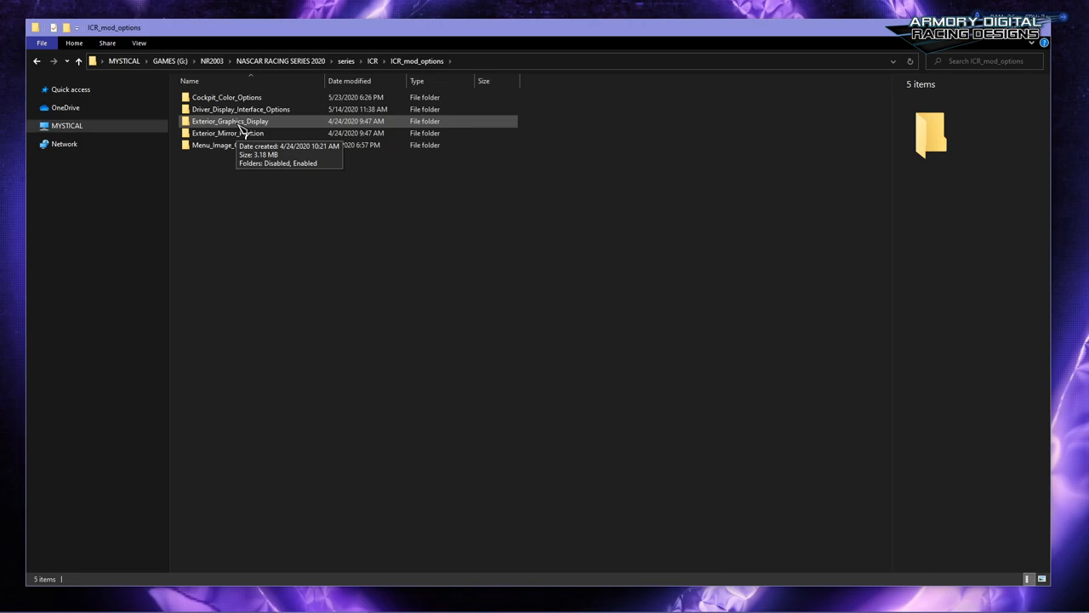
mouse_move(225, 145)
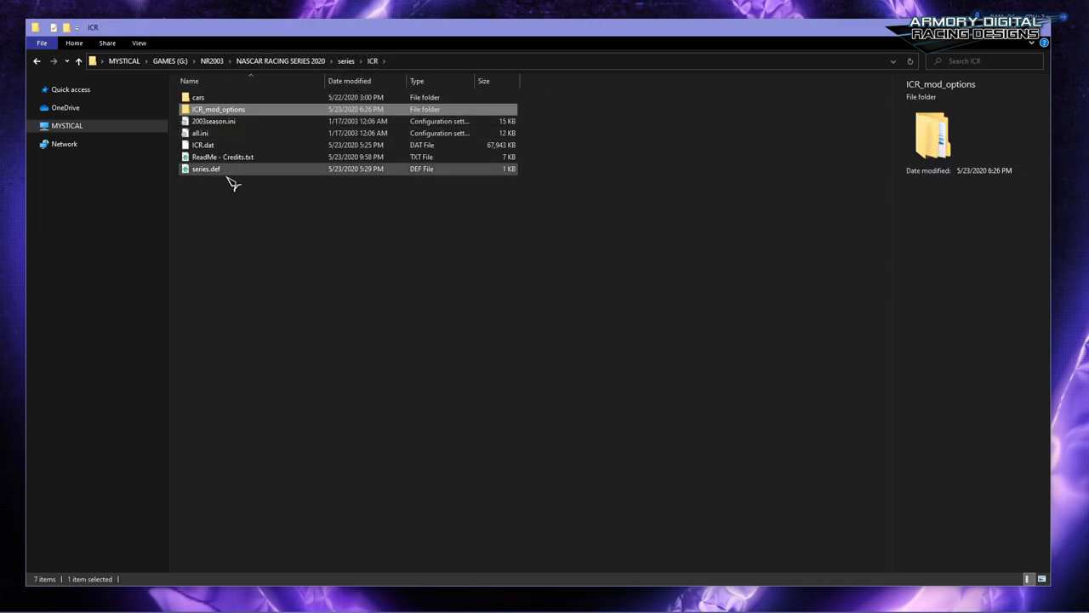
mouse_move(620, 436)
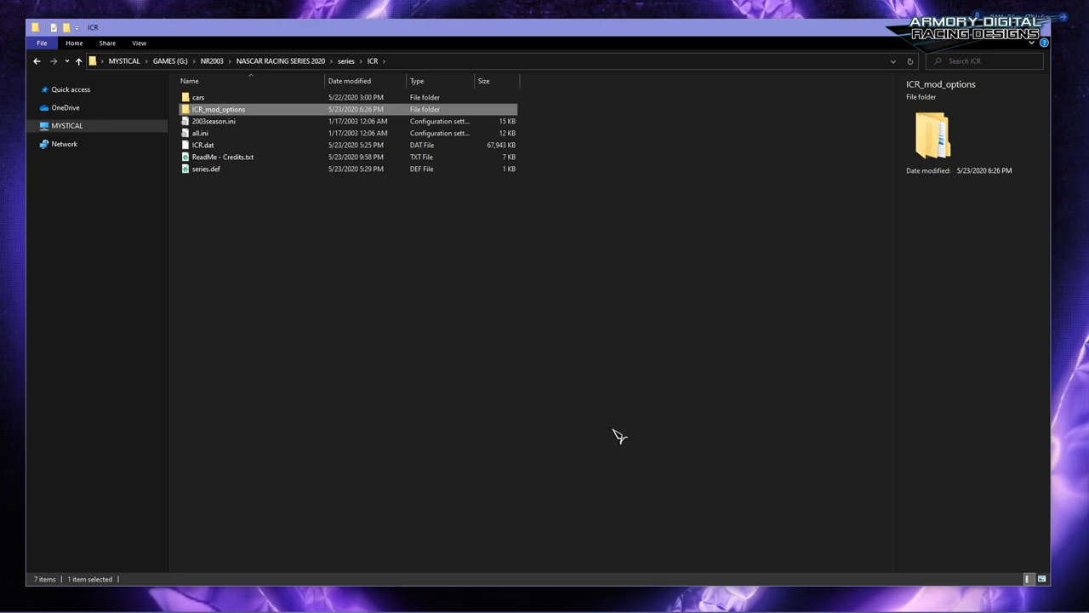
Inspect ICR_cts Driver_Display_Replays_Always_on's make_a_cts.3do, then return to series and select ICR_gns
click(346, 60)
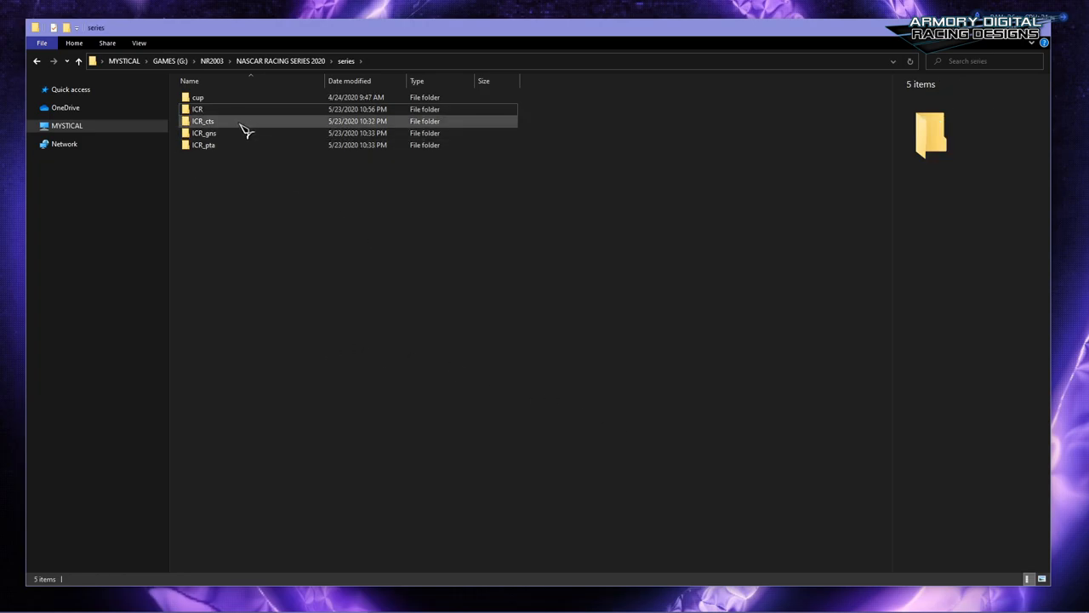
double_click(203, 121)
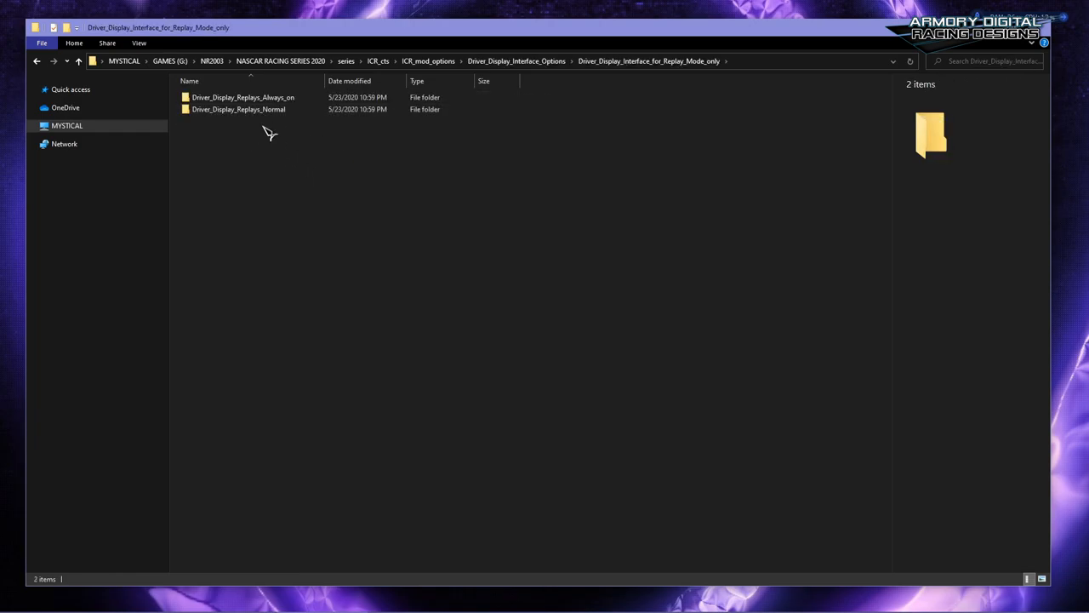
double_click(242, 96)
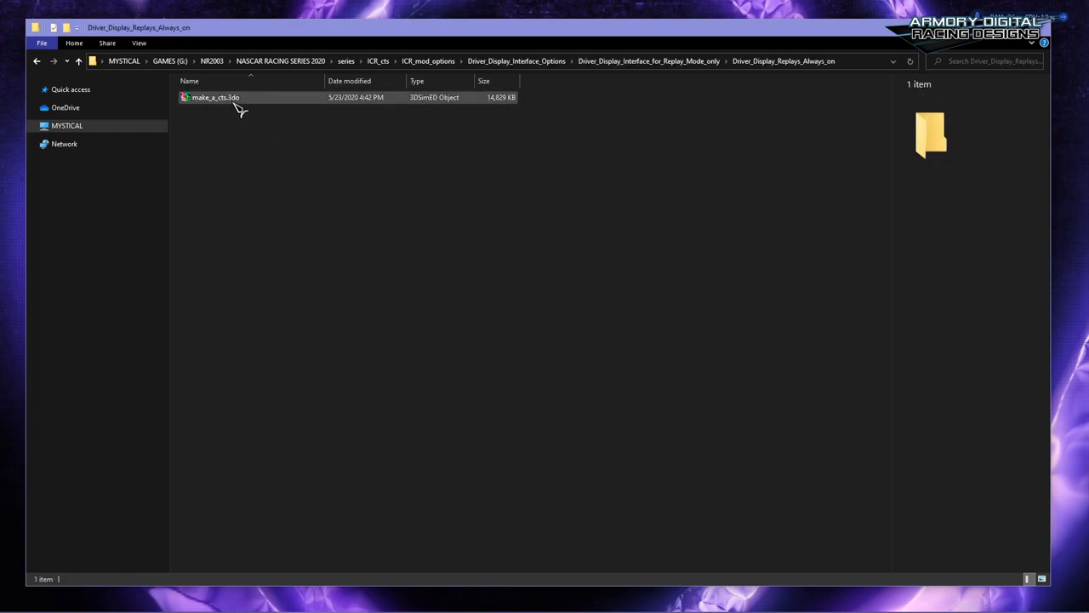
click(215, 97)
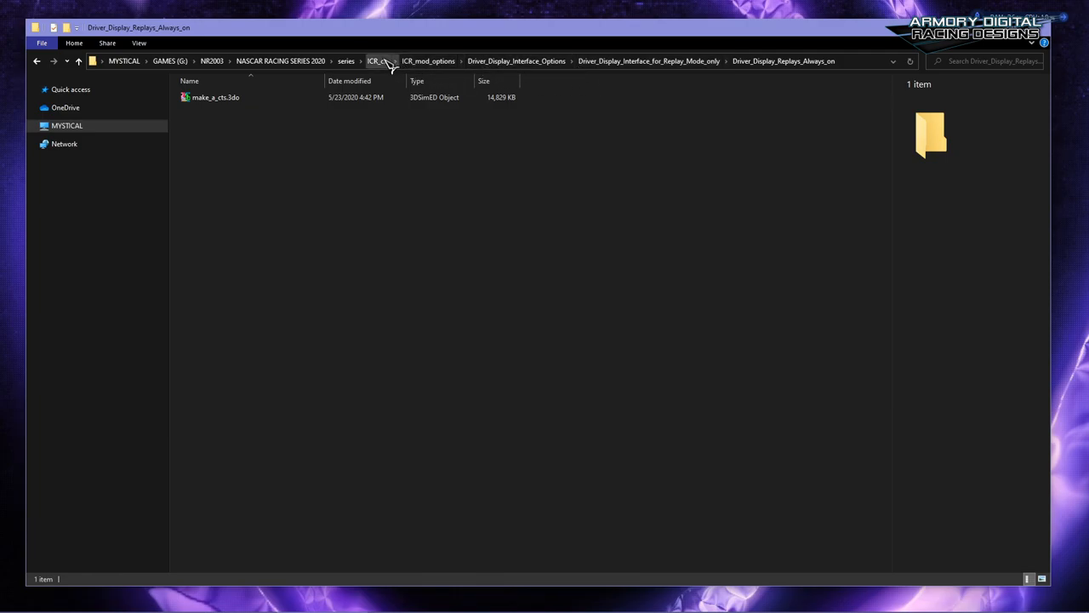
click(377, 60)
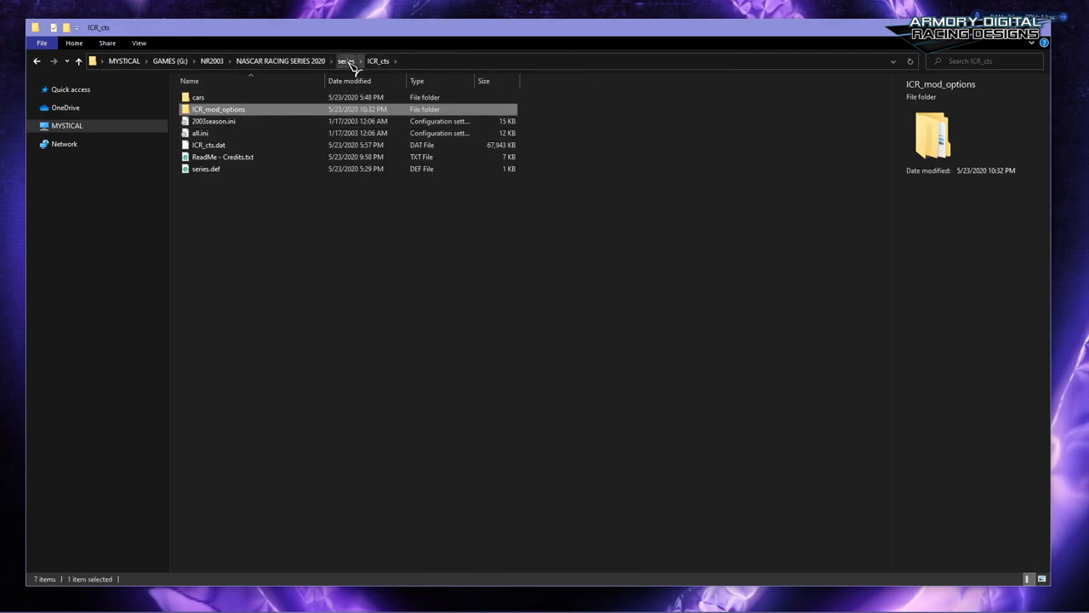
click(345, 61)
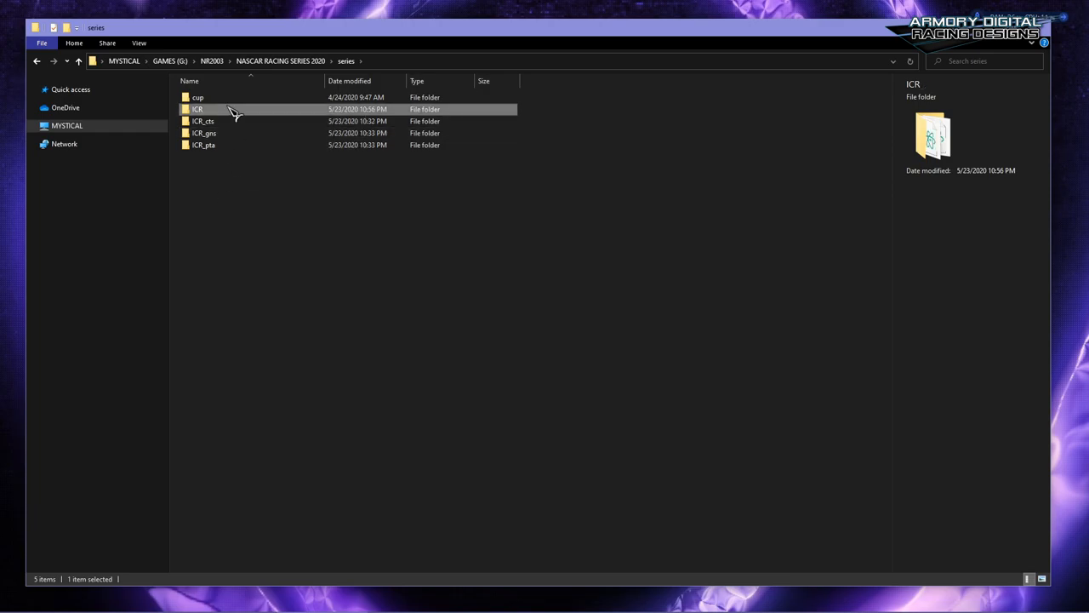
mouse_move(252, 267)
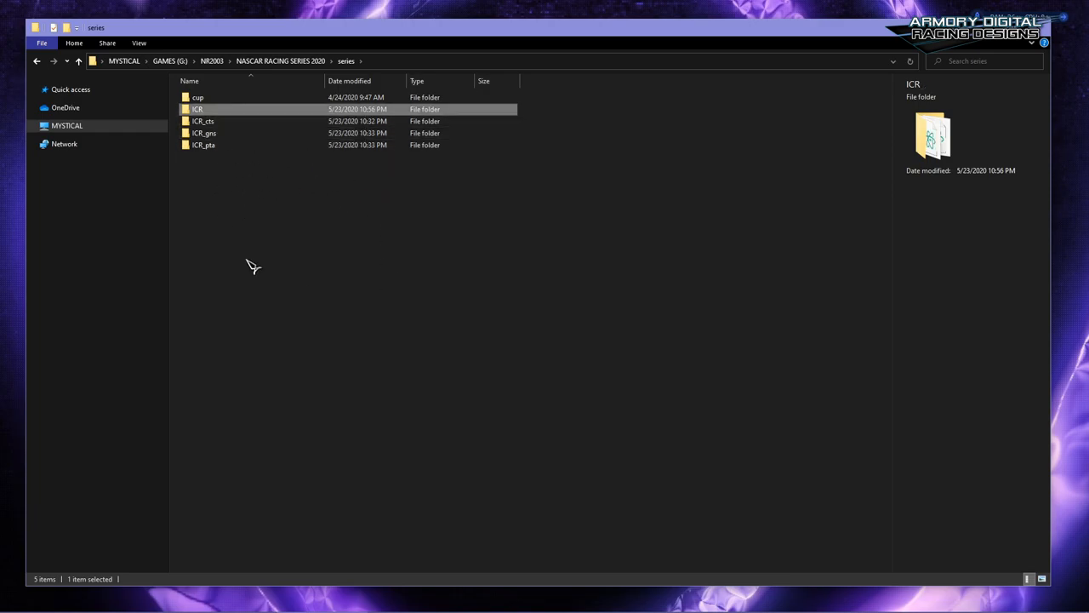
mouse_move(368, 283)
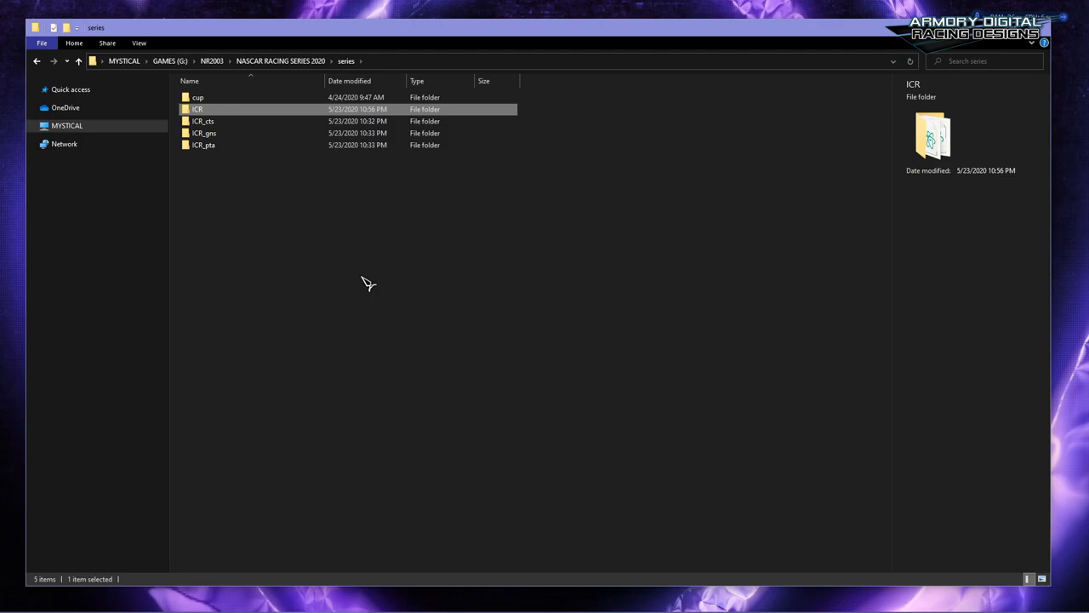
click(204, 132)
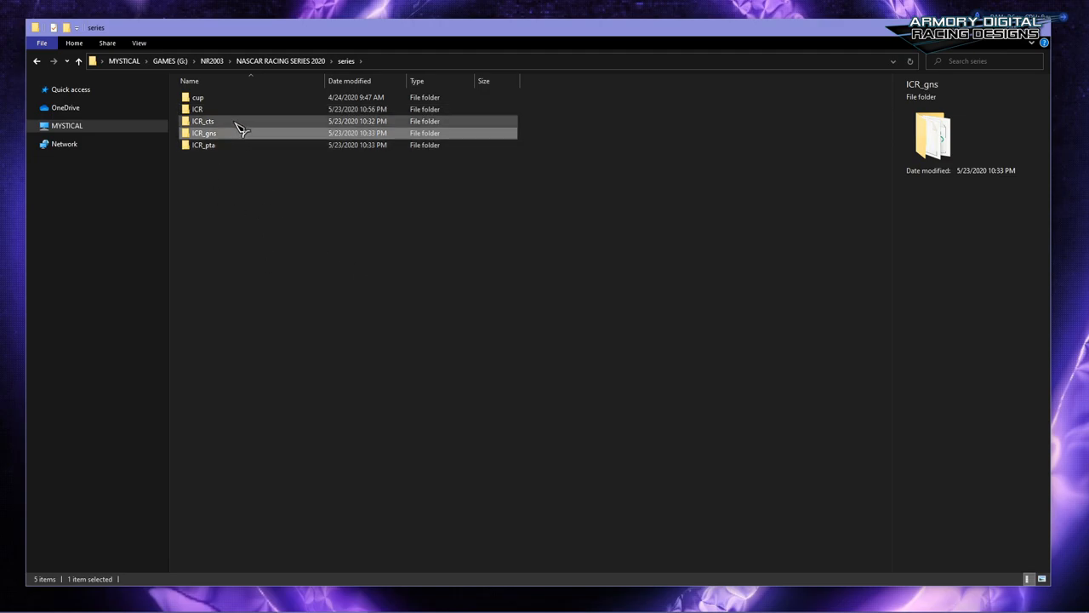
Select the ICR series folder to head back into it
click(198, 109)
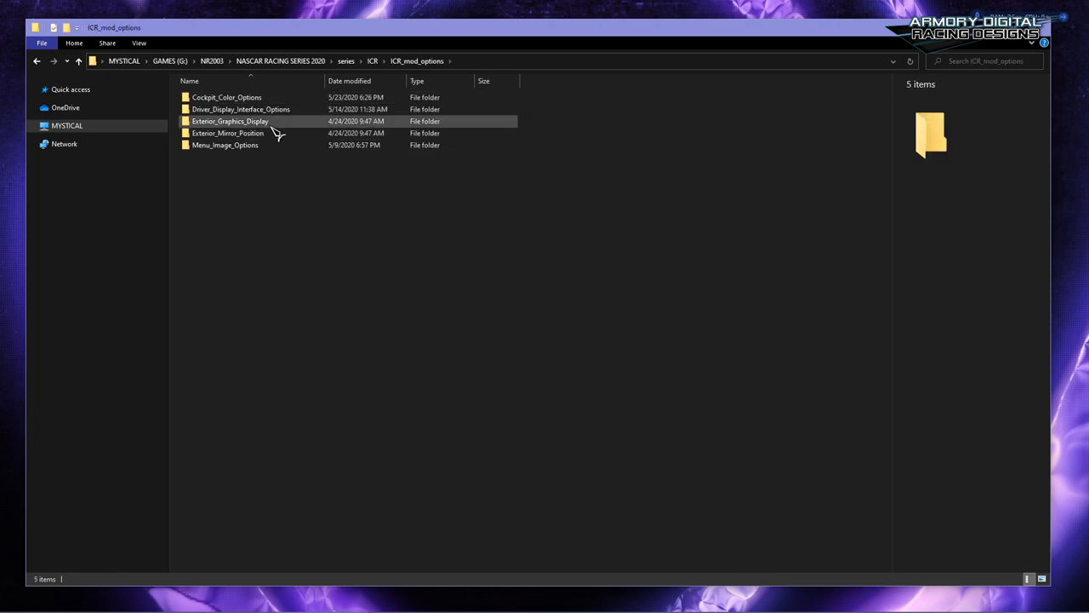
mouse_move(276, 133)
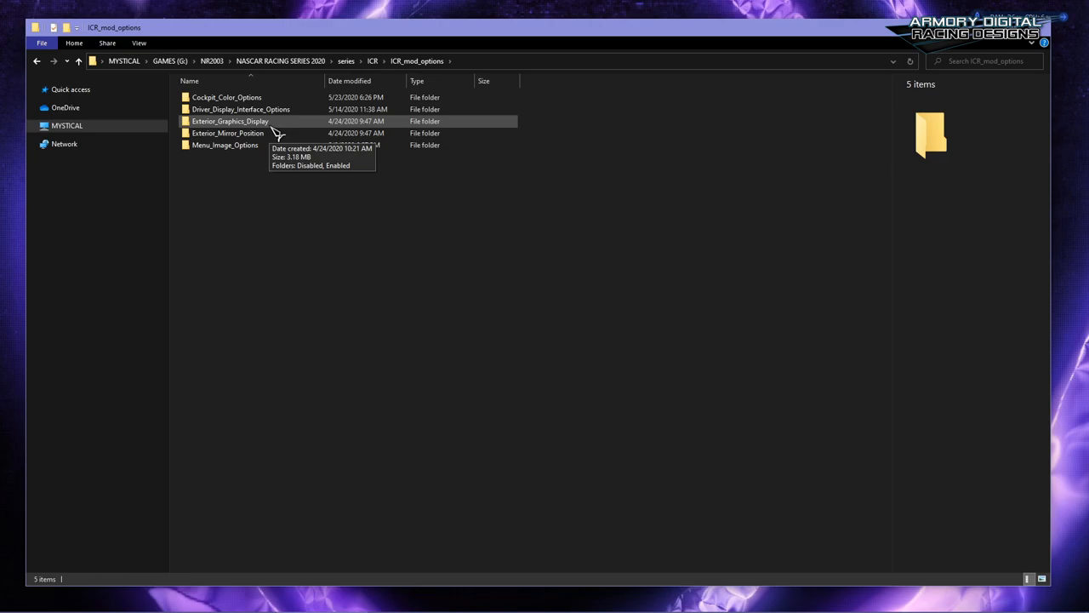
mouse_move(250, 165)
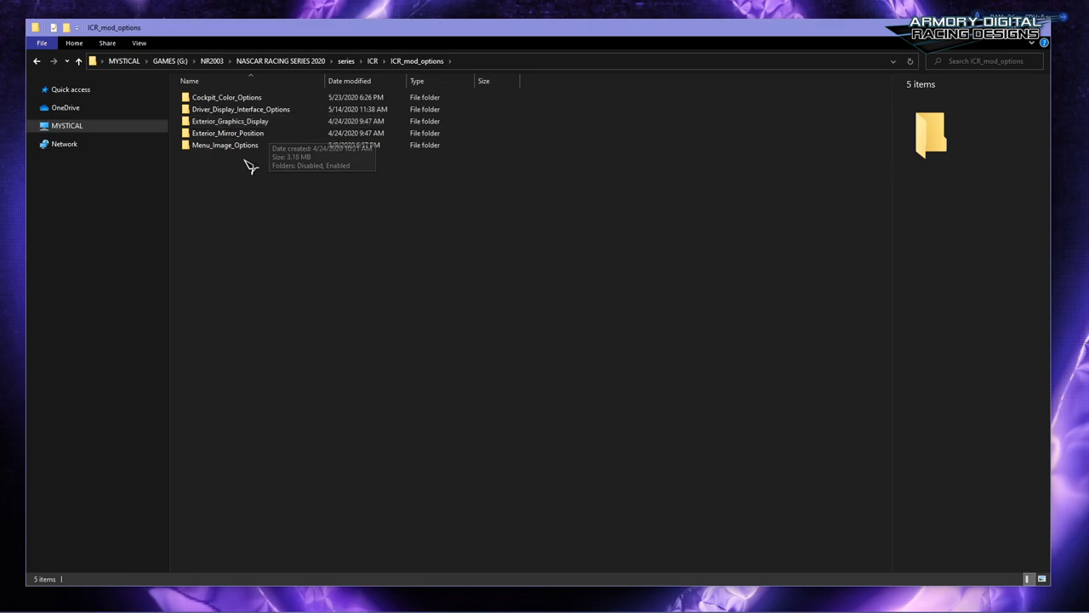
mouse_move(283, 162)
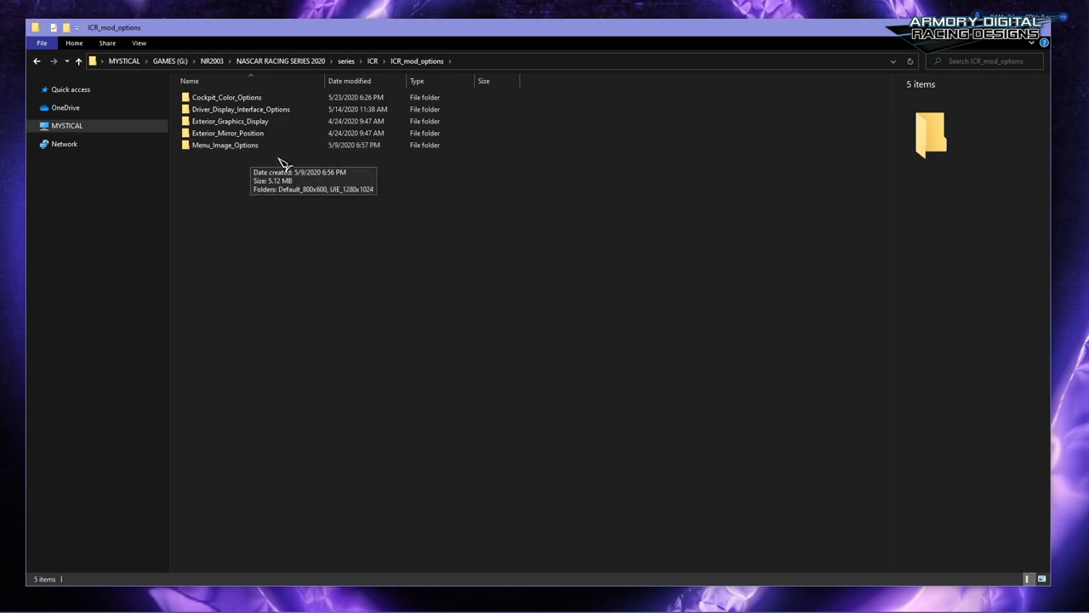
mouse_move(417, 95)
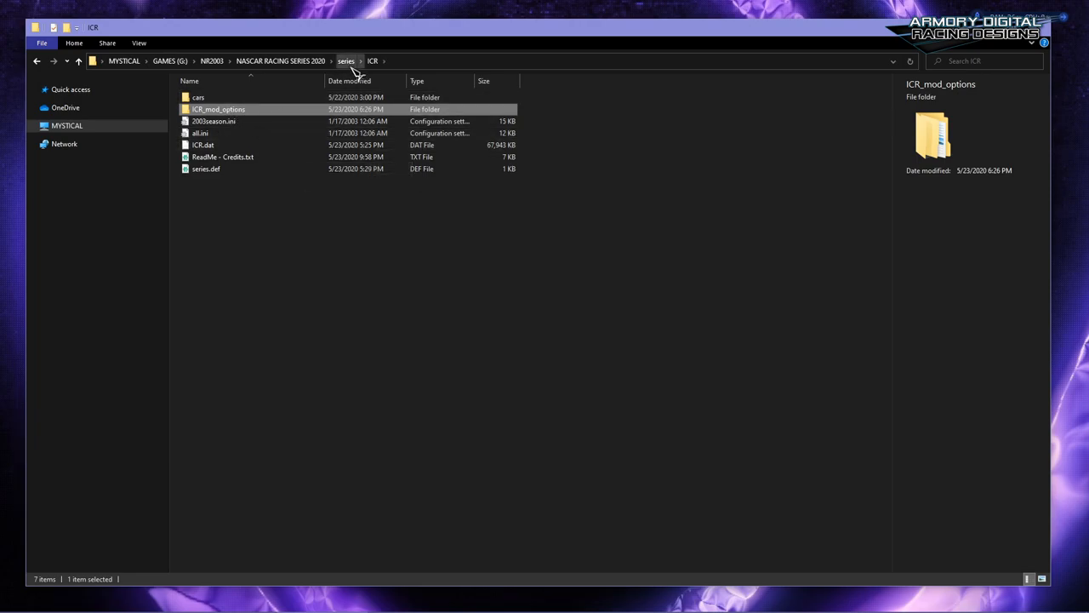
mouse_move(280, 118)
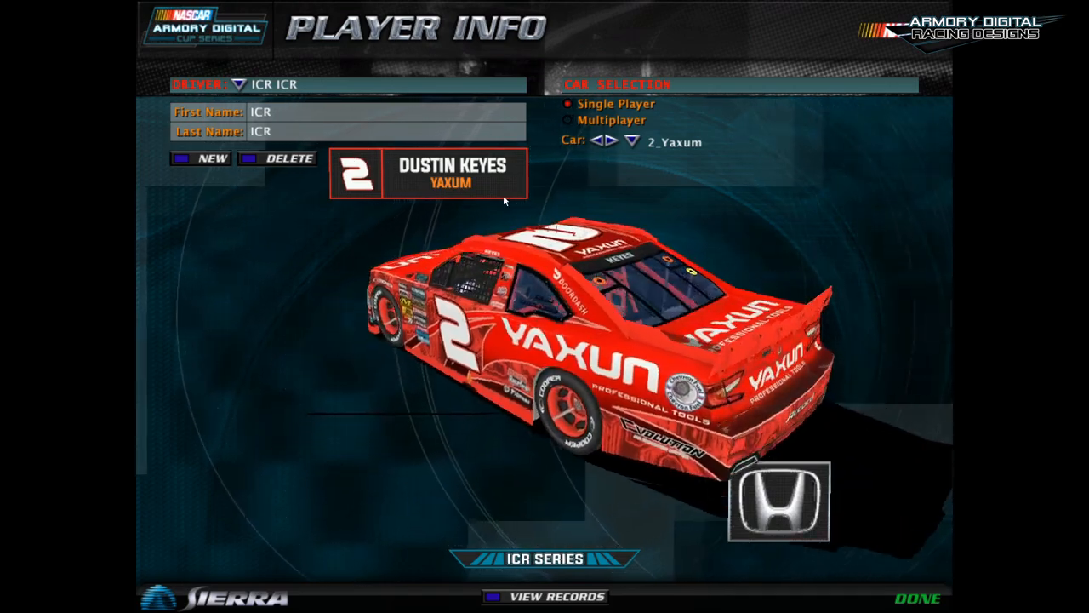
Cycle the player's car through 3_EL_Acura, 02_Unspon, 17_Armory, 25_Autonation to 46_Speedway
click(612, 141)
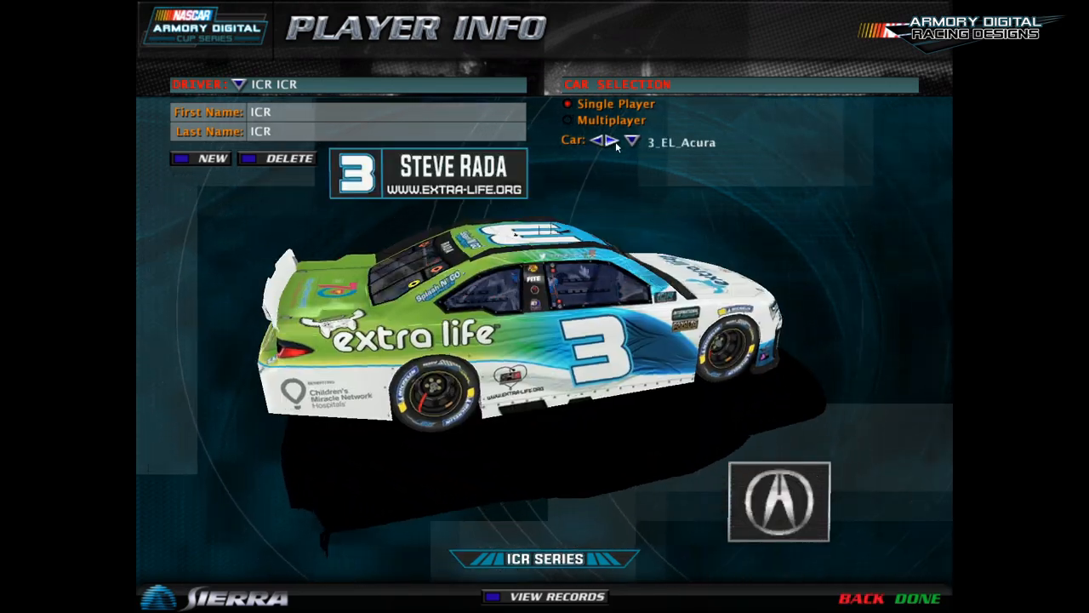
click(599, 141)
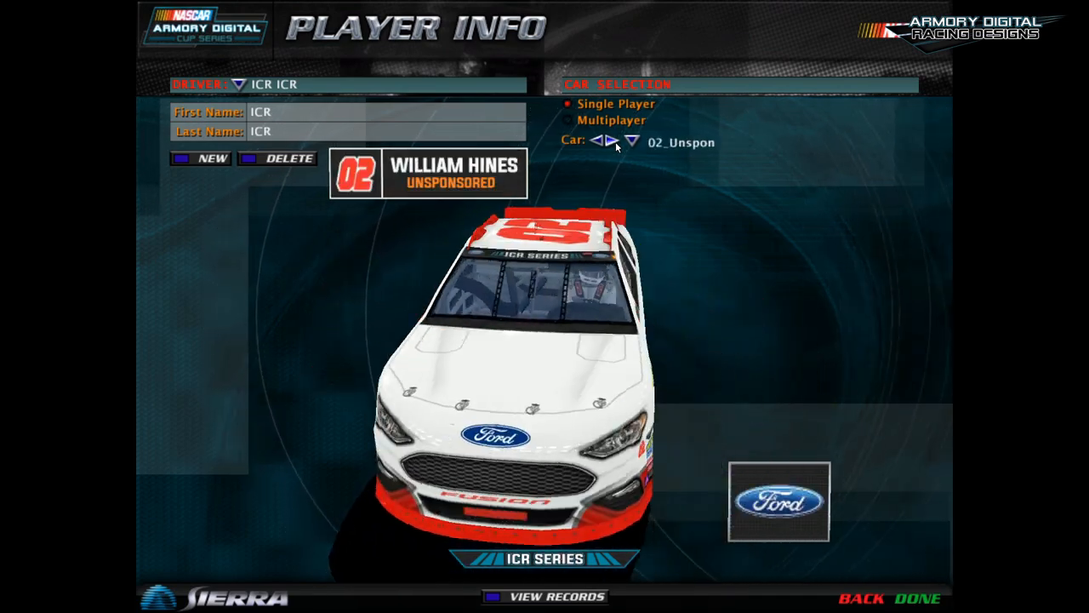
click(613, 141)
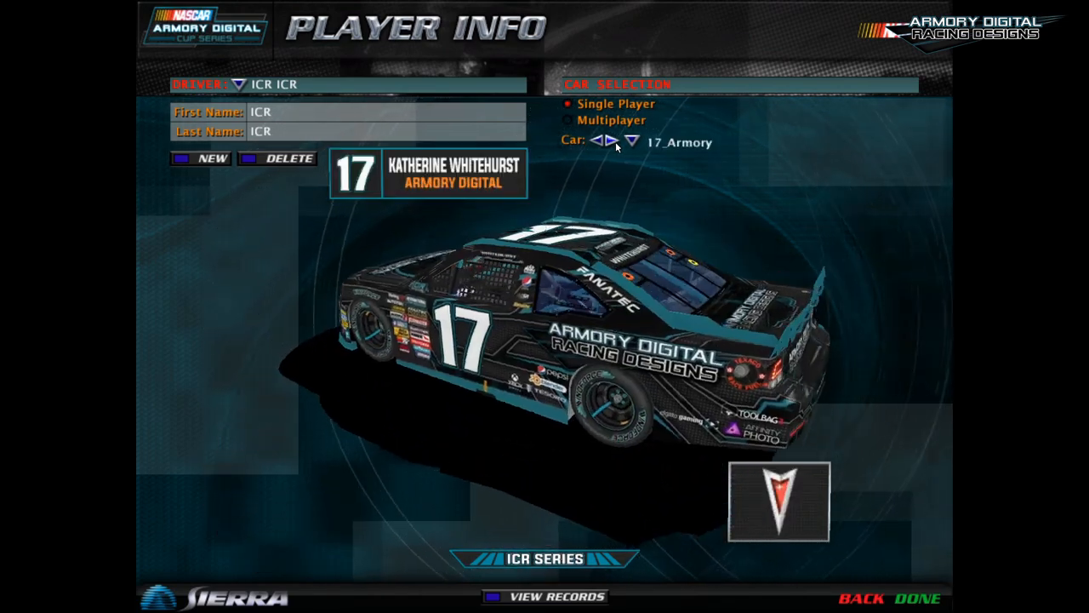
click(615, 142)
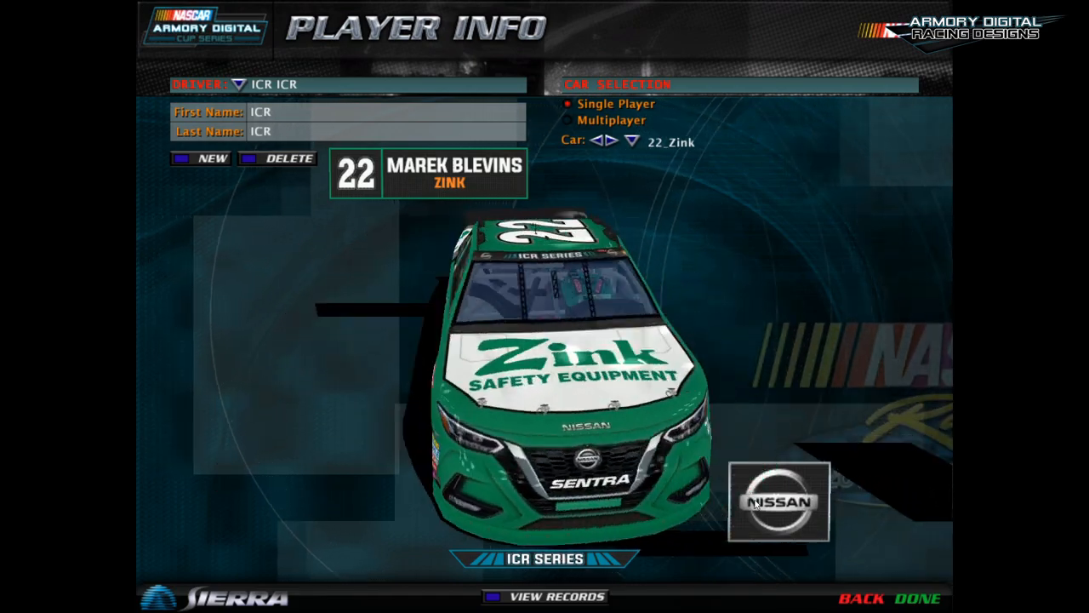
click(613, 141)
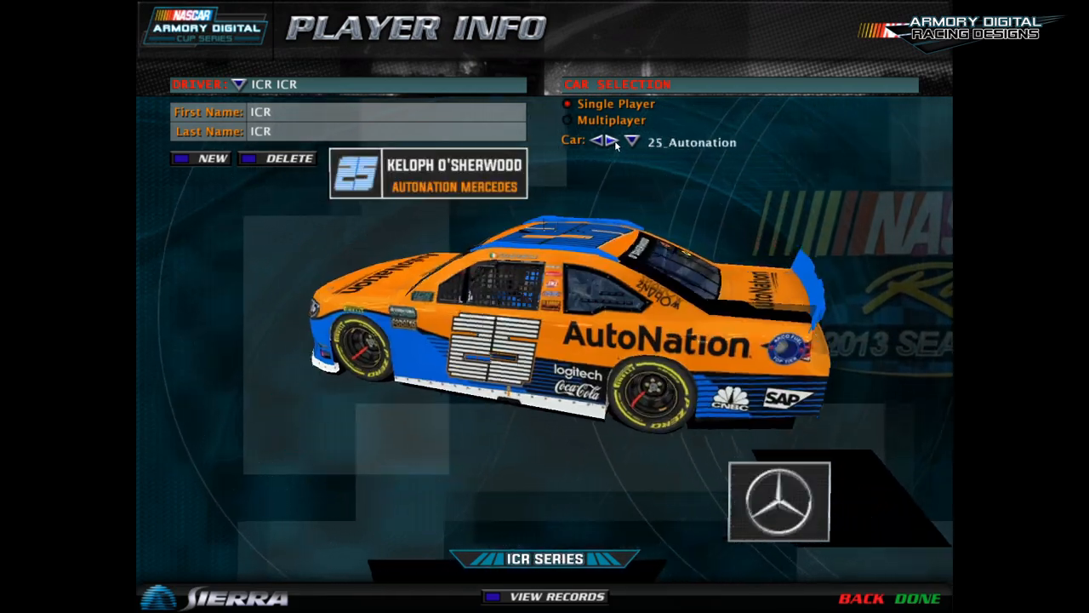
click(611, 141)
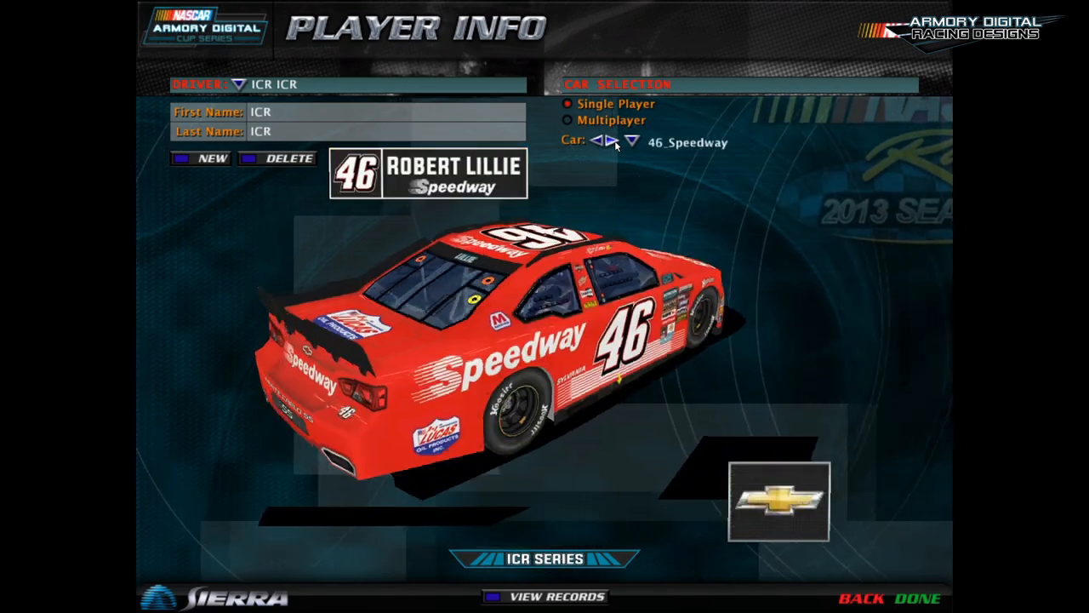
click(631, 141)
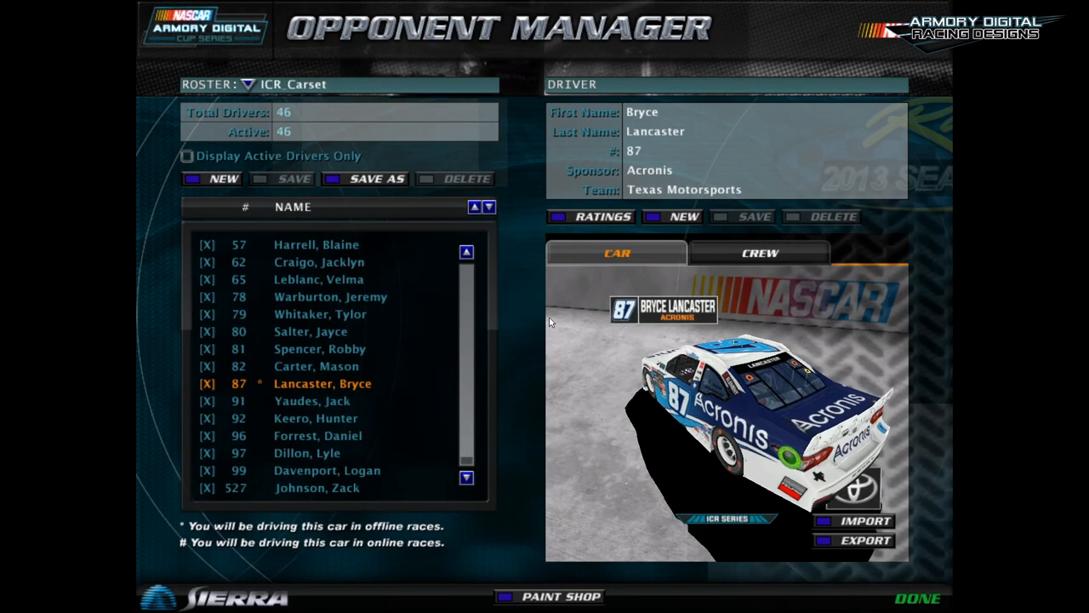
click(330, 296)
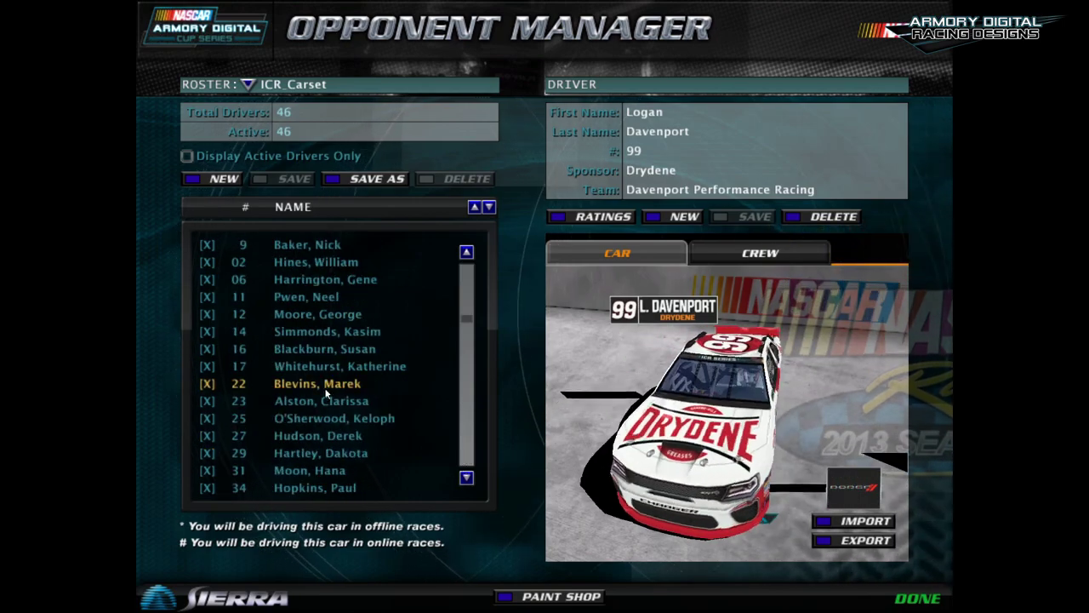
click(327, 331)
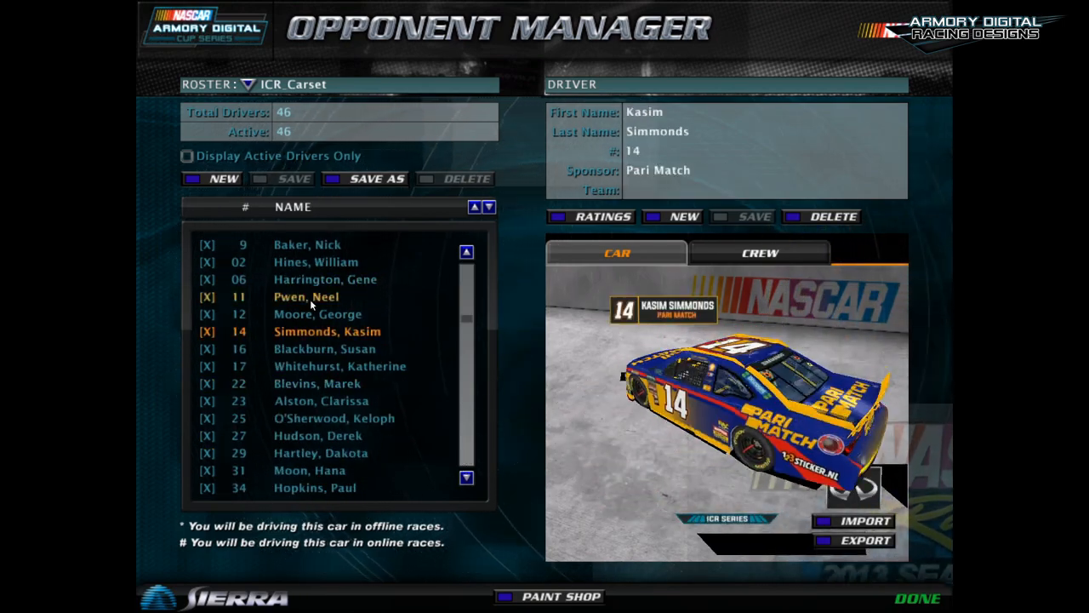
click(321, 452)
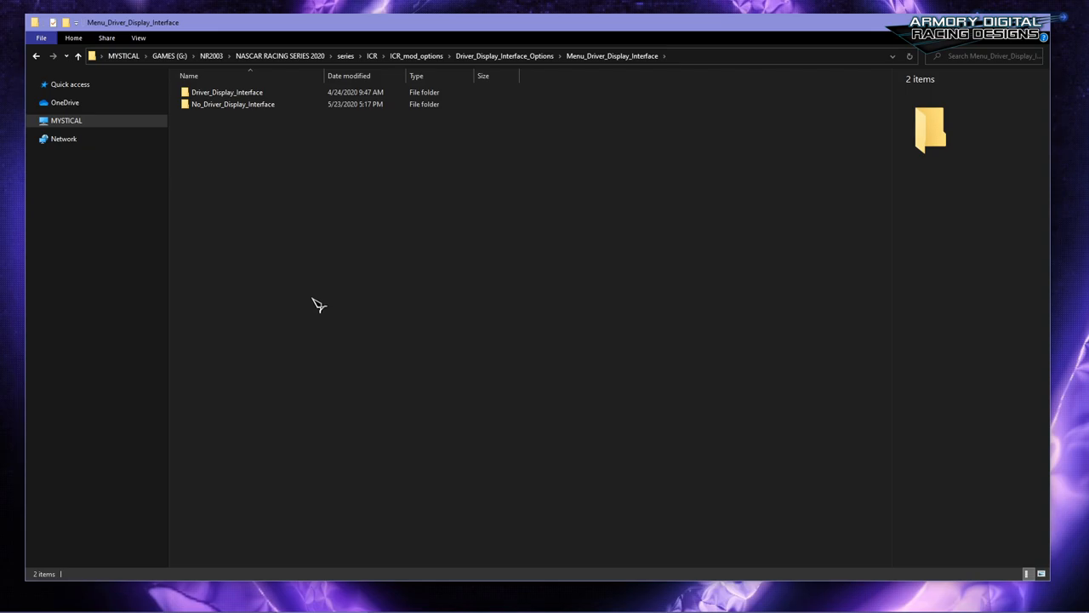
Open No_Driver_Display_Interface and select its art folder and make_a_ui.3do
double_click(232, 104)
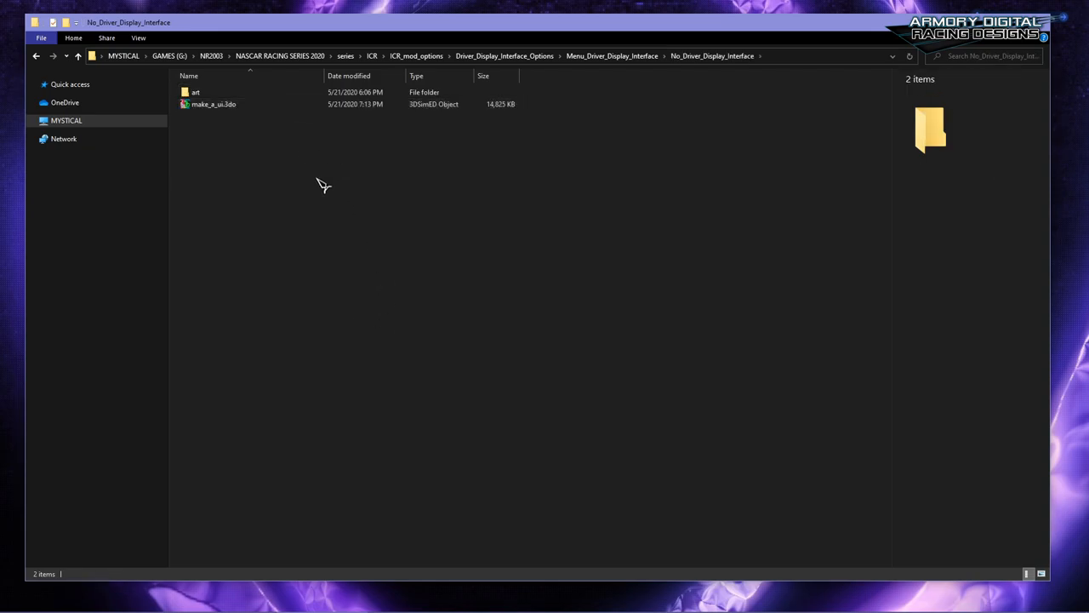
click(212, 103)
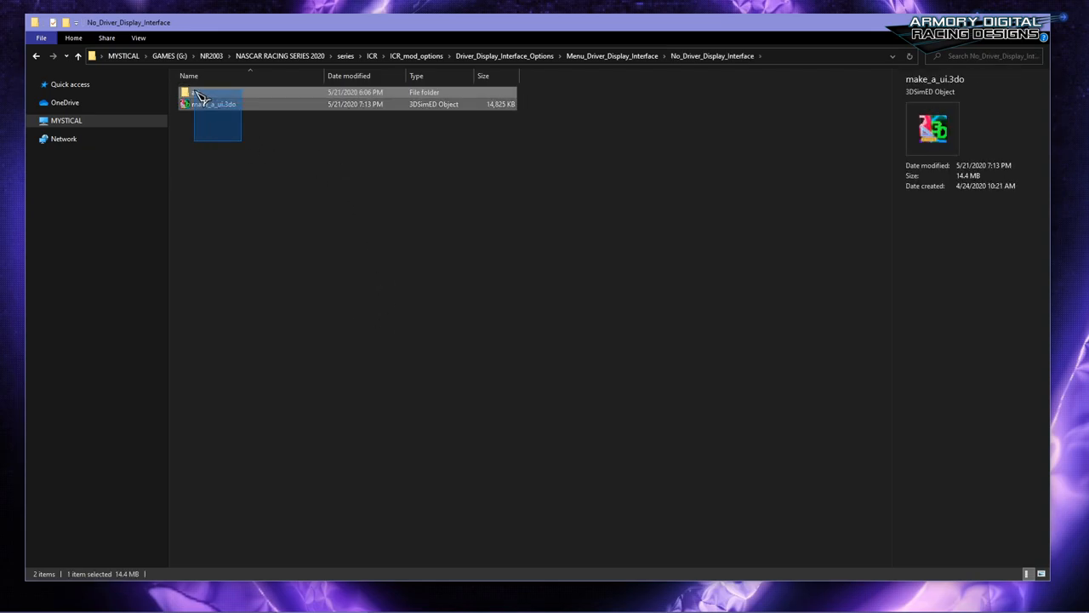
click(246, 128)
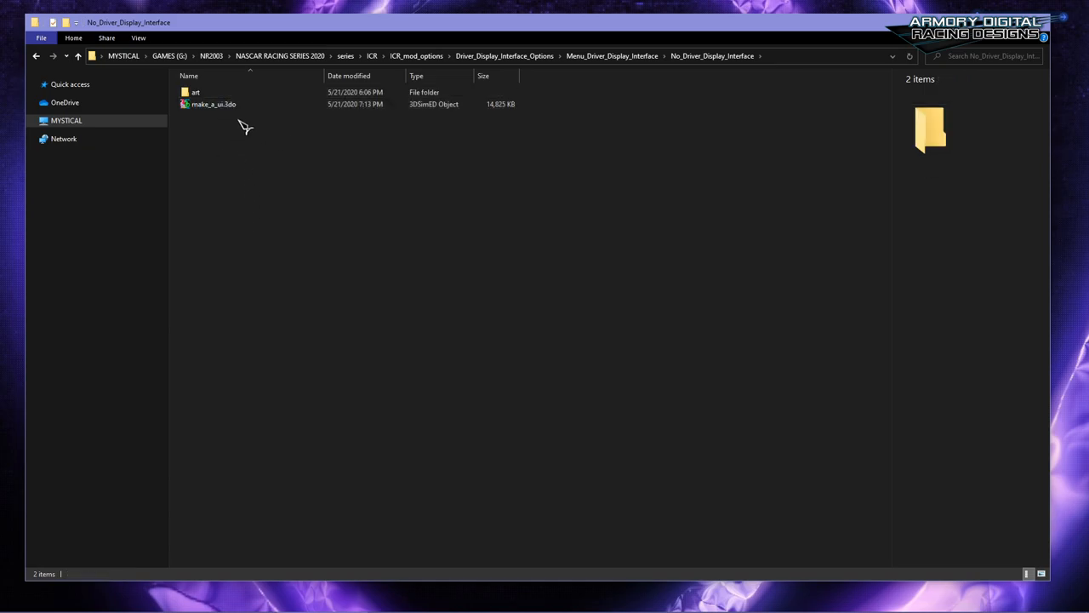
mouse_move(195, 92)
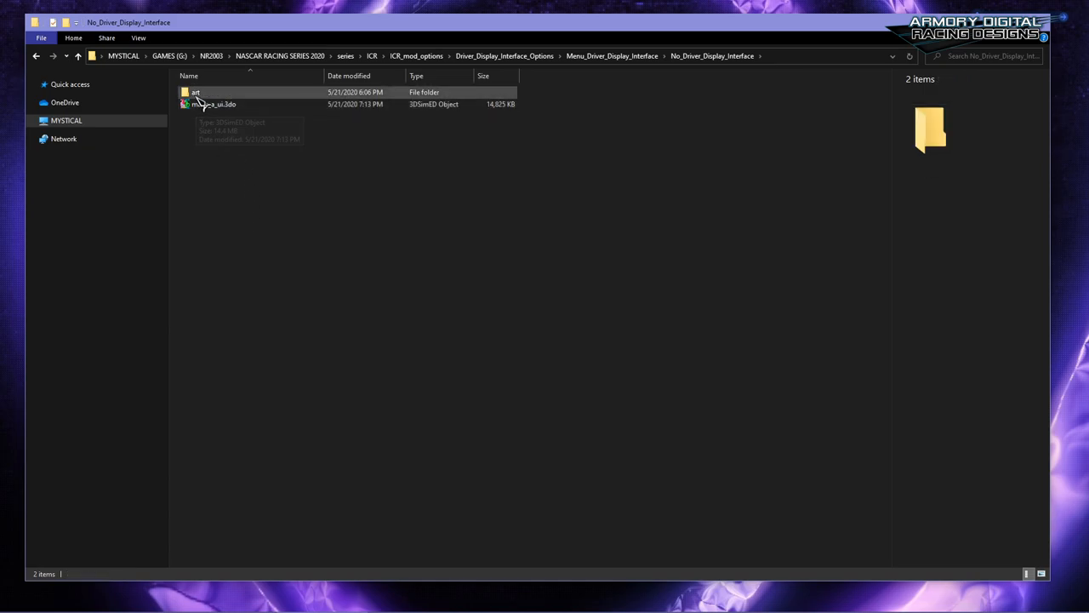
mouse_move(208, 104)
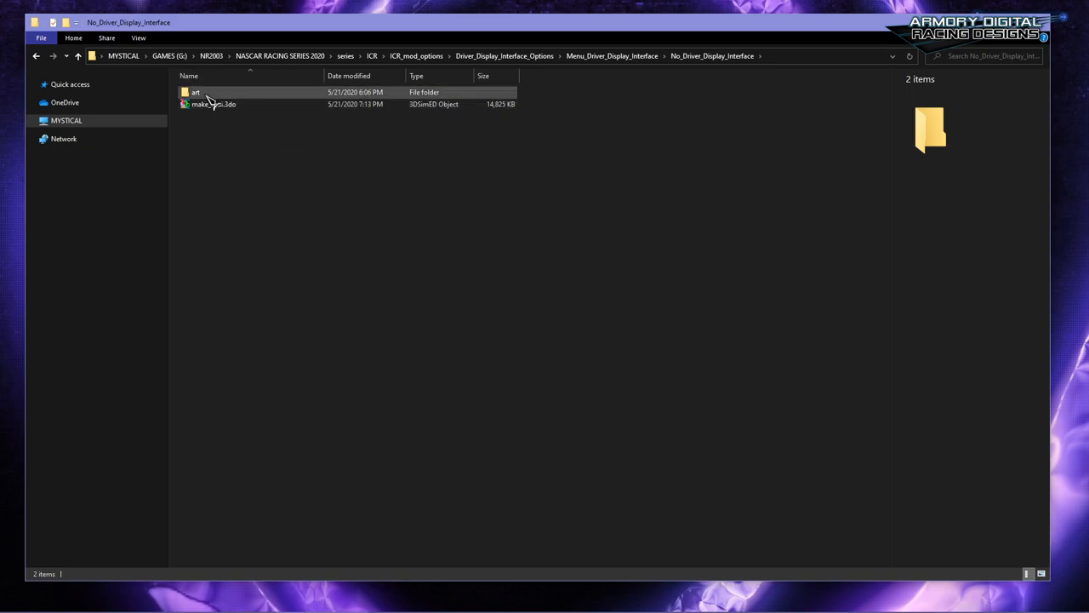
double_click(196, 92)
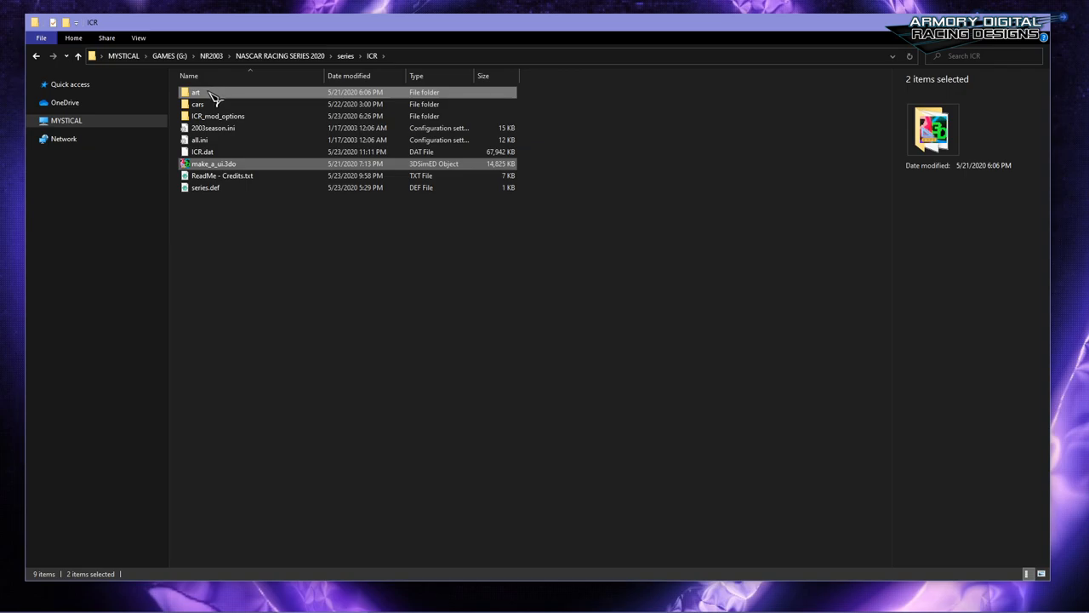
mouse_move(212, 93)
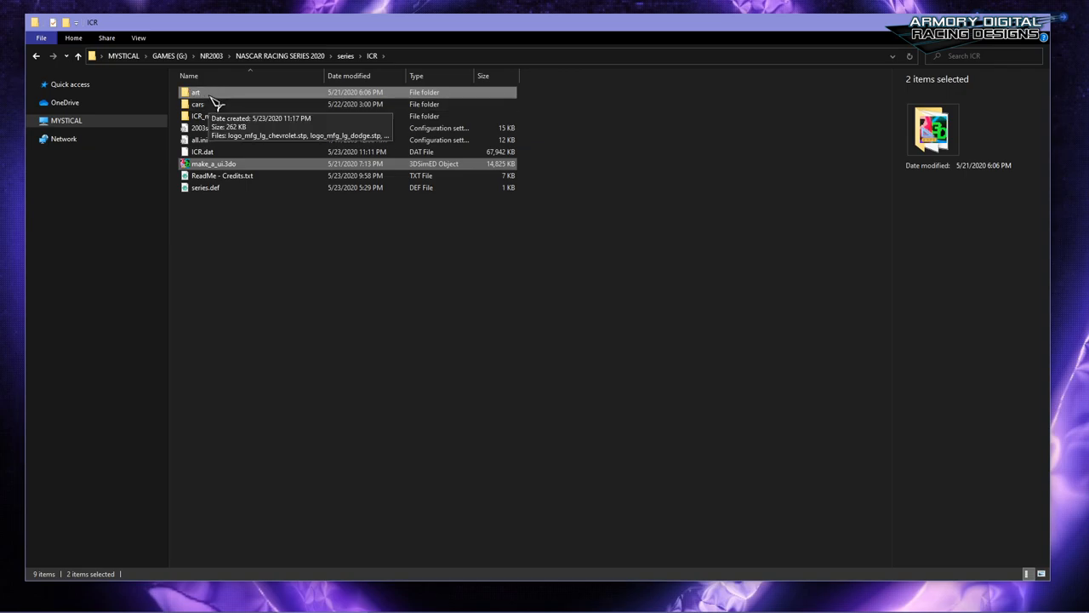
mouse_move(285, 204)
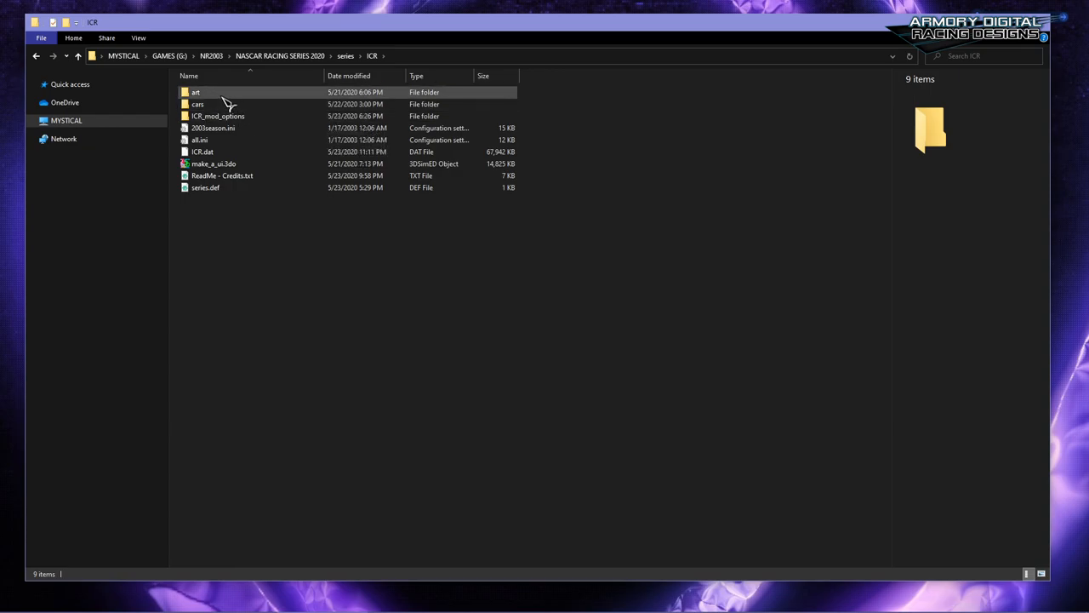
mouse_move(219, 92)
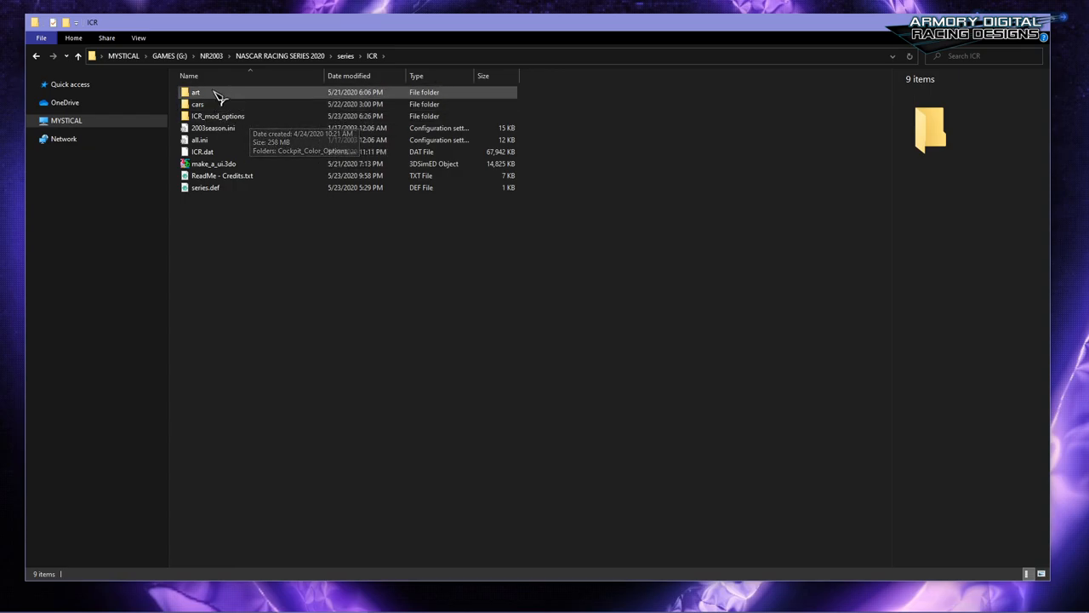
mouse_move(289, 115)
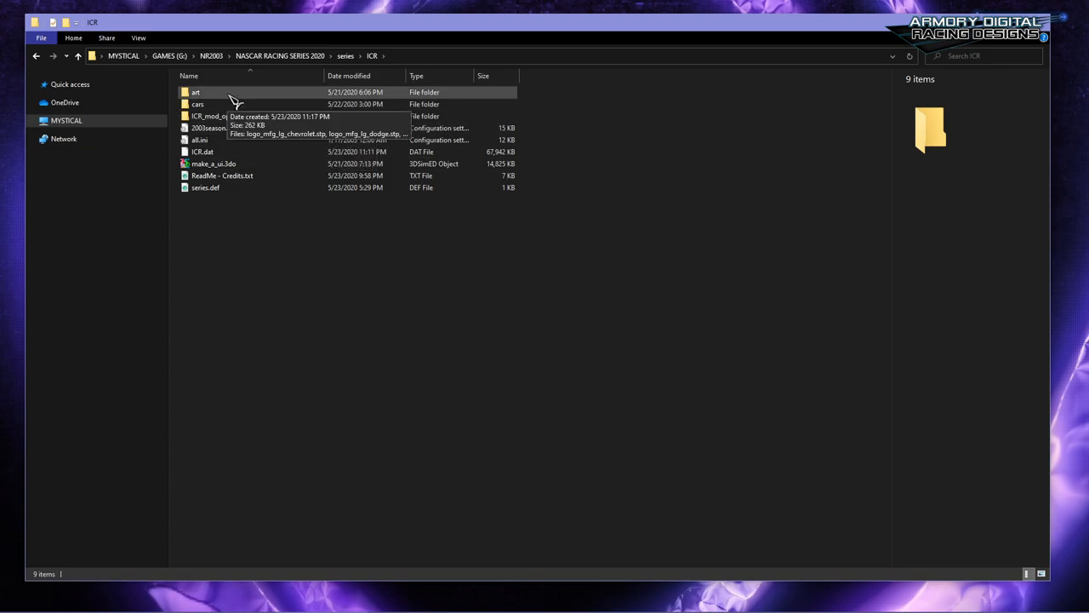
mouse_move(217, 92)
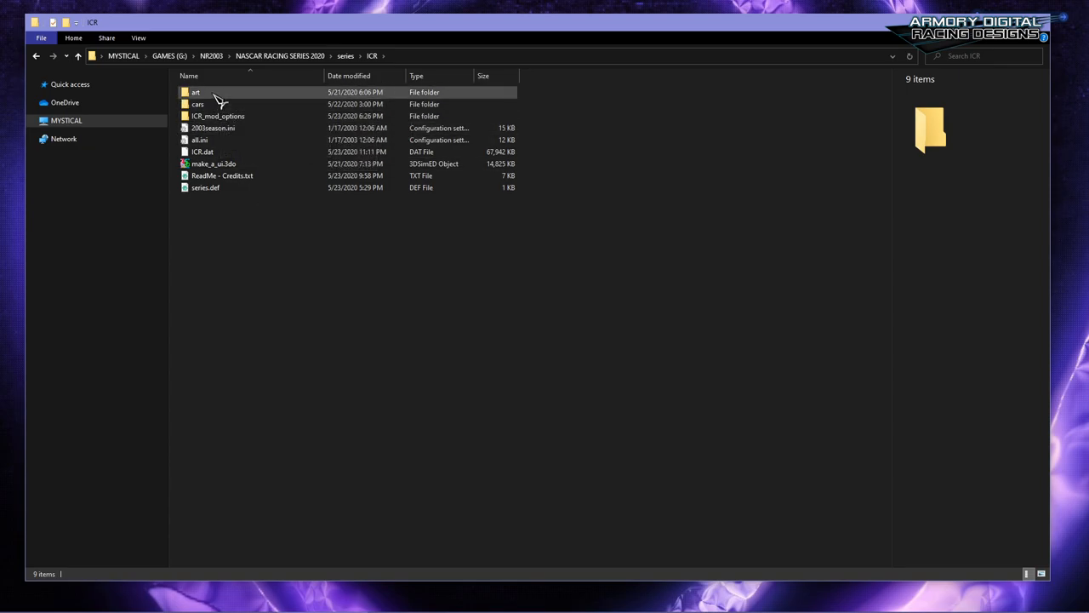
mouse_move(218, 94)
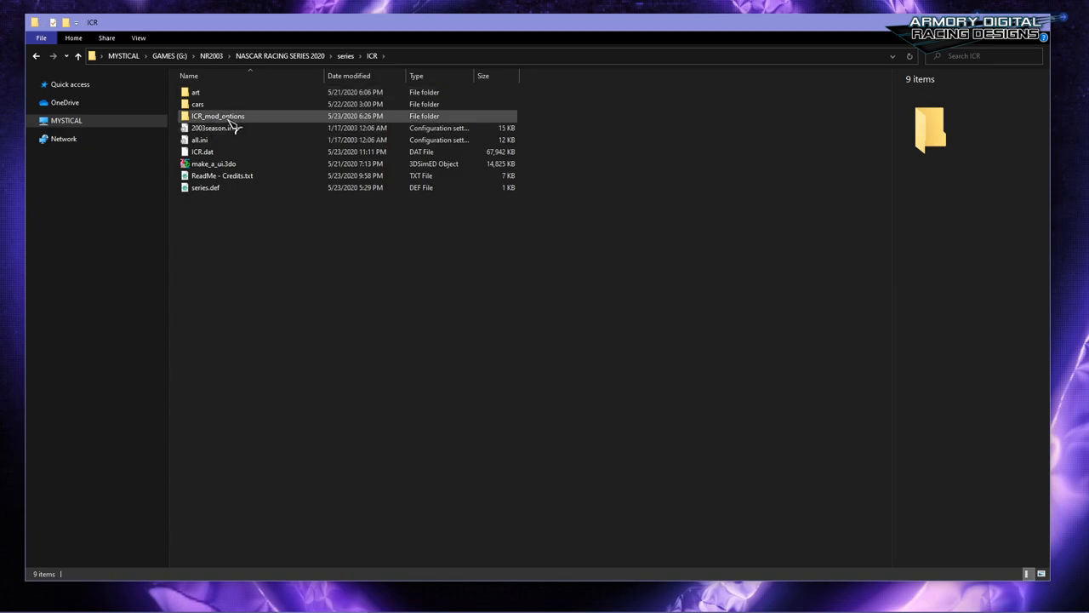
mouse_move(230, 119)
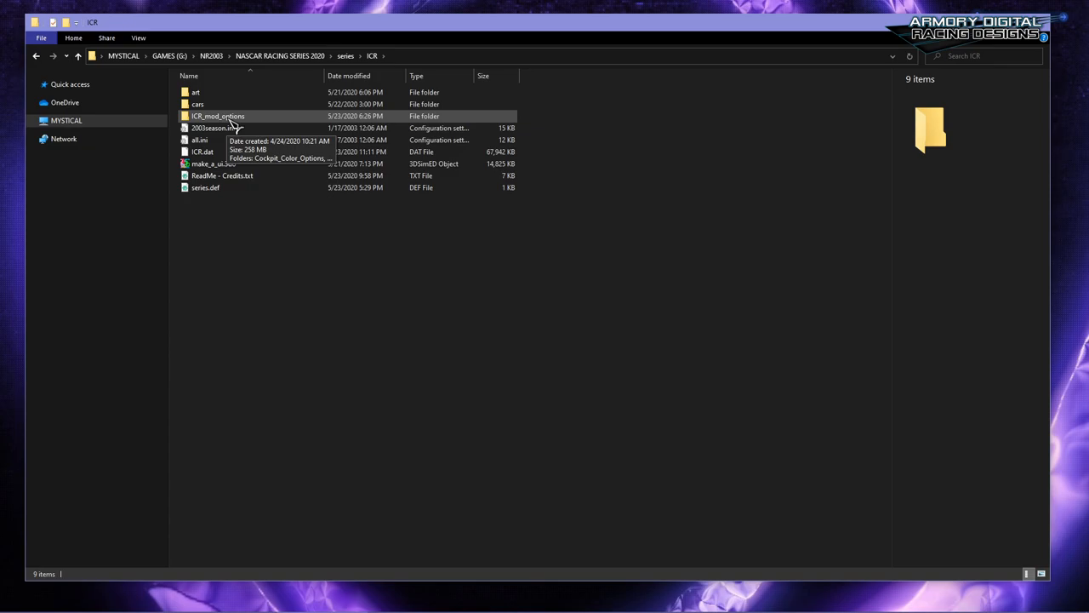
mouse_move(244, 143)
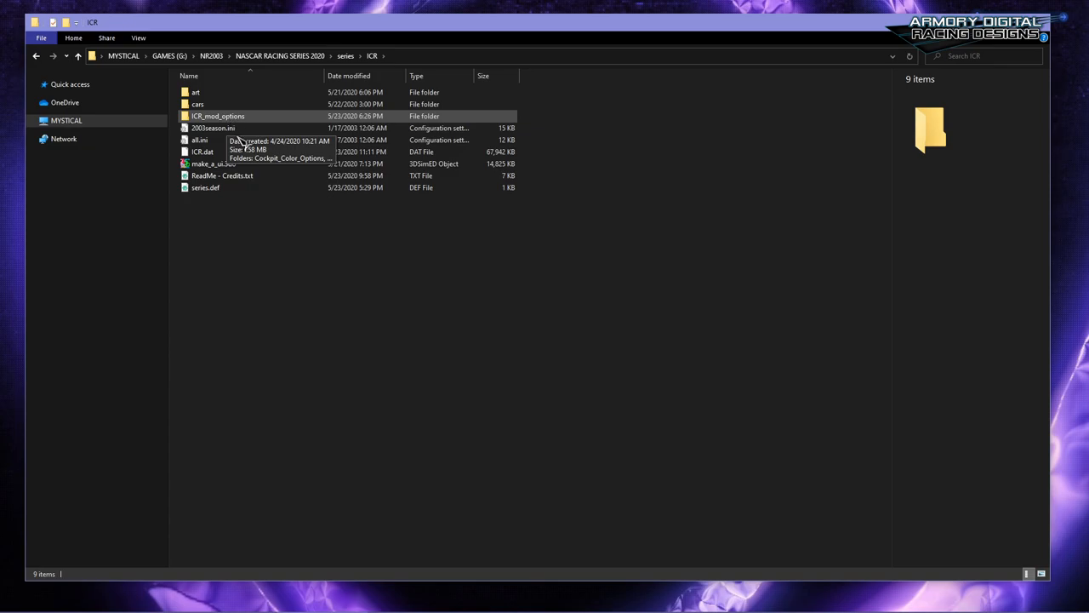
mouse_move(321, 331)
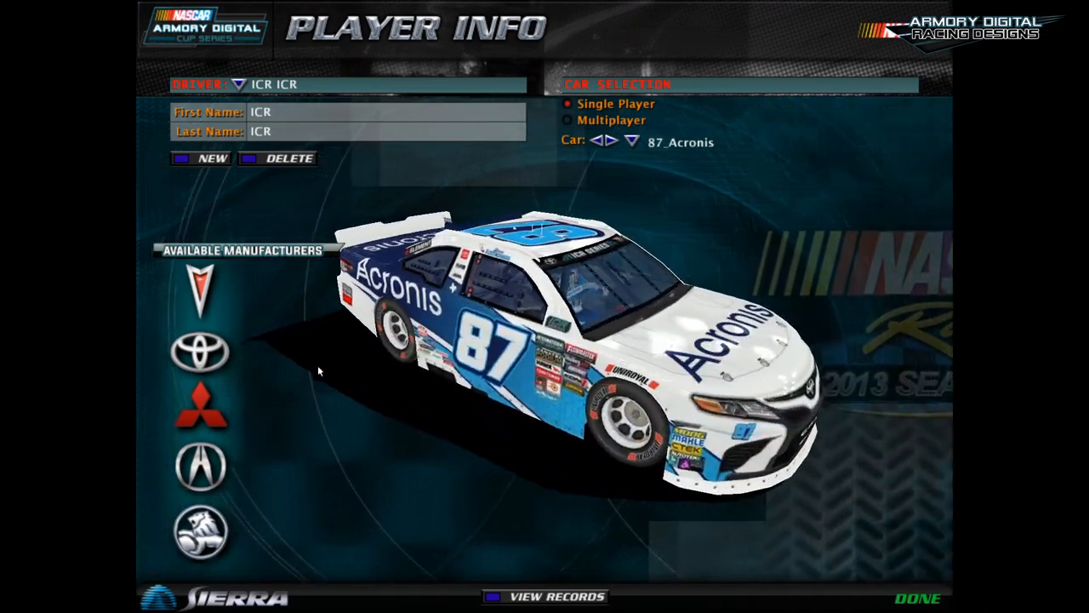
Cycle the player's car through 99_Drydene, 96_Unspon, 92_Pepsi and 82_RealTree to 81_R_Spencer
click(601, 142)
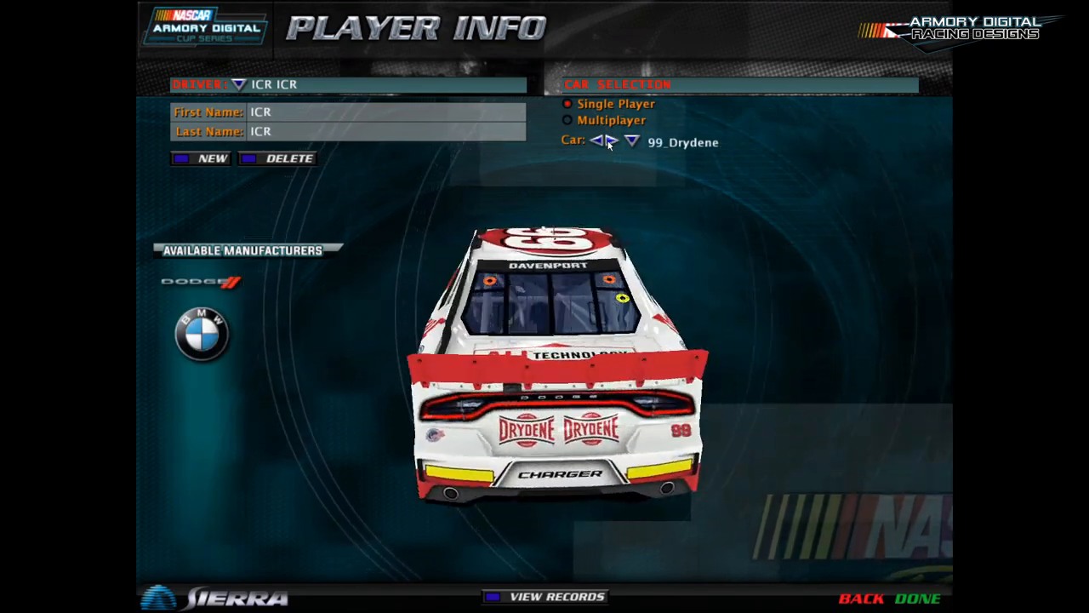
click(595, 141)
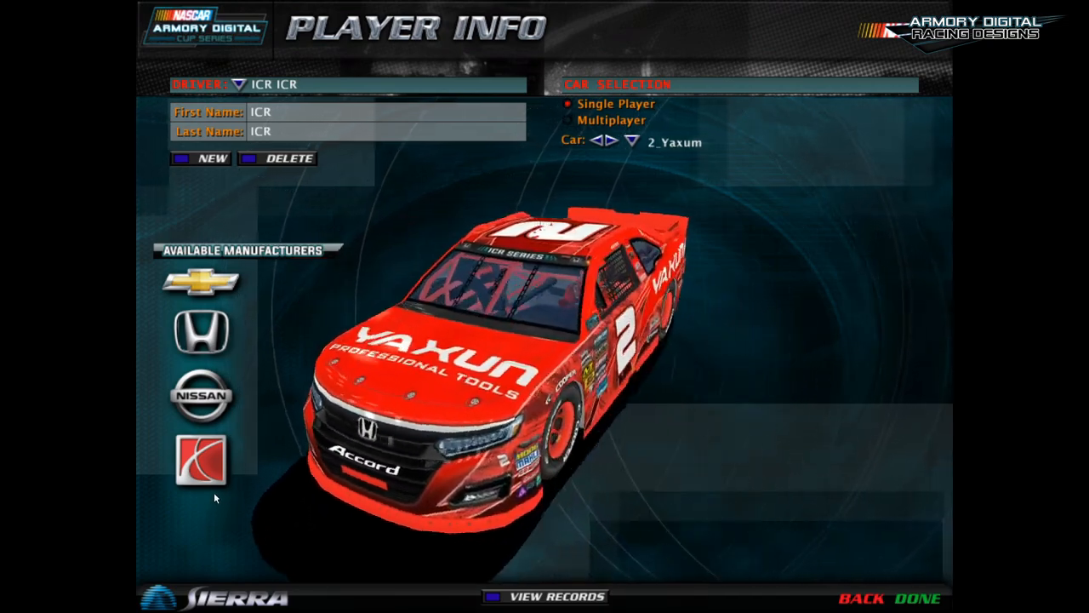
click(594, 141)
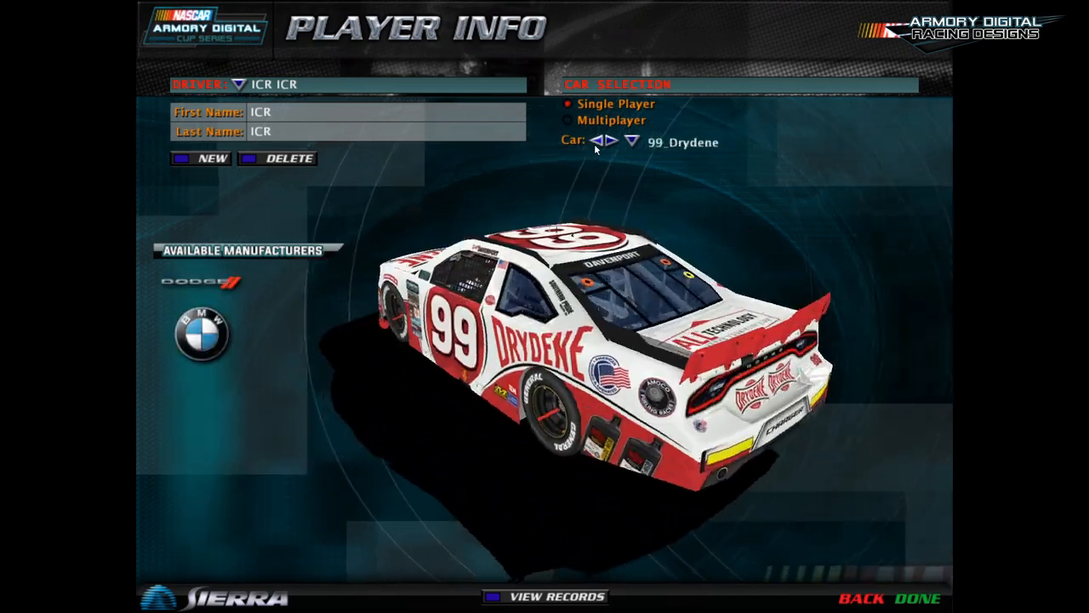
click(598, 141)
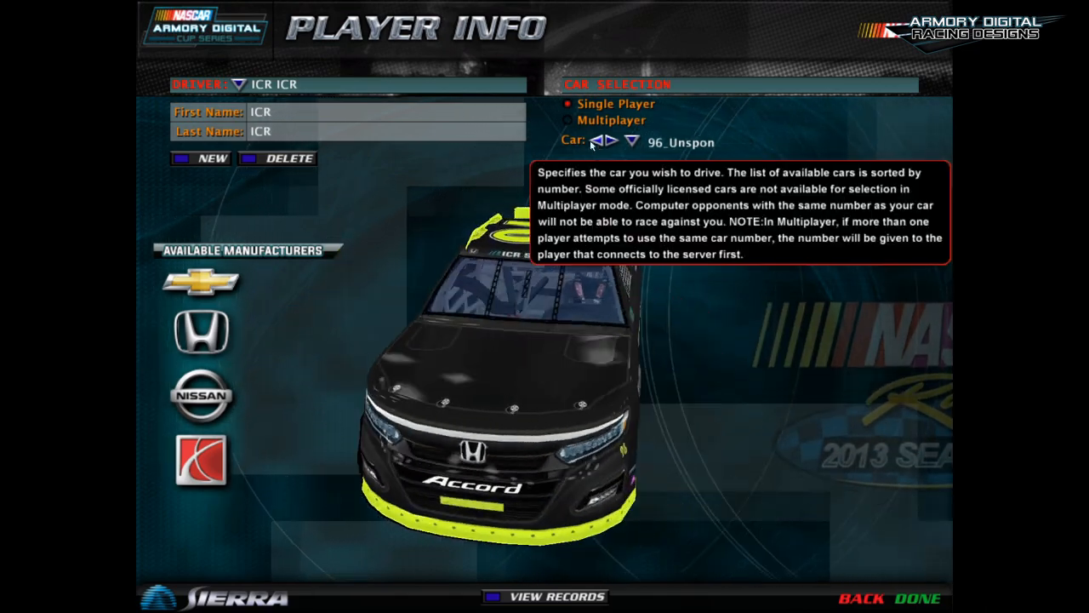
click(597, 141)
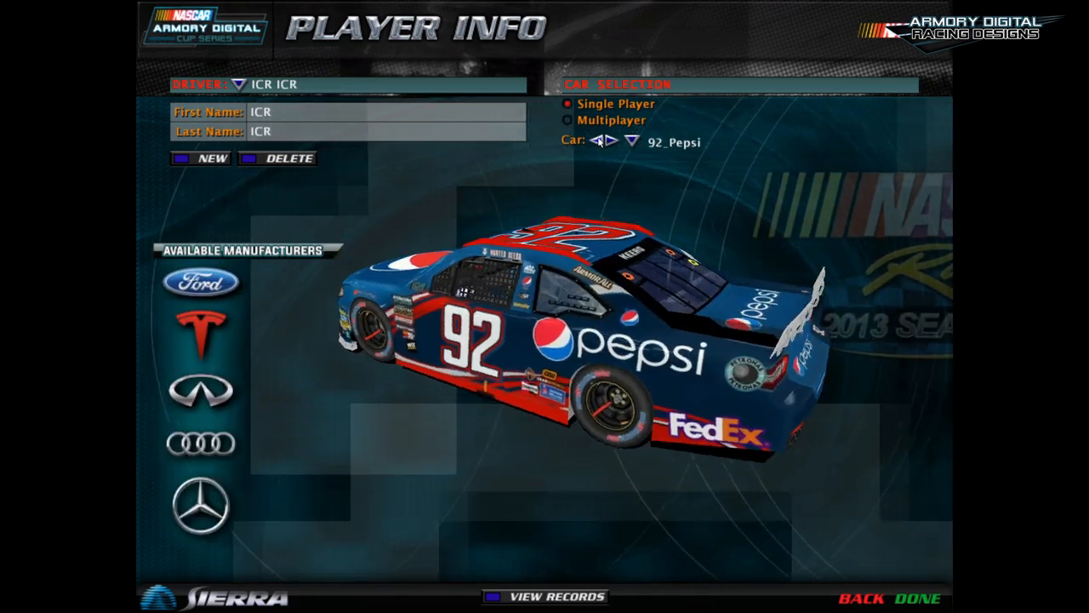
click(611, 141)
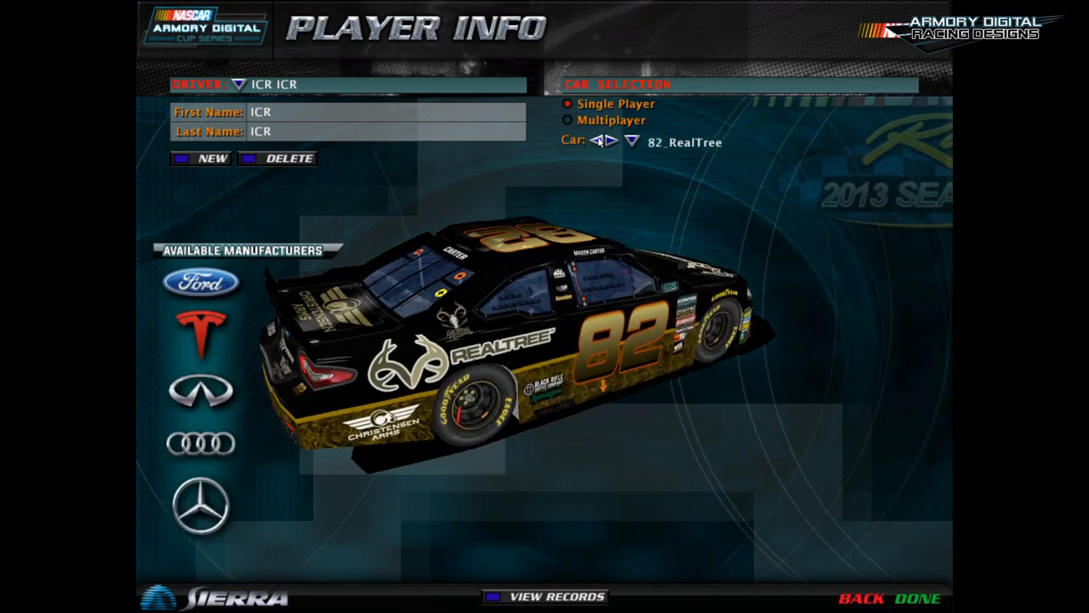
click(600, 142)
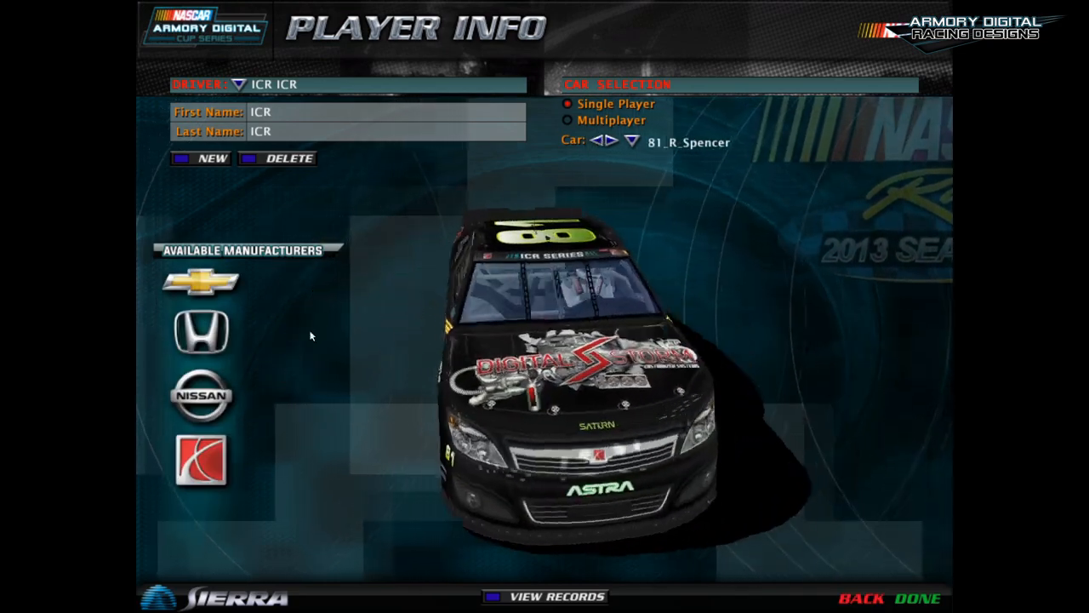
click(613, 141)
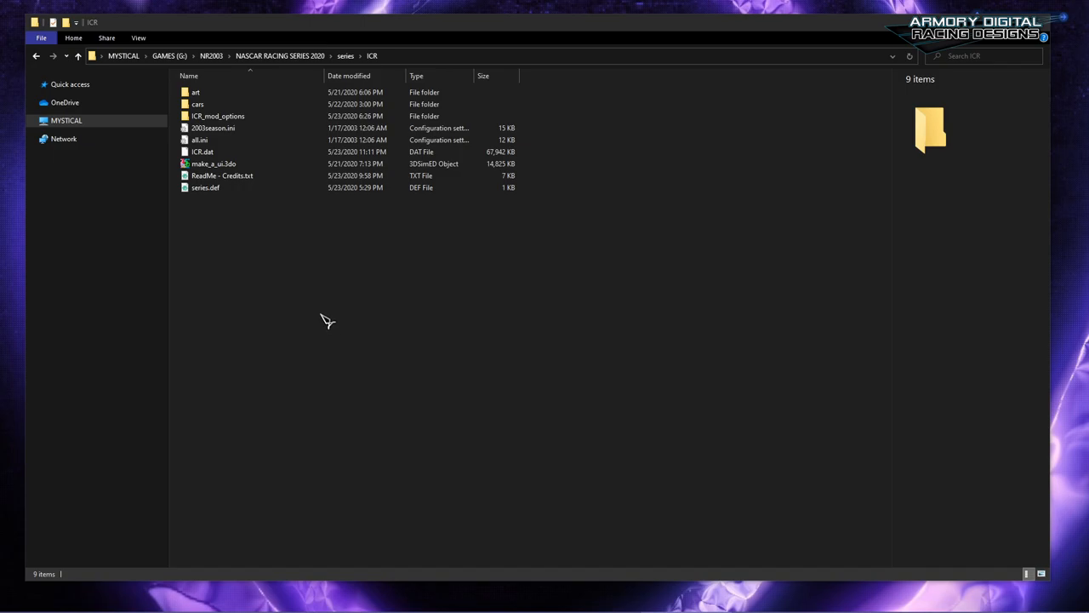
mouse_move(300, 283)
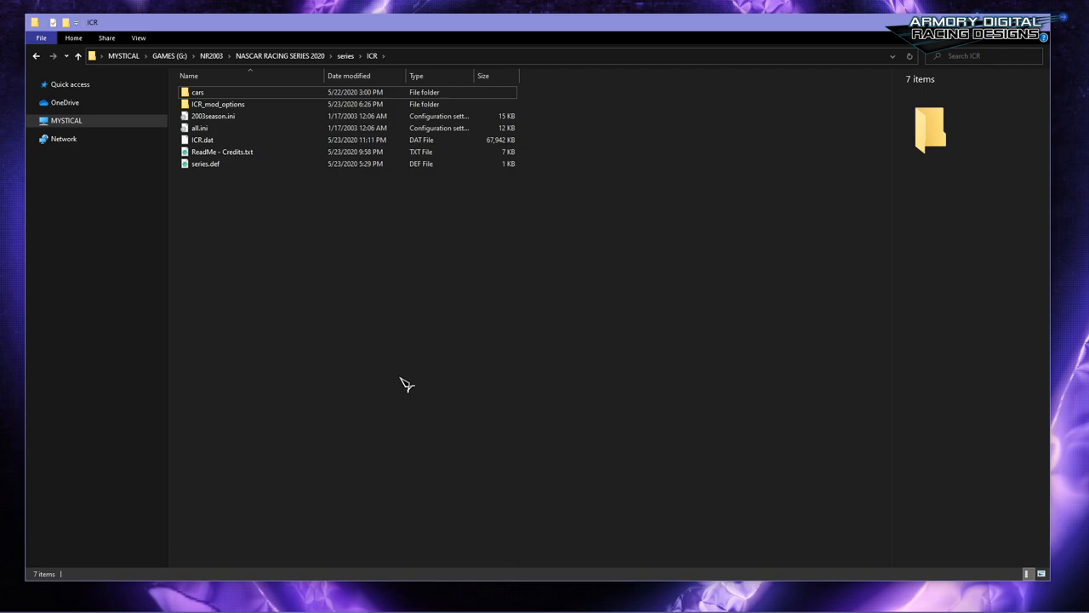
mouse_move(347, 174)
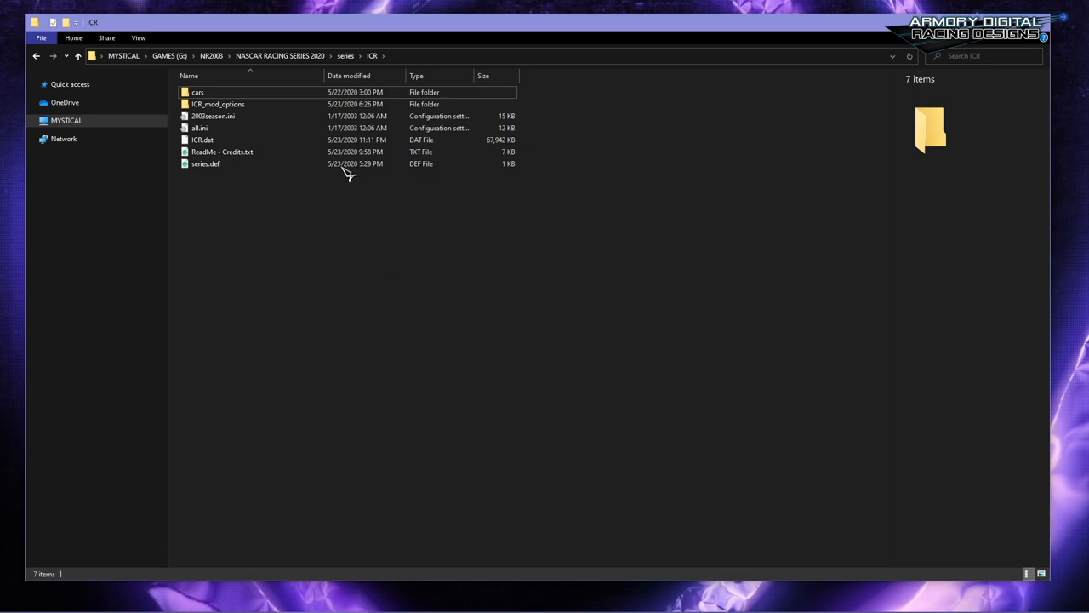
Drill into ICR_mod_options > Driver_Display_Interface_Options > Menu_Driver_Display_Interface
double_click(218, 104)
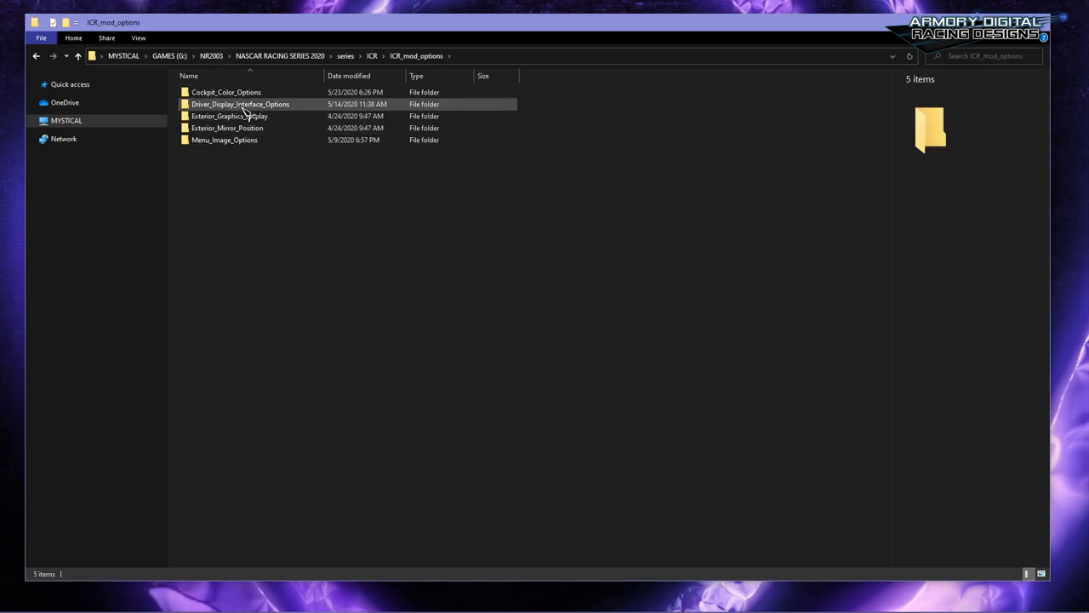
double_click(240, 103)
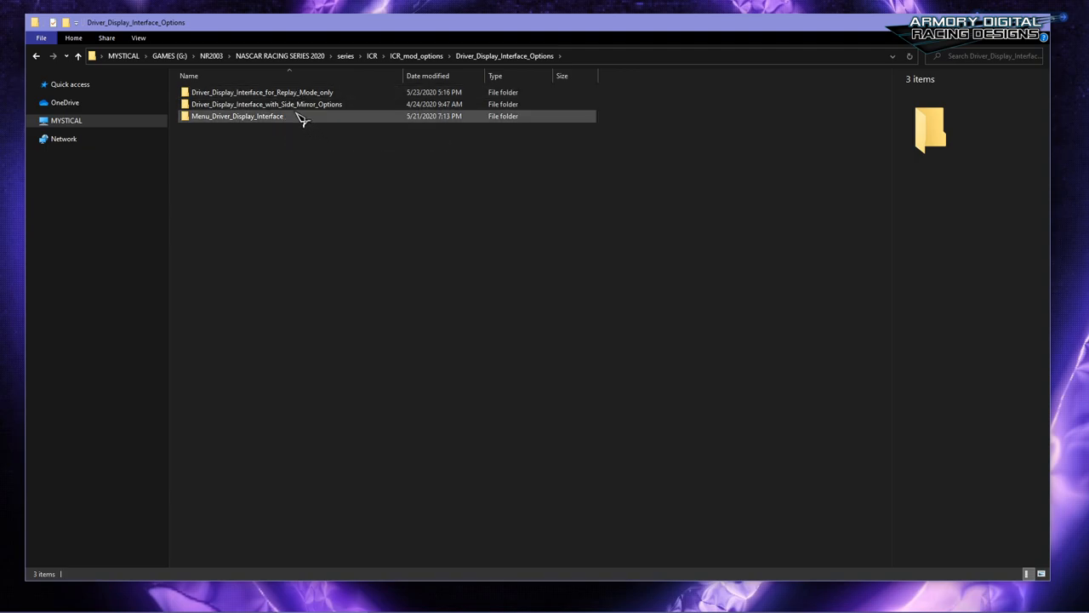
double_click(265, 103)
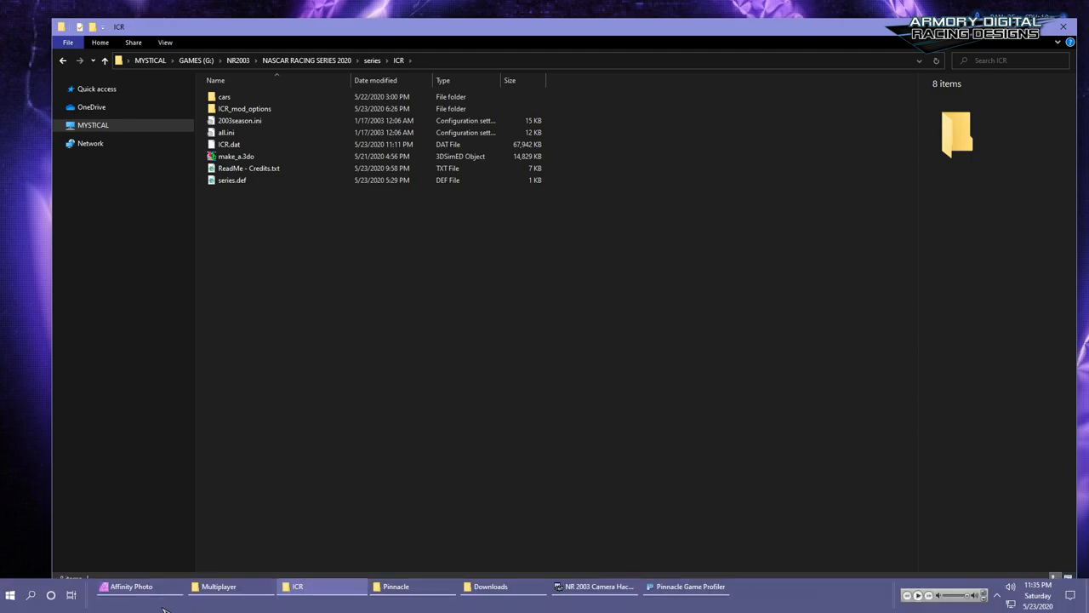
In Affinity Photo, select and copy the Digital Driver Interface v1.1 update group
click(131, 585)
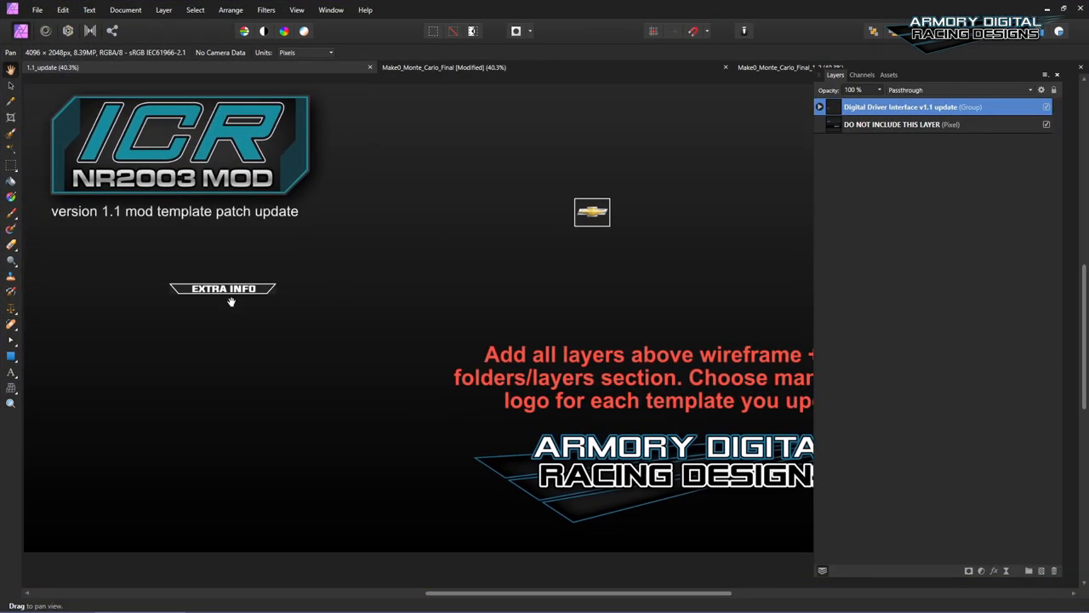
mouse_move(1013, 143)
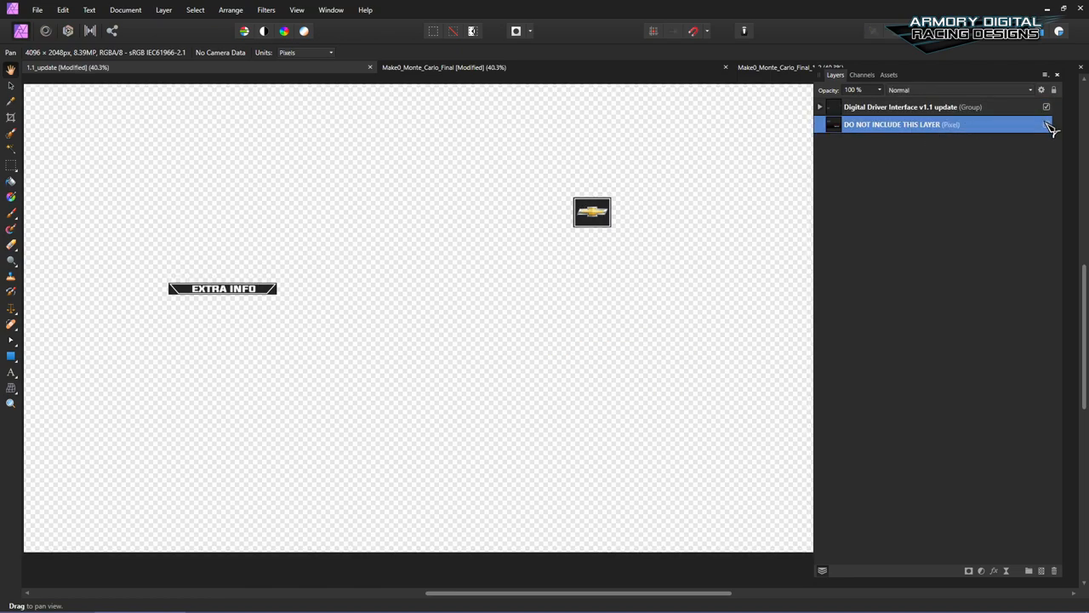
click(900, 106)
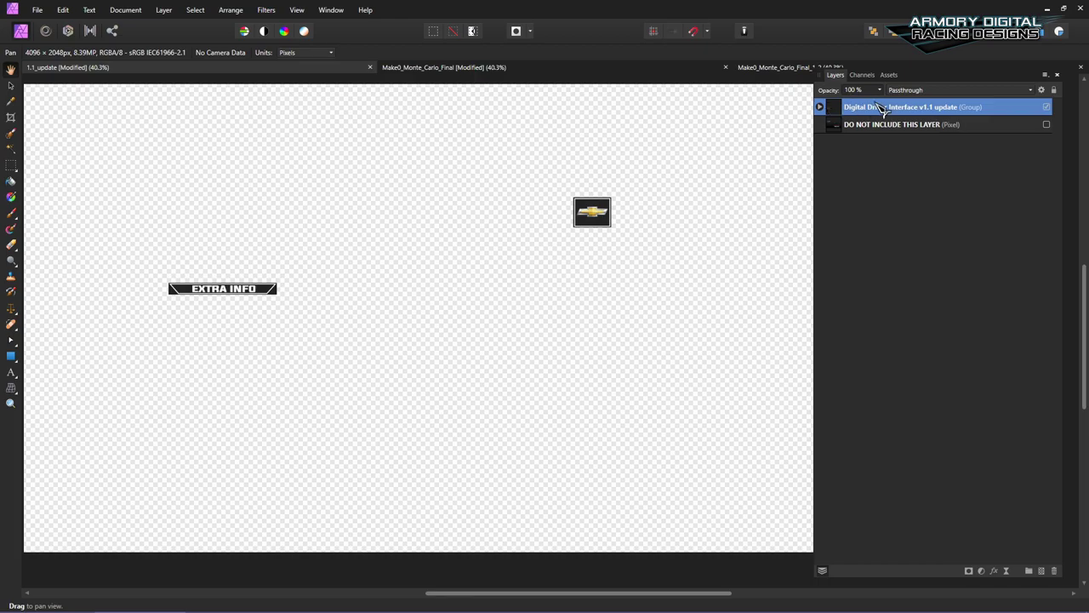
right_click(902, 106)
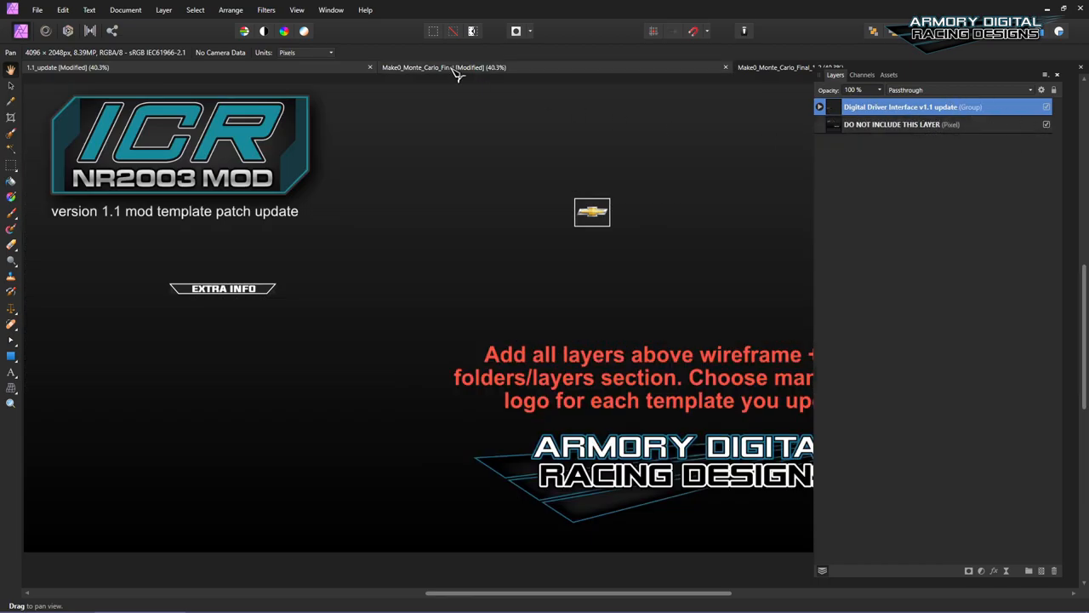
Paste the v1.1 group into Make0_Monte_Carlo_Final and check wireframe + mask's old interface group
click(444, 67)
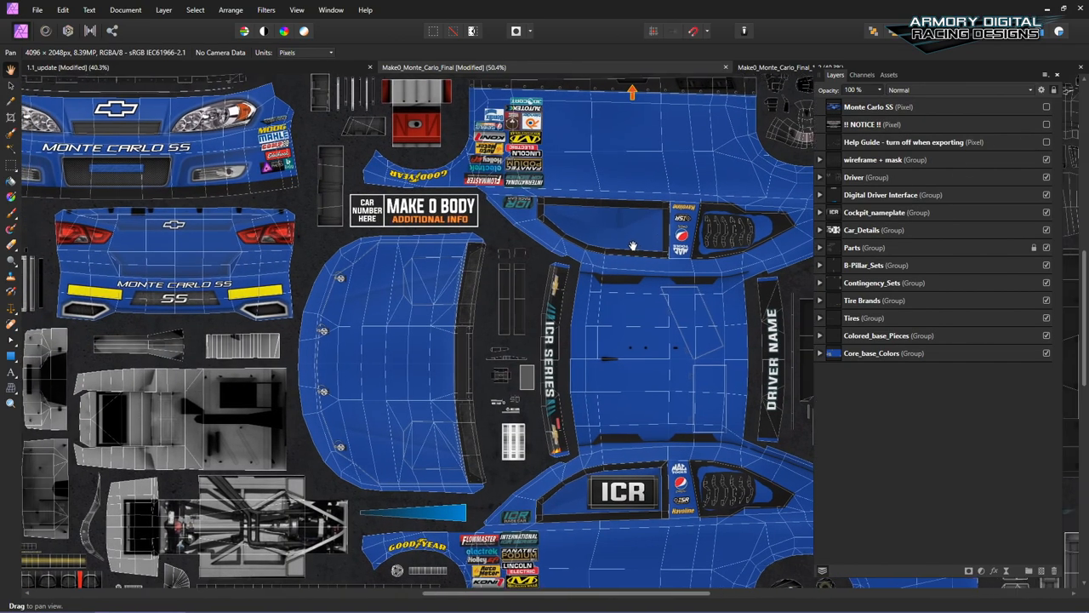
right_click(885, 159)
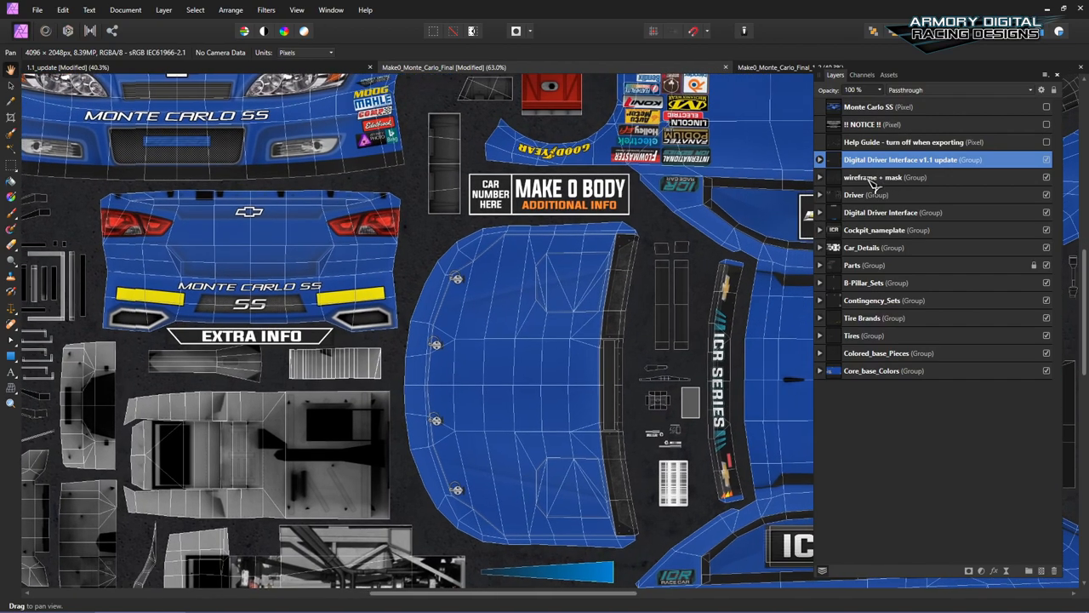
mouse_move(889, 241)
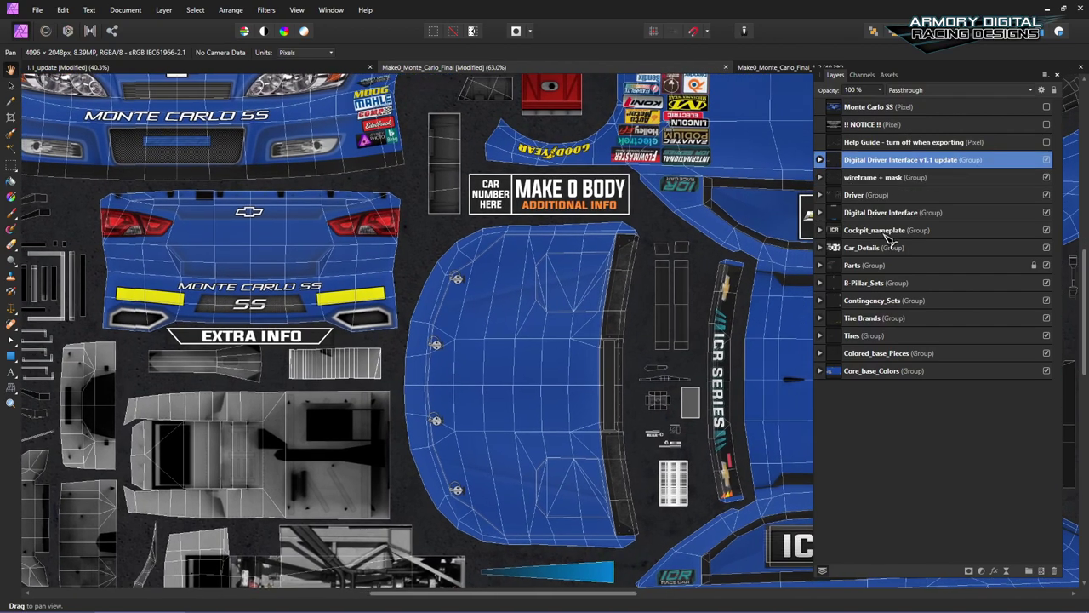
click(819, 160)
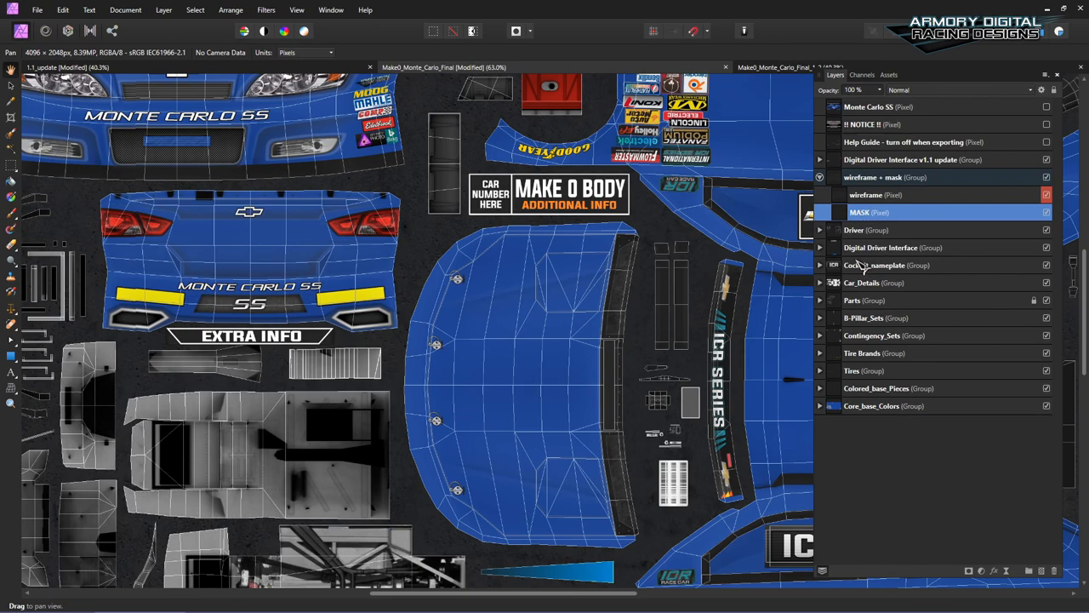
click(893, 247)
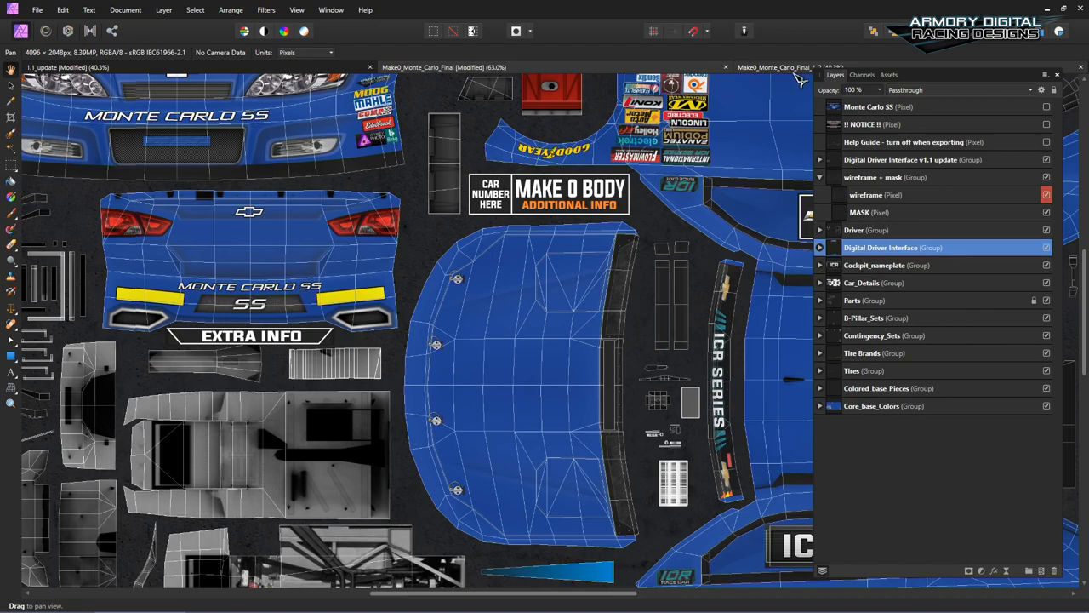
mouse_move(838, 185)
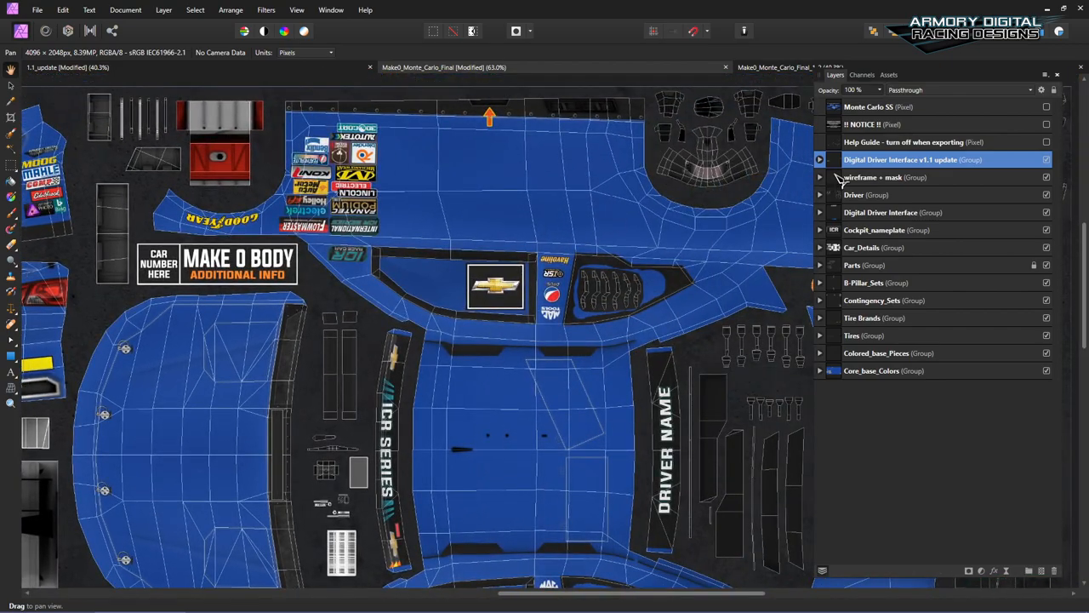
Expand the v1.1 update group, hide the Ford logo and show Dodge
click(820, 160)
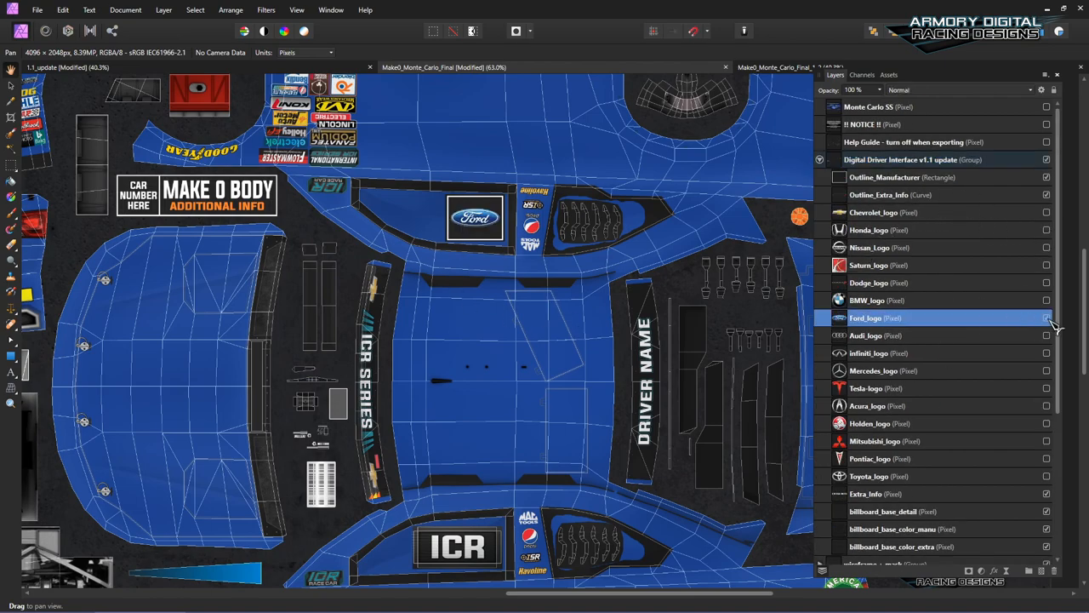
click(1047, 283)
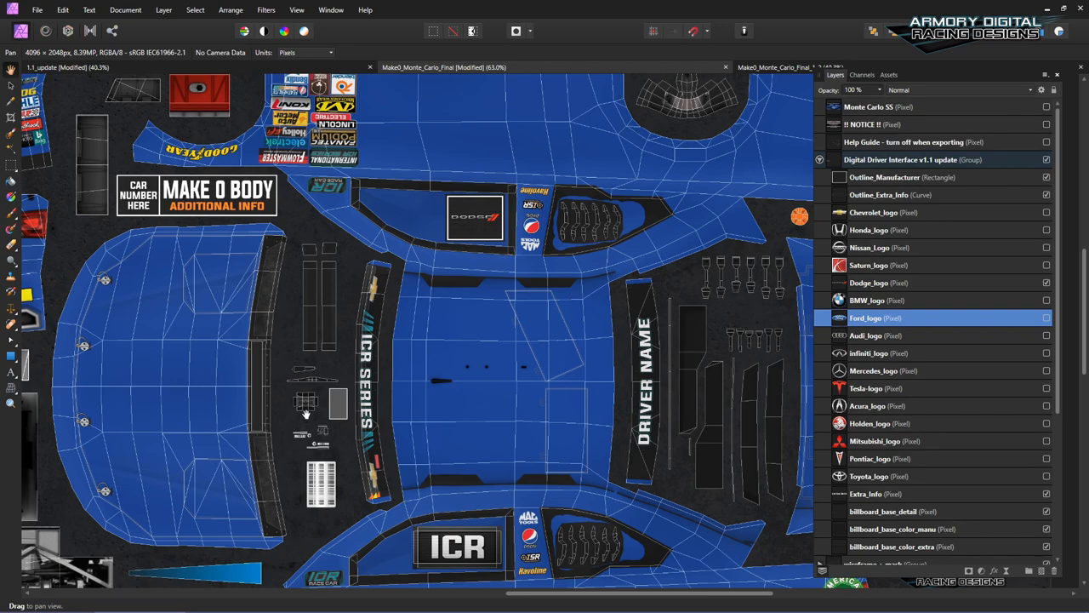
mouse_move(644, 297)
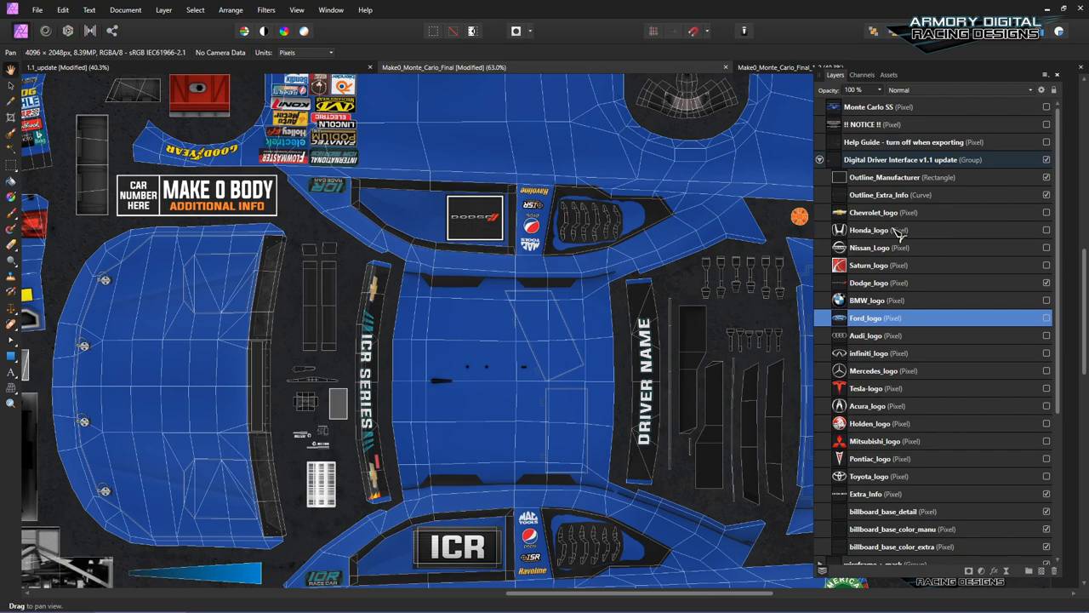
click(1045, 229)
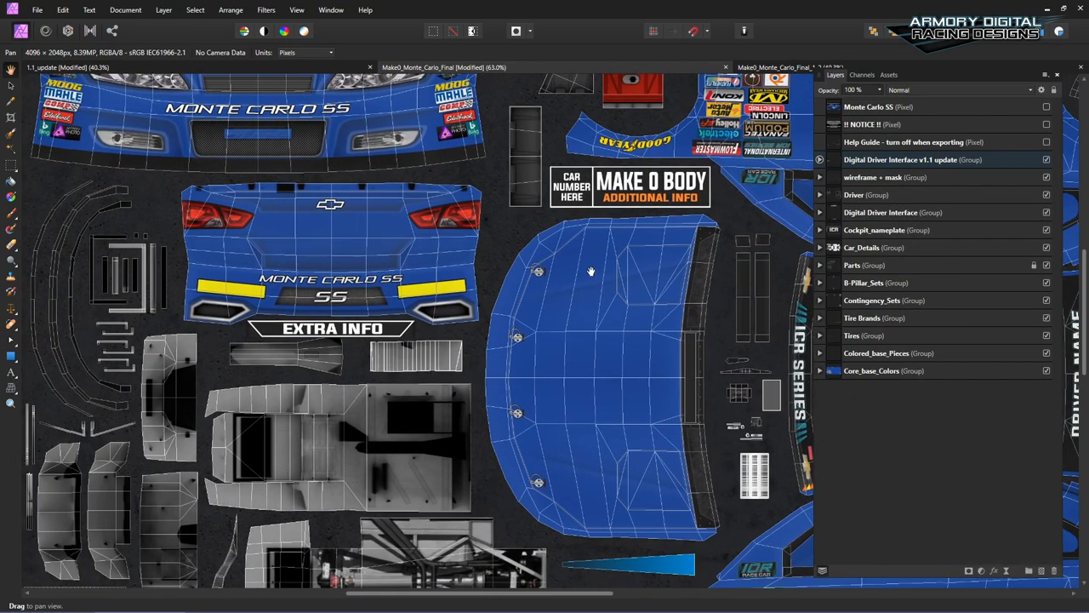
Close the 1.1_update and Make0_Monte_Carlo_Final documents without saving
click(913, 159)
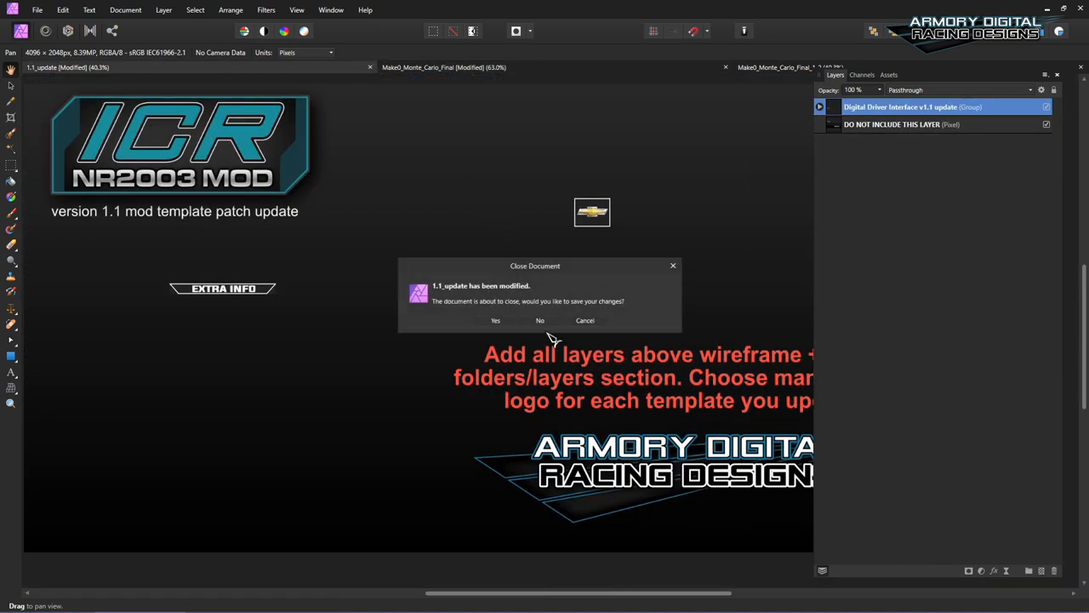
click(540, 320)
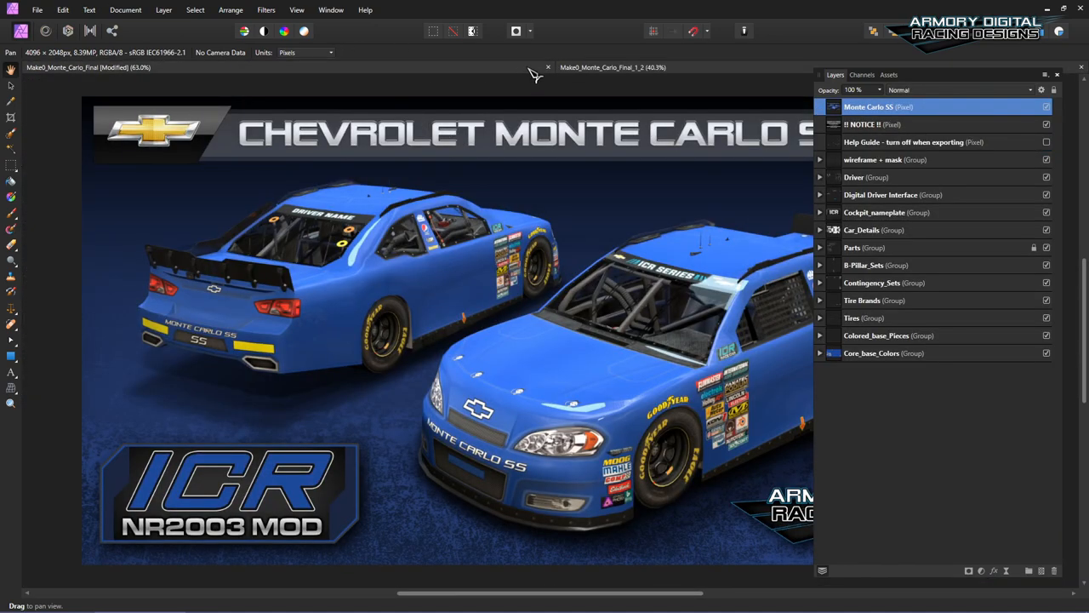
click(548, 67)
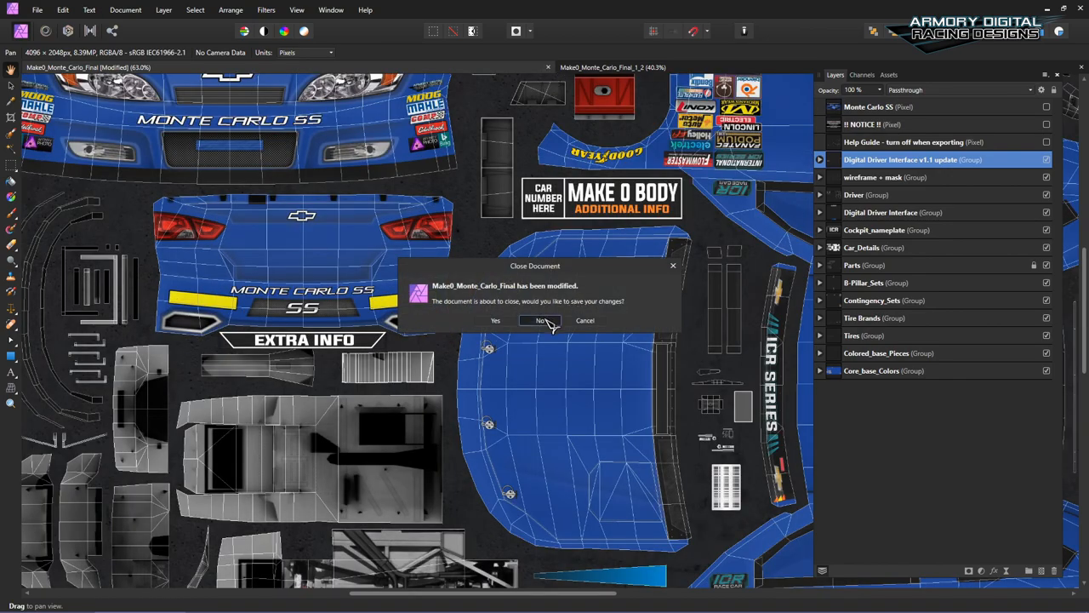
click(541, 320)
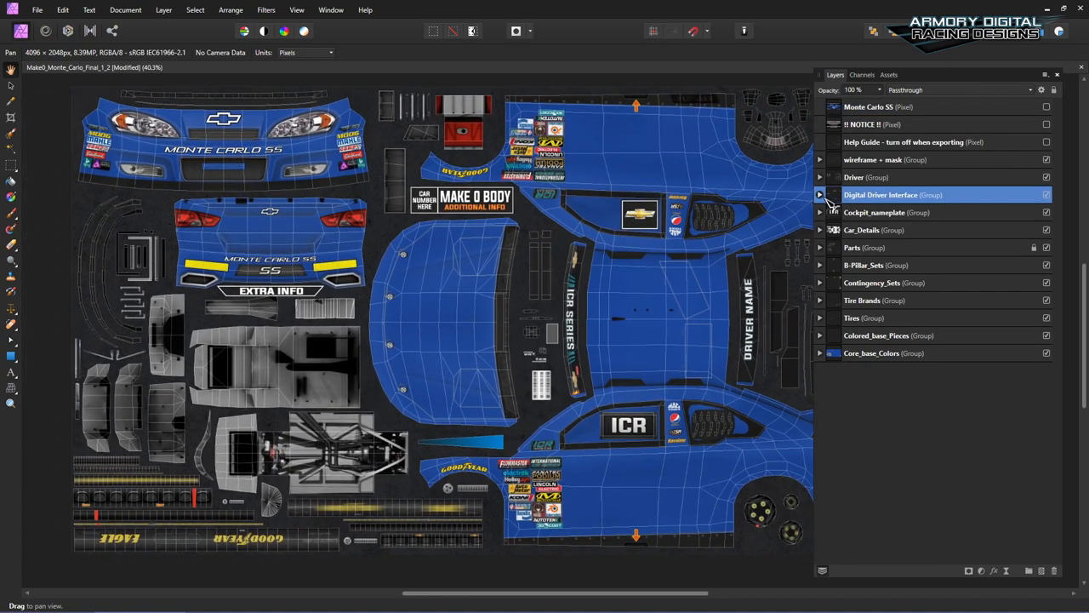
Expand Digital Driver Interface in Make0_Monte_Carlo_Final_1_2 and zoom to the Chevrolet logo
click(819, 195)
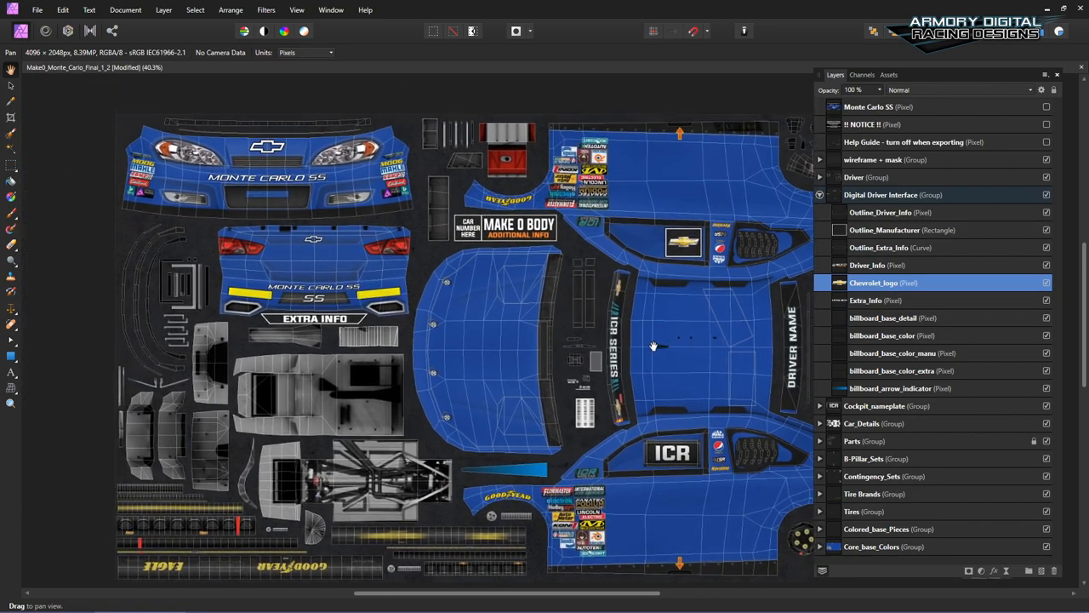
scroll(up, 3)
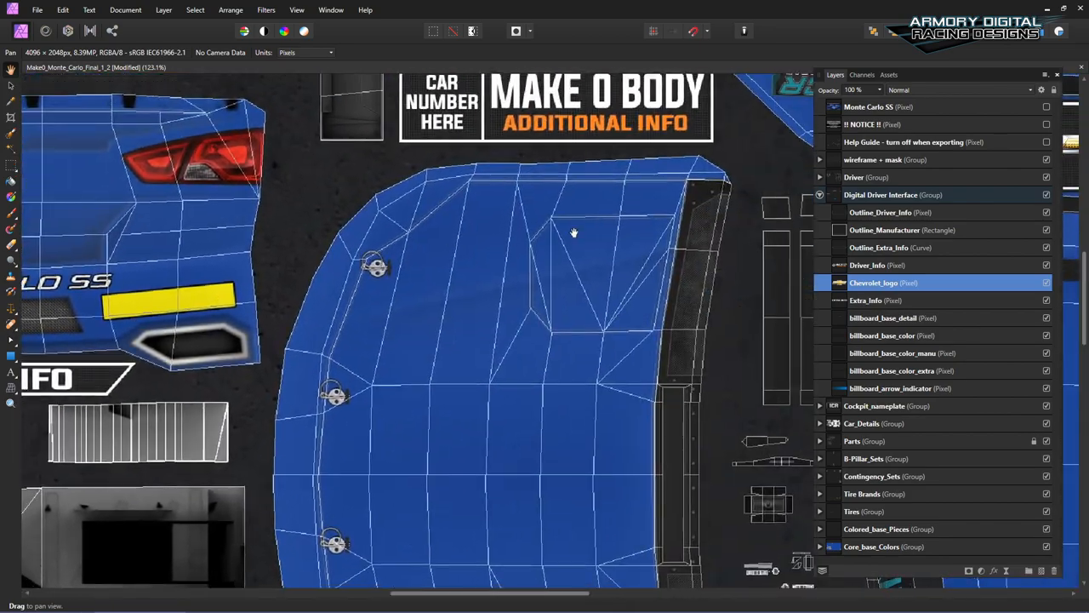
drag(573, 233, 423, 268)
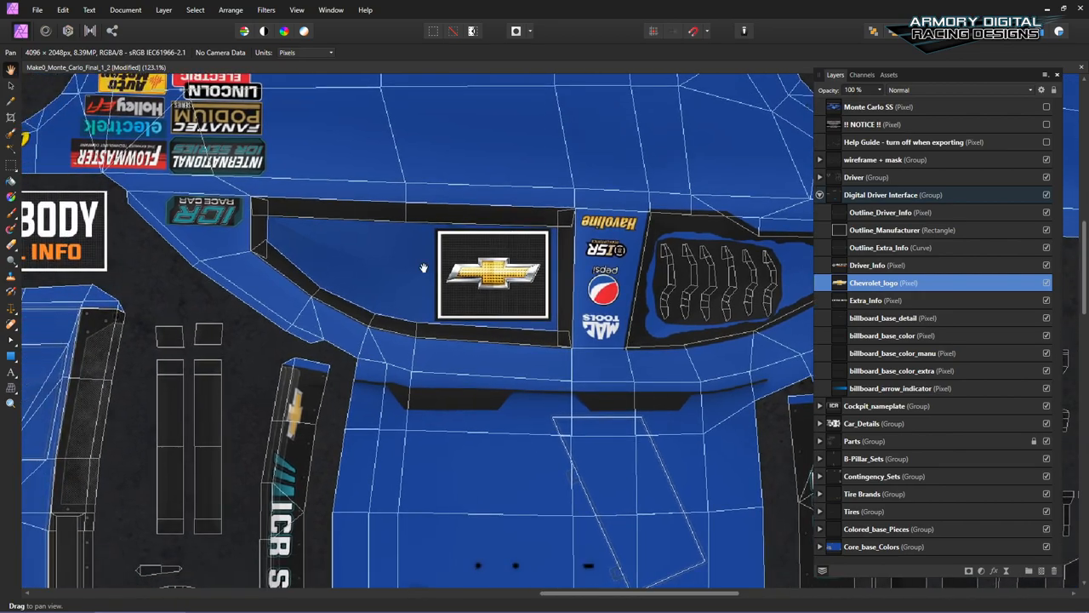